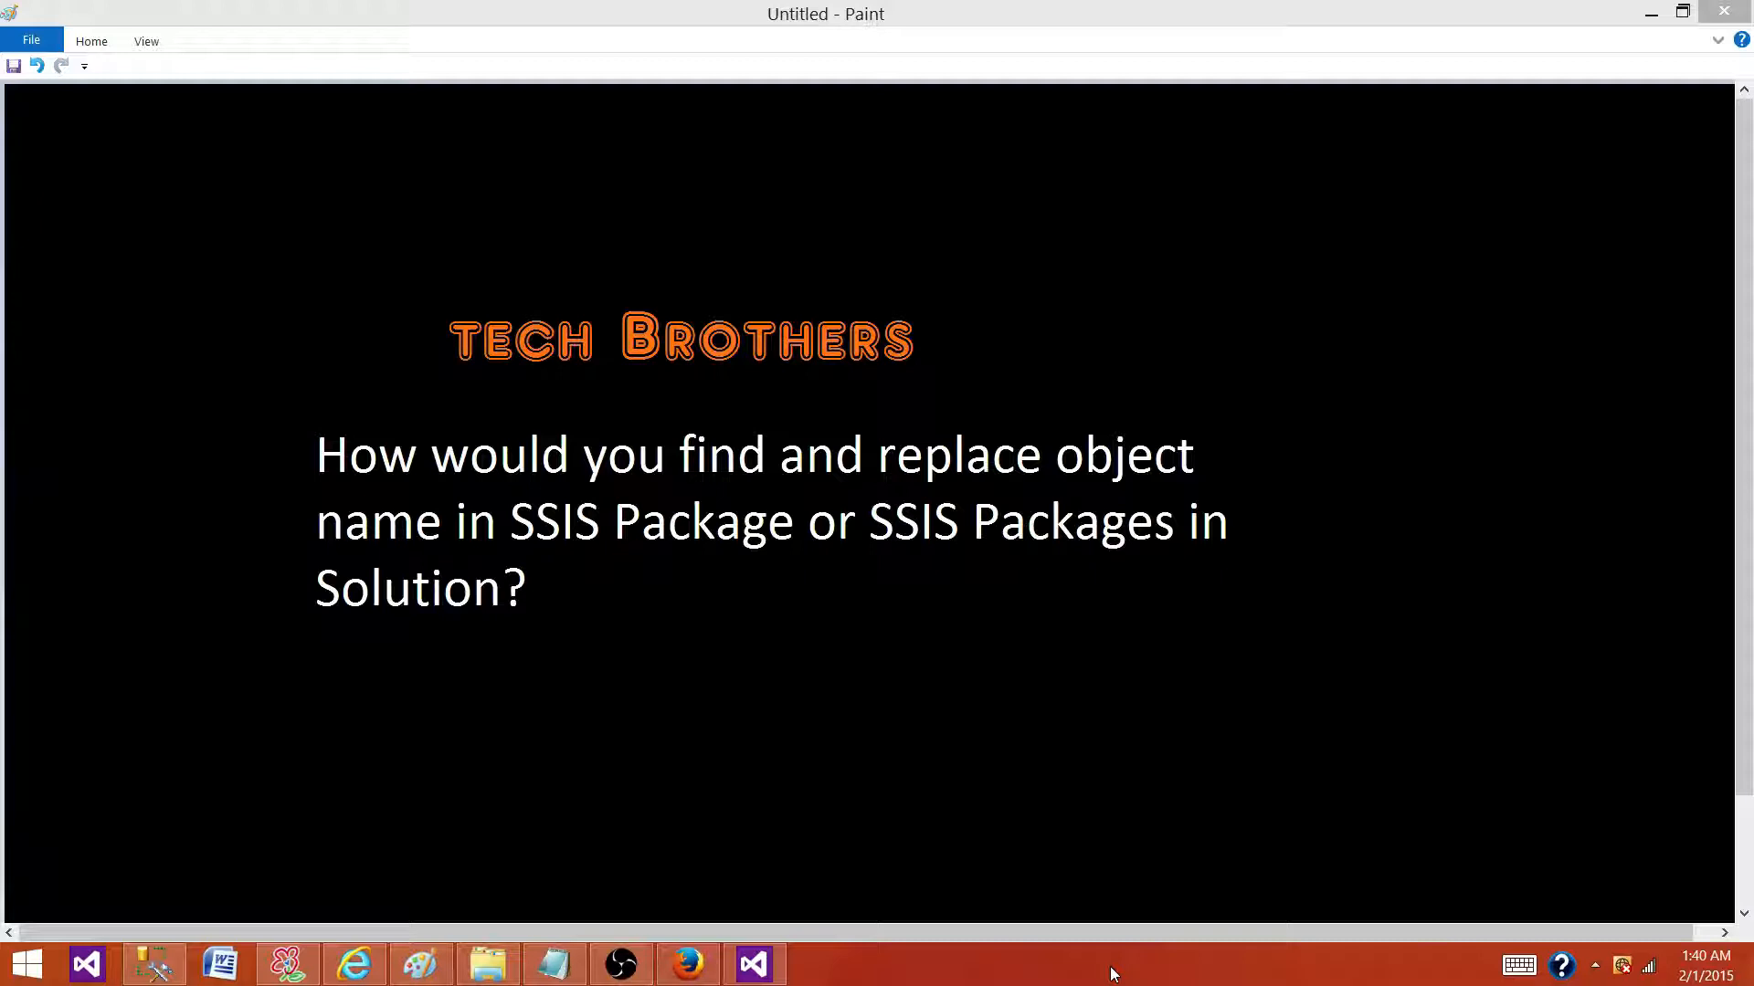
pyautogui.moveTo(903, 933)
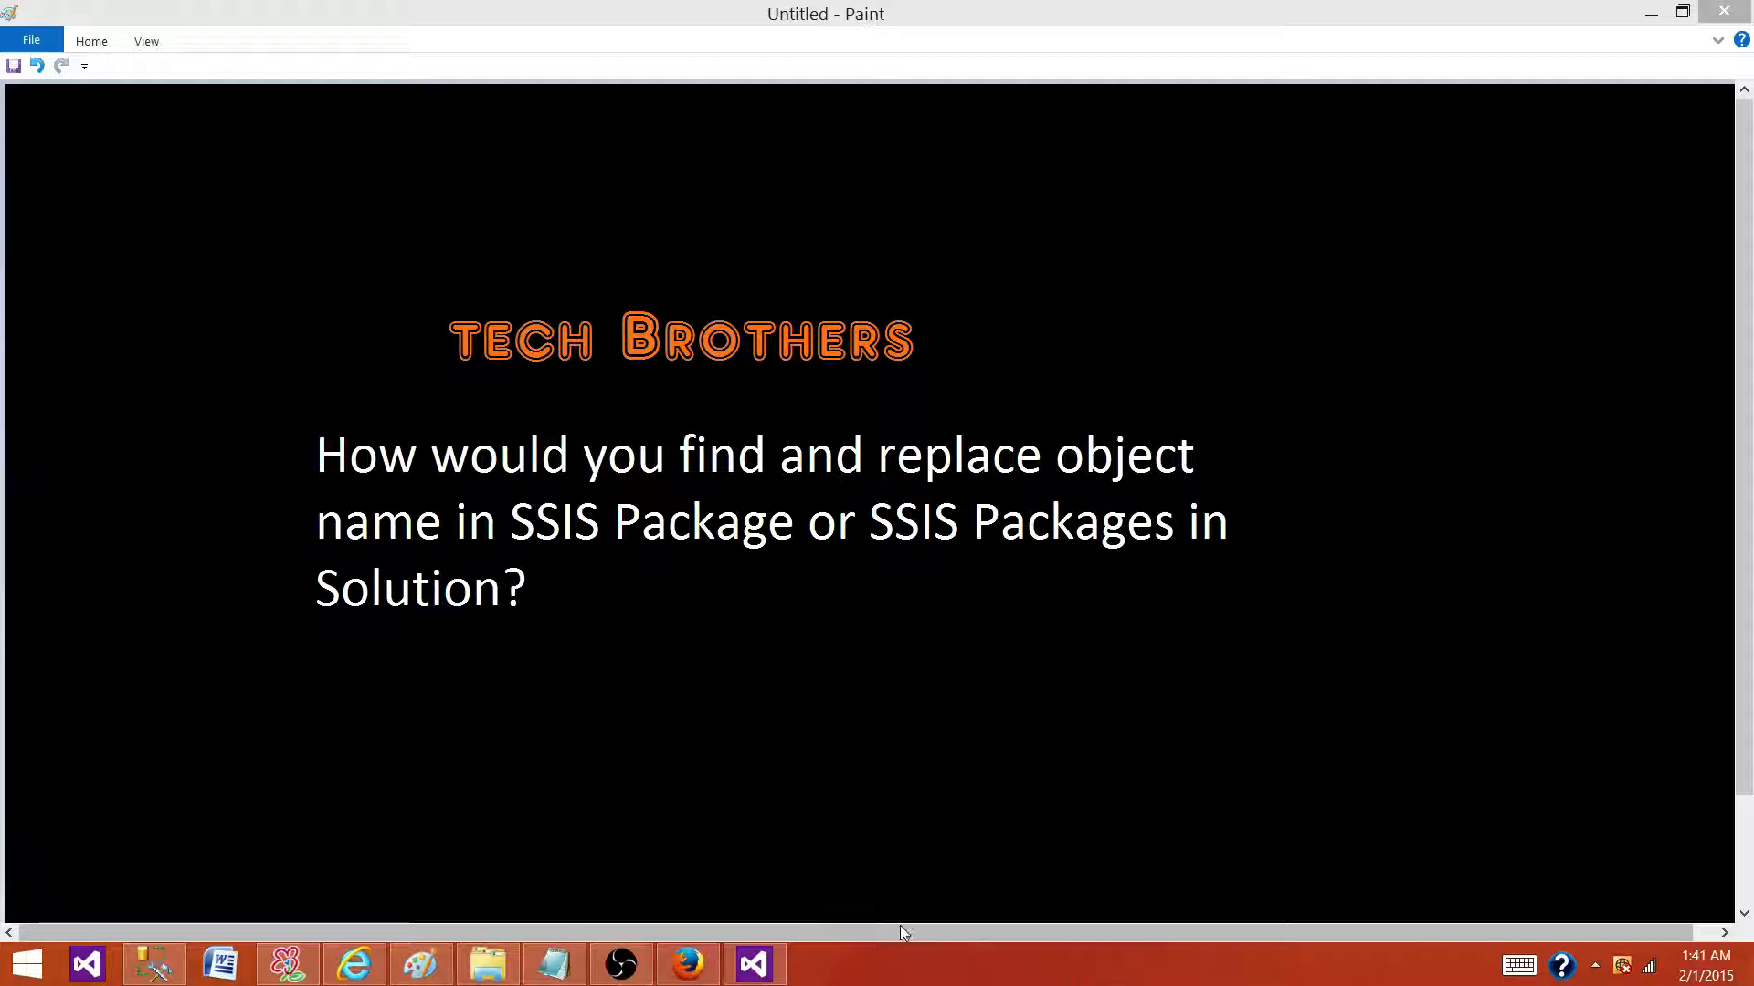
# - Return to the SSIS package's control flow and review the Execute SQL Task settings
pyautogui.click(754, 963)
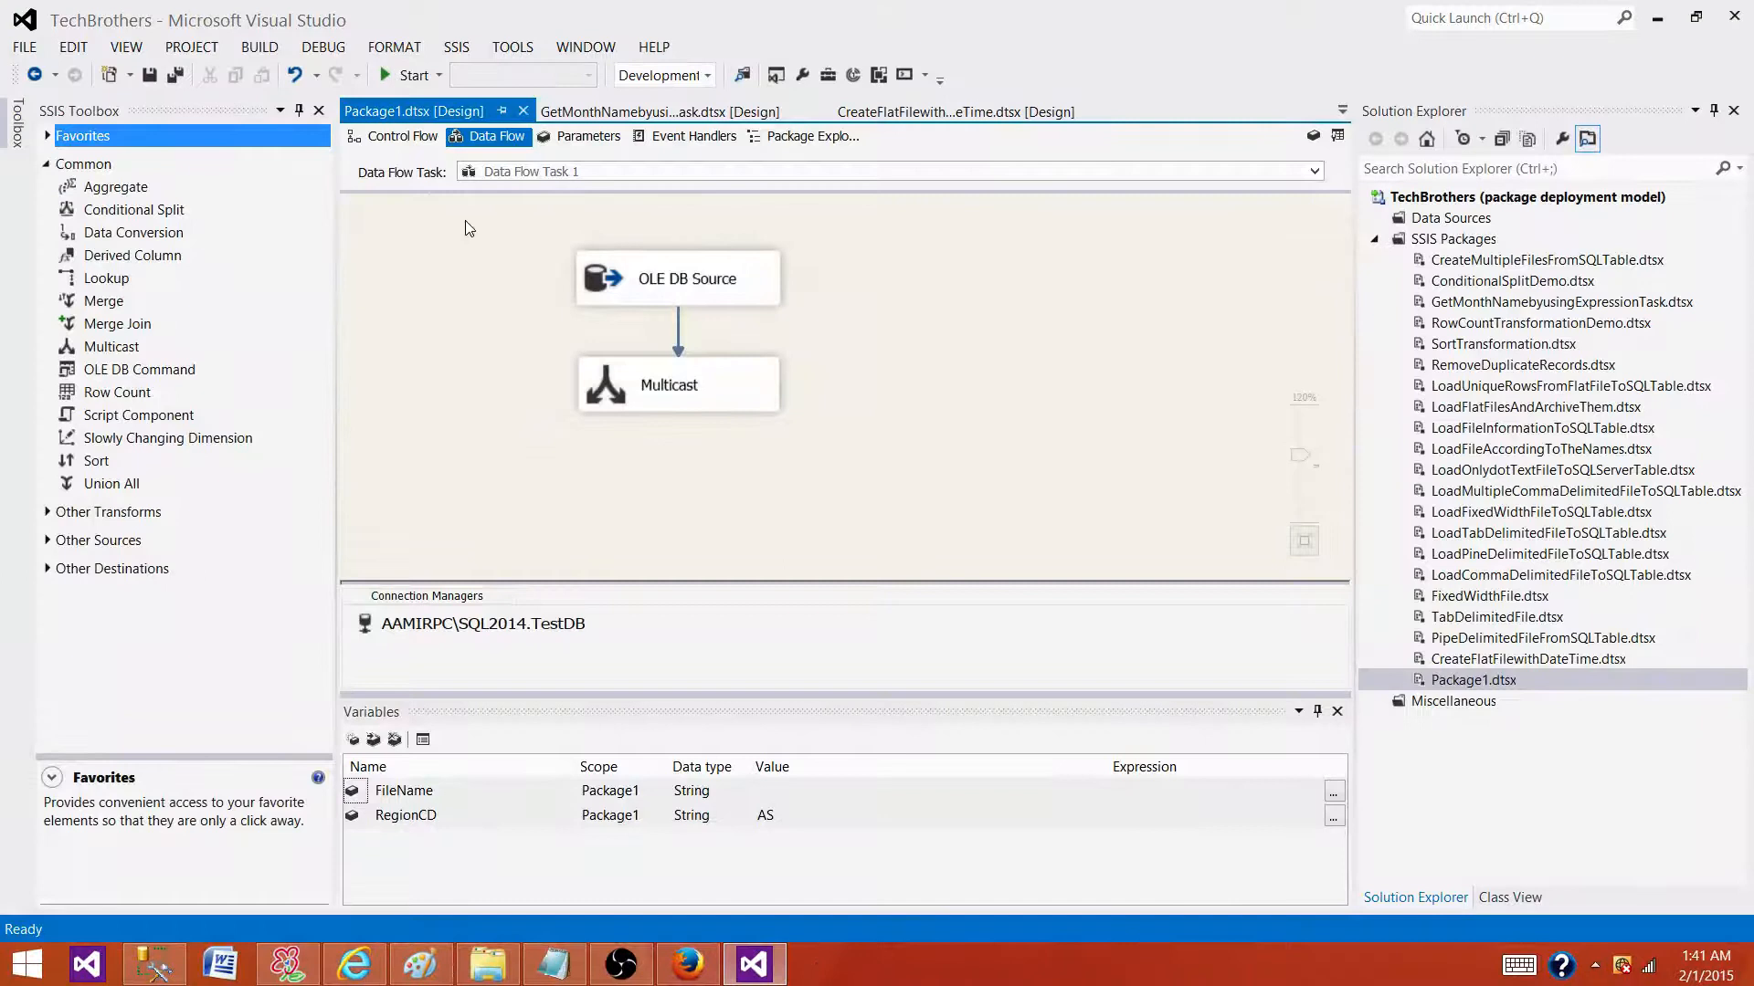
pyautogui.click(401, 136)
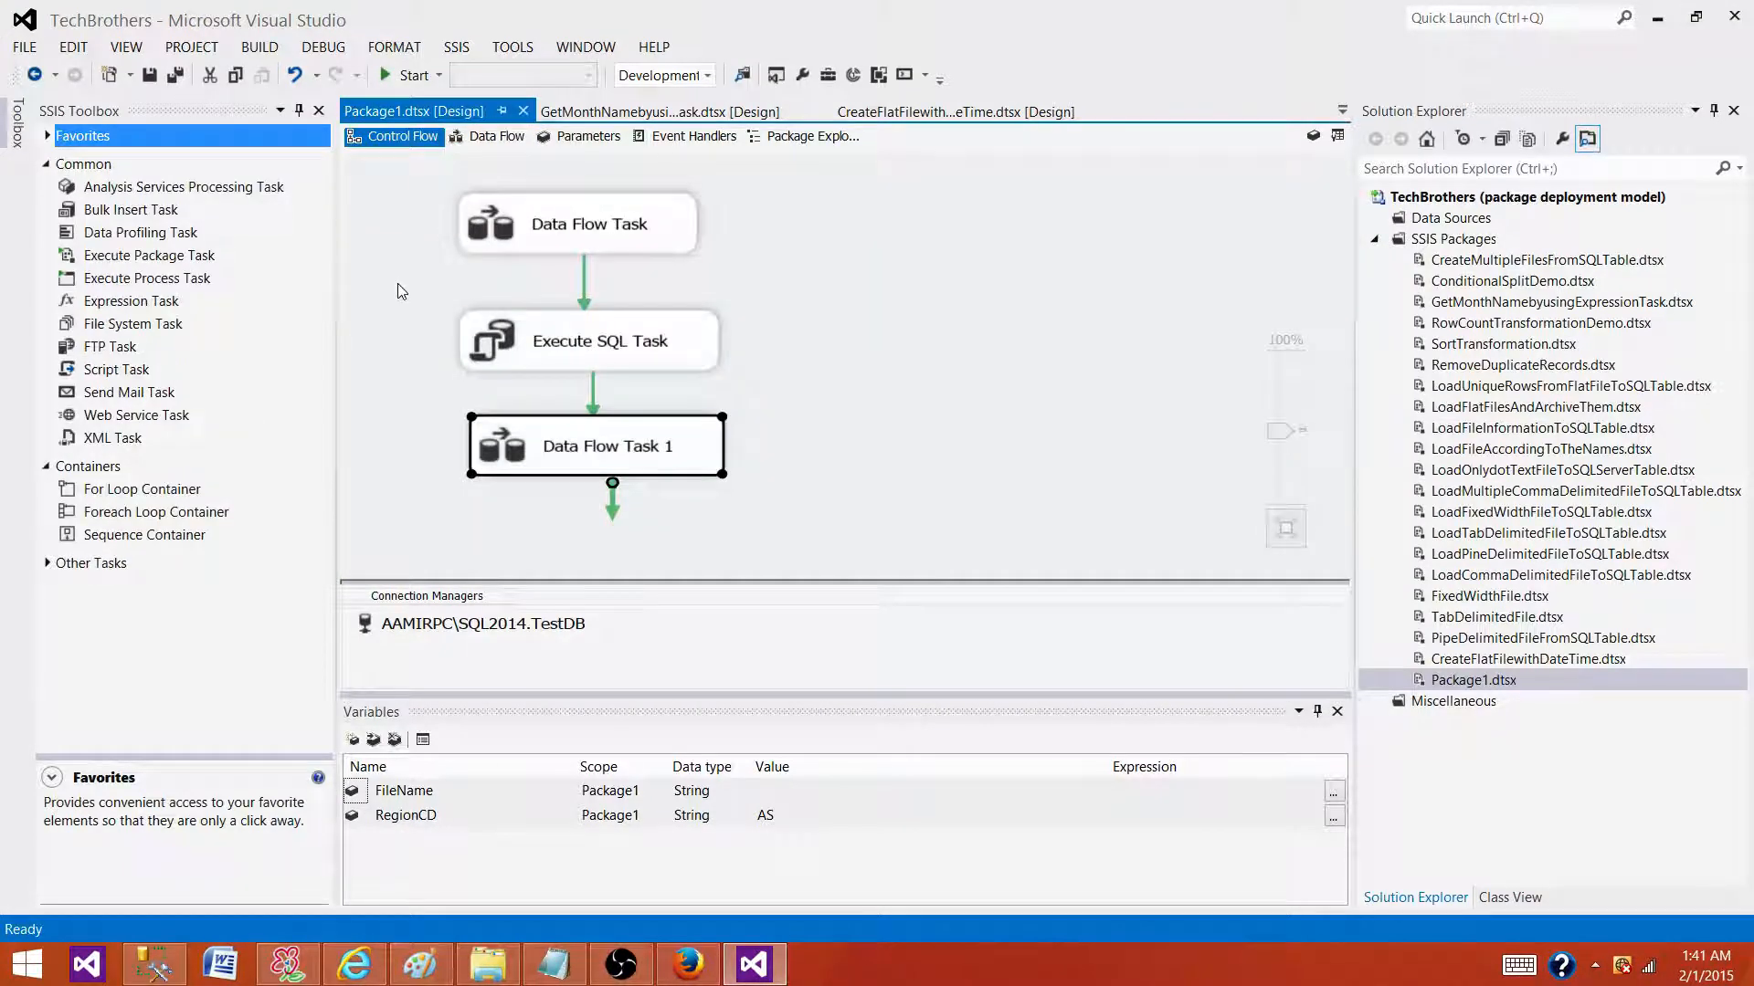
pyautogui.moveTo(997, 364)
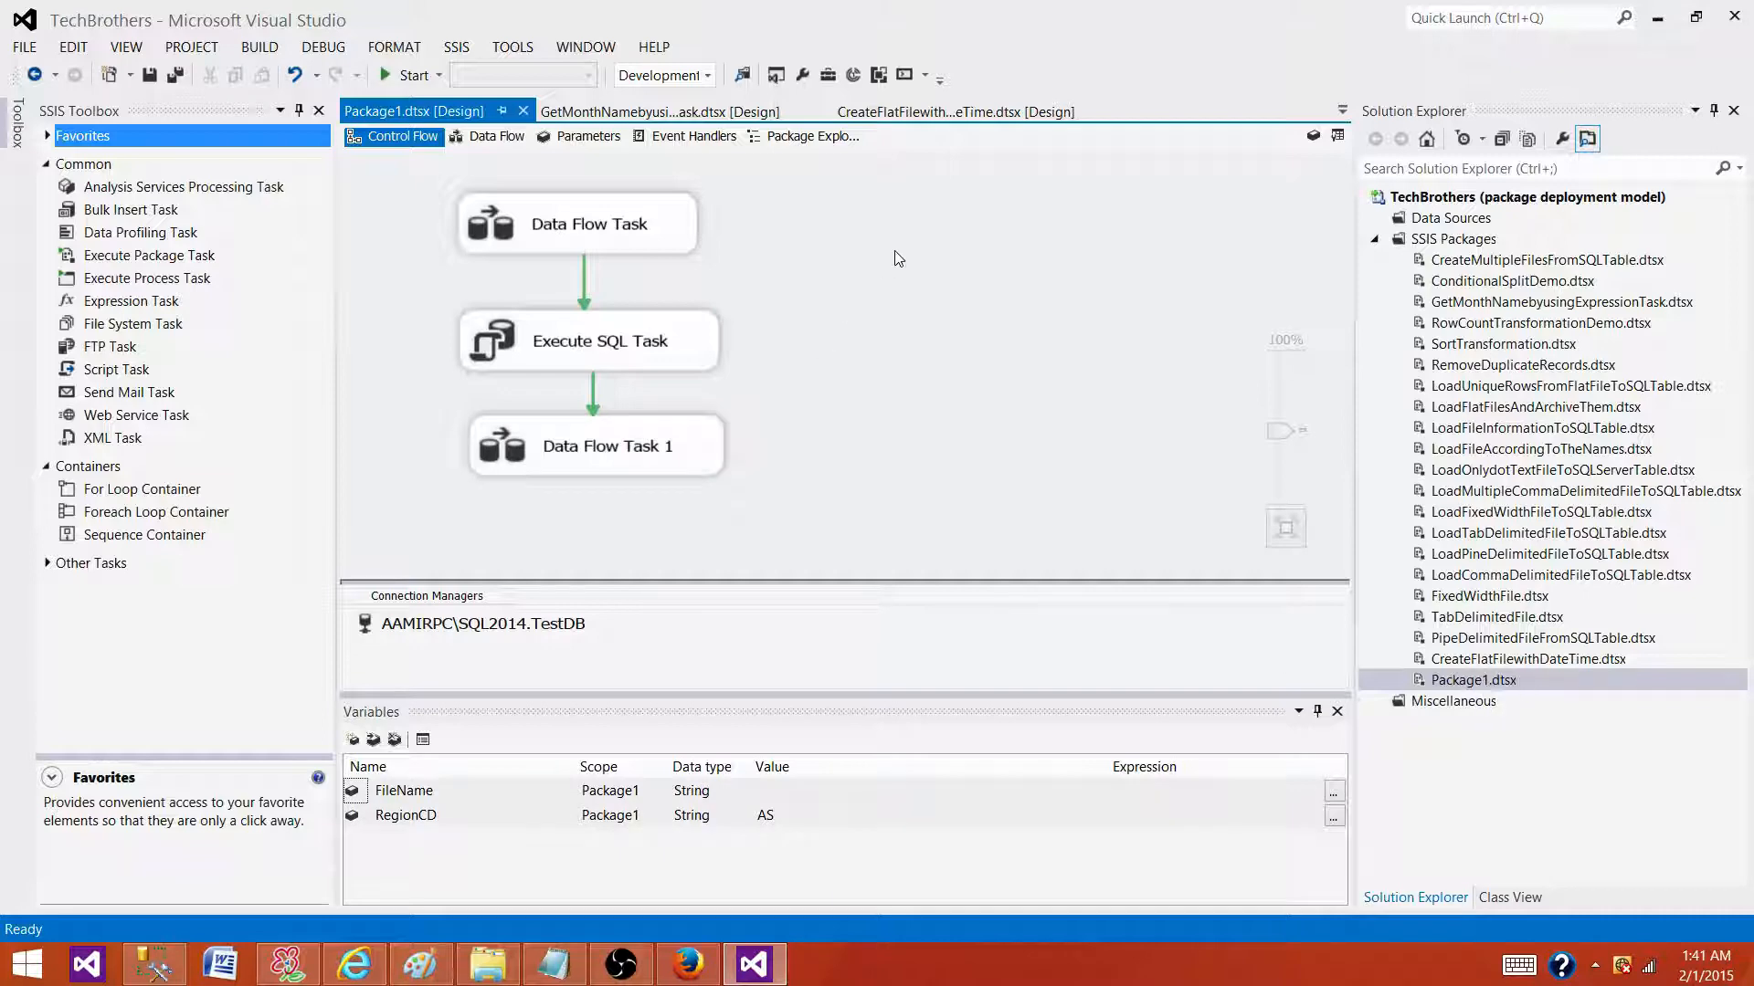
pyautogui.moveTo(684, 344)
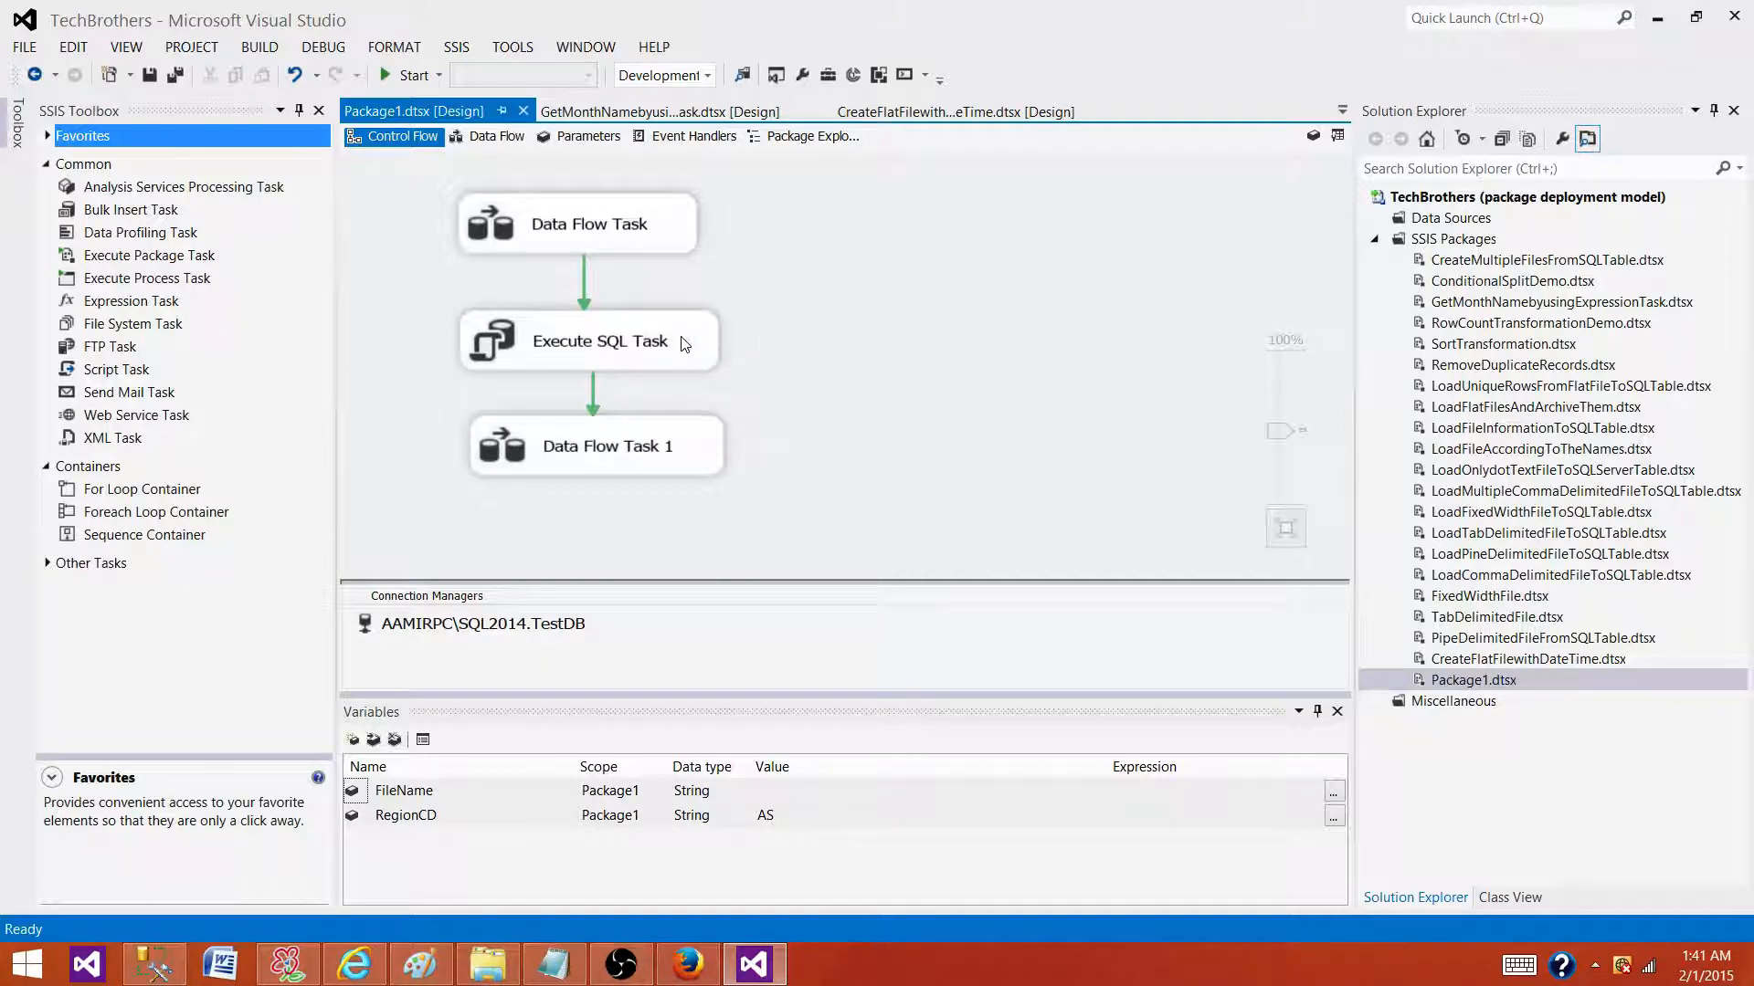
pyautogui.doubleClick(599, 341)
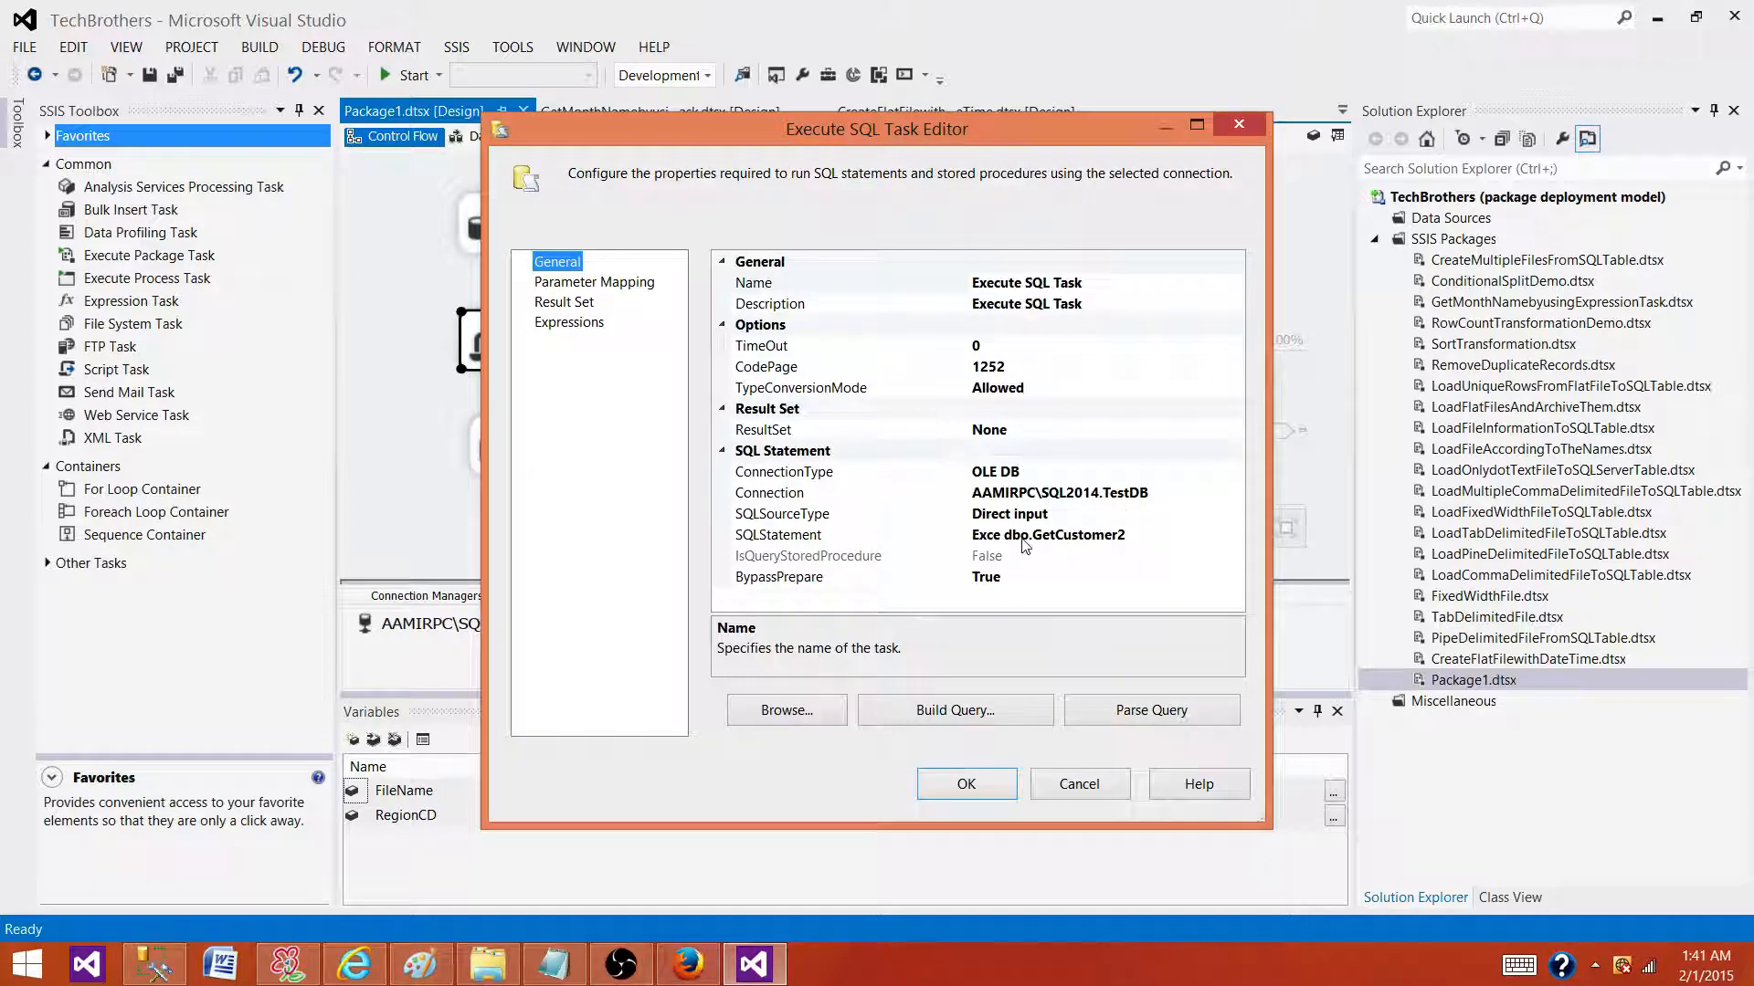
pyautogui.moveTo(1058, 551)
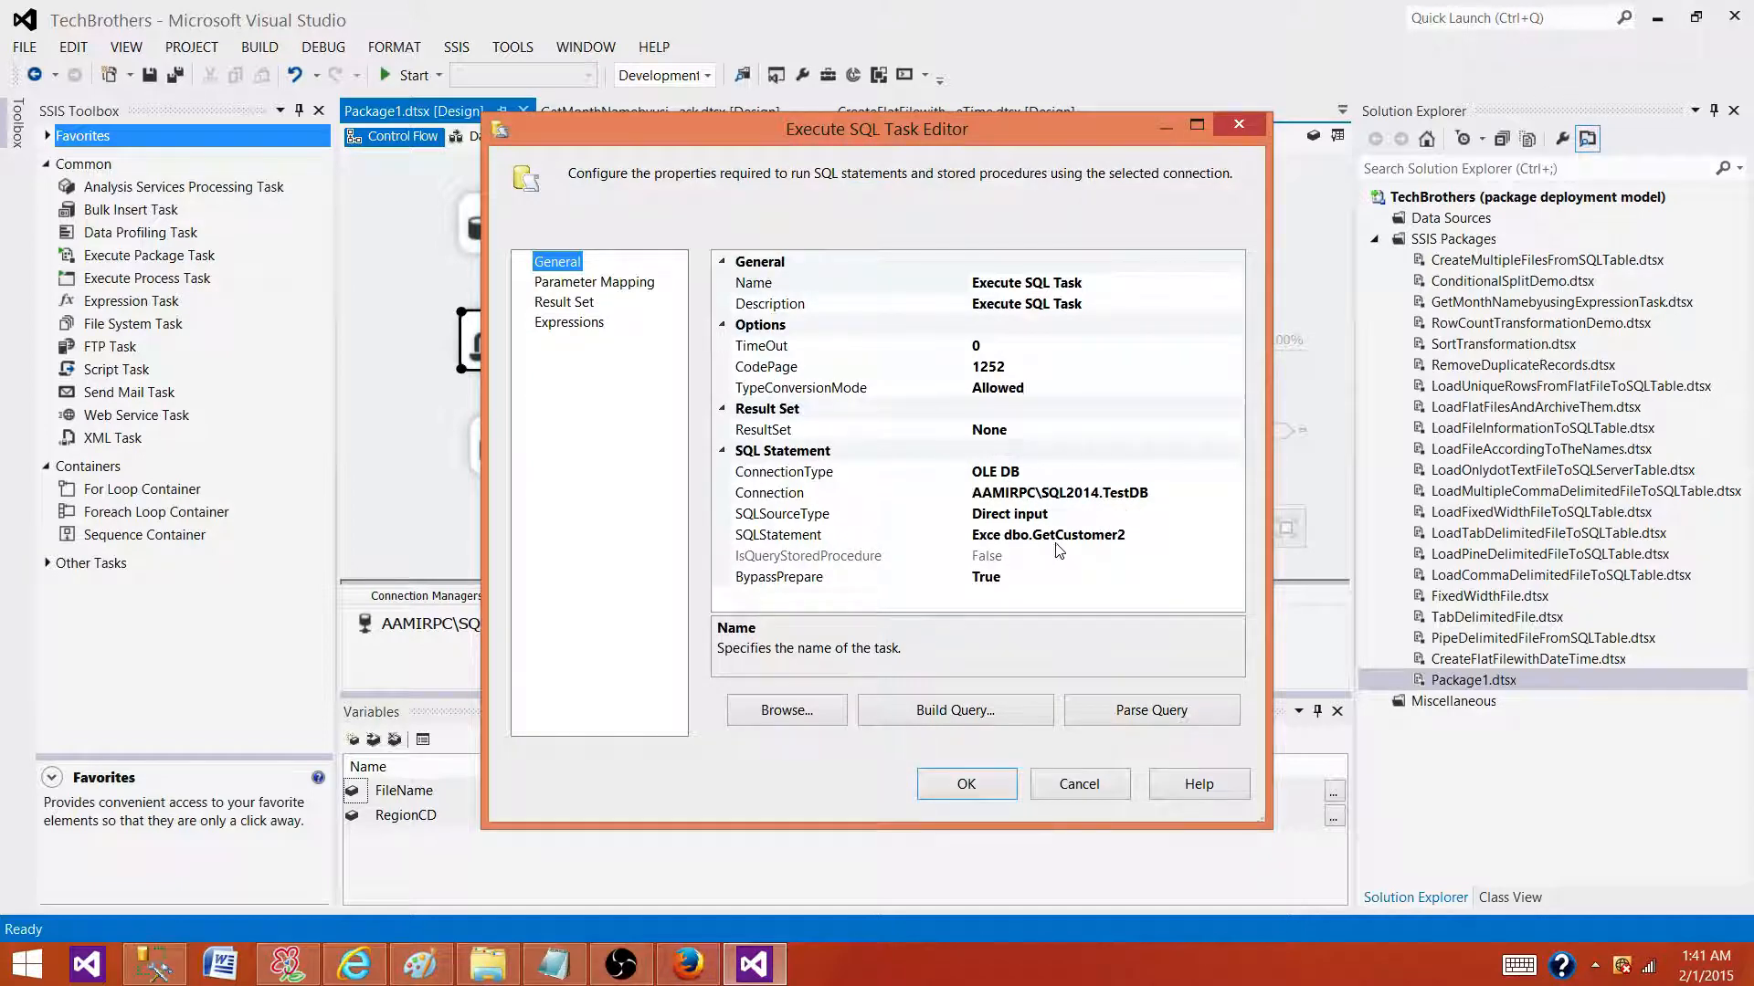
pyautogui.click(967, 784)
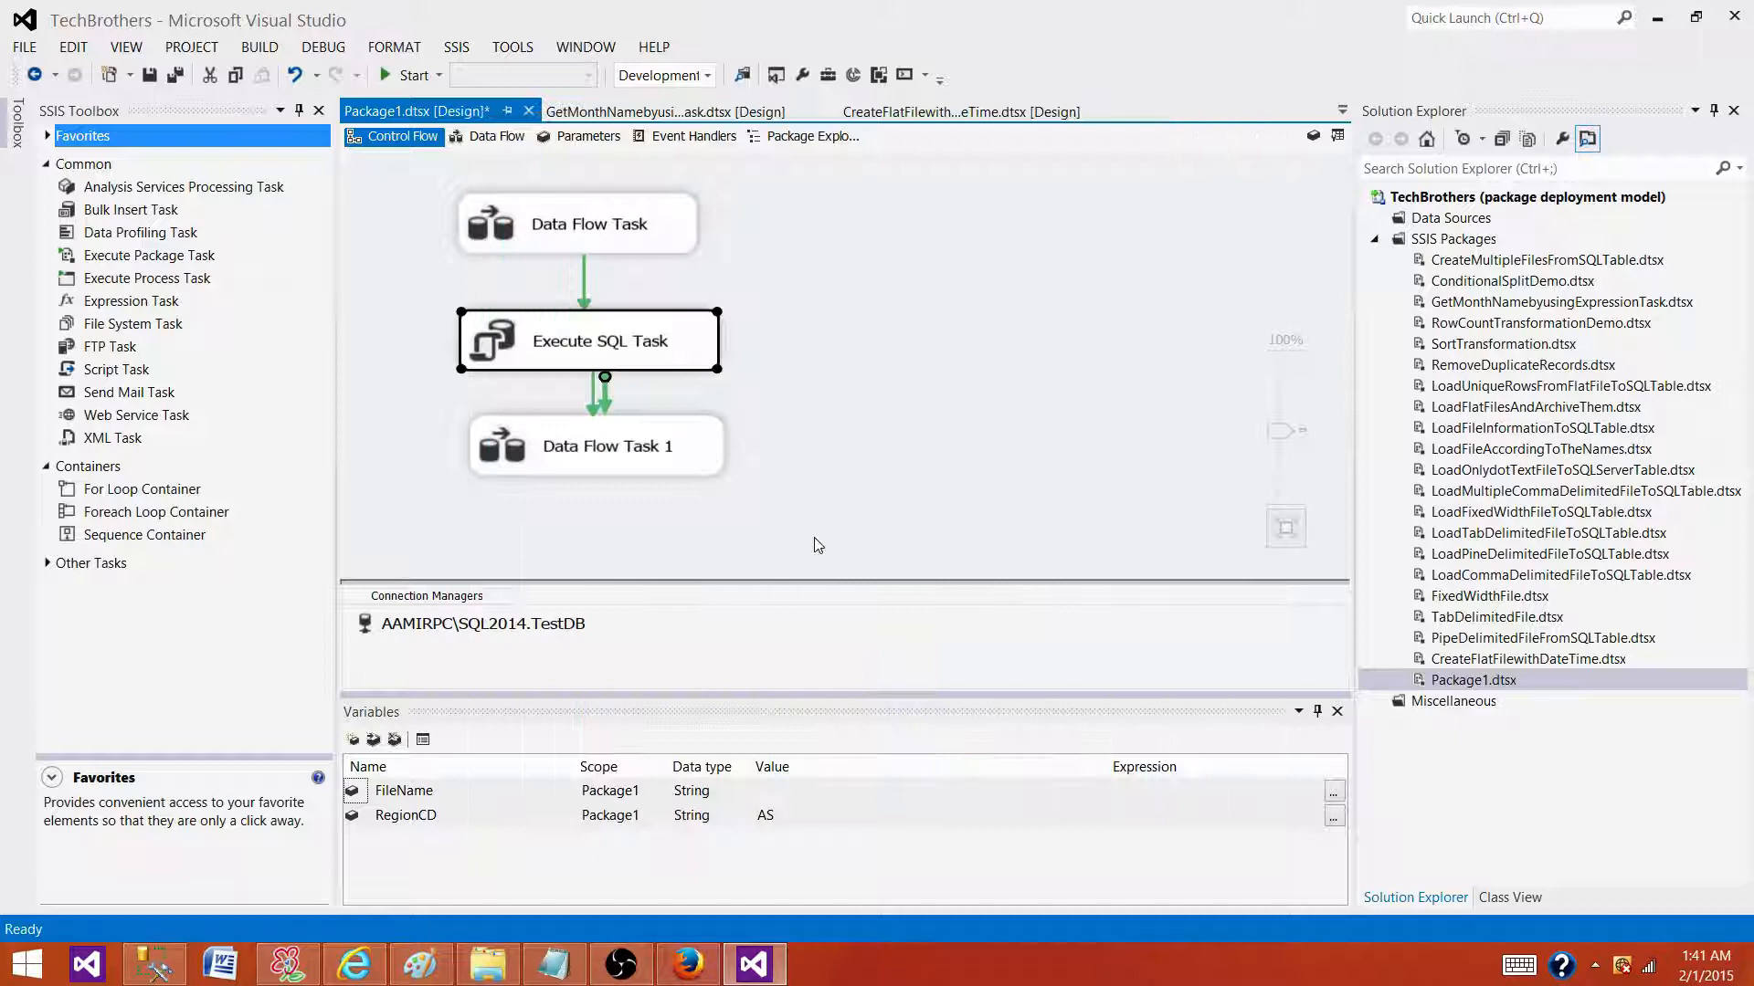
# - Review the OLE DB Source settings in Data Flow Task 1, then return to control flow
pyautogui.click(493, 136)
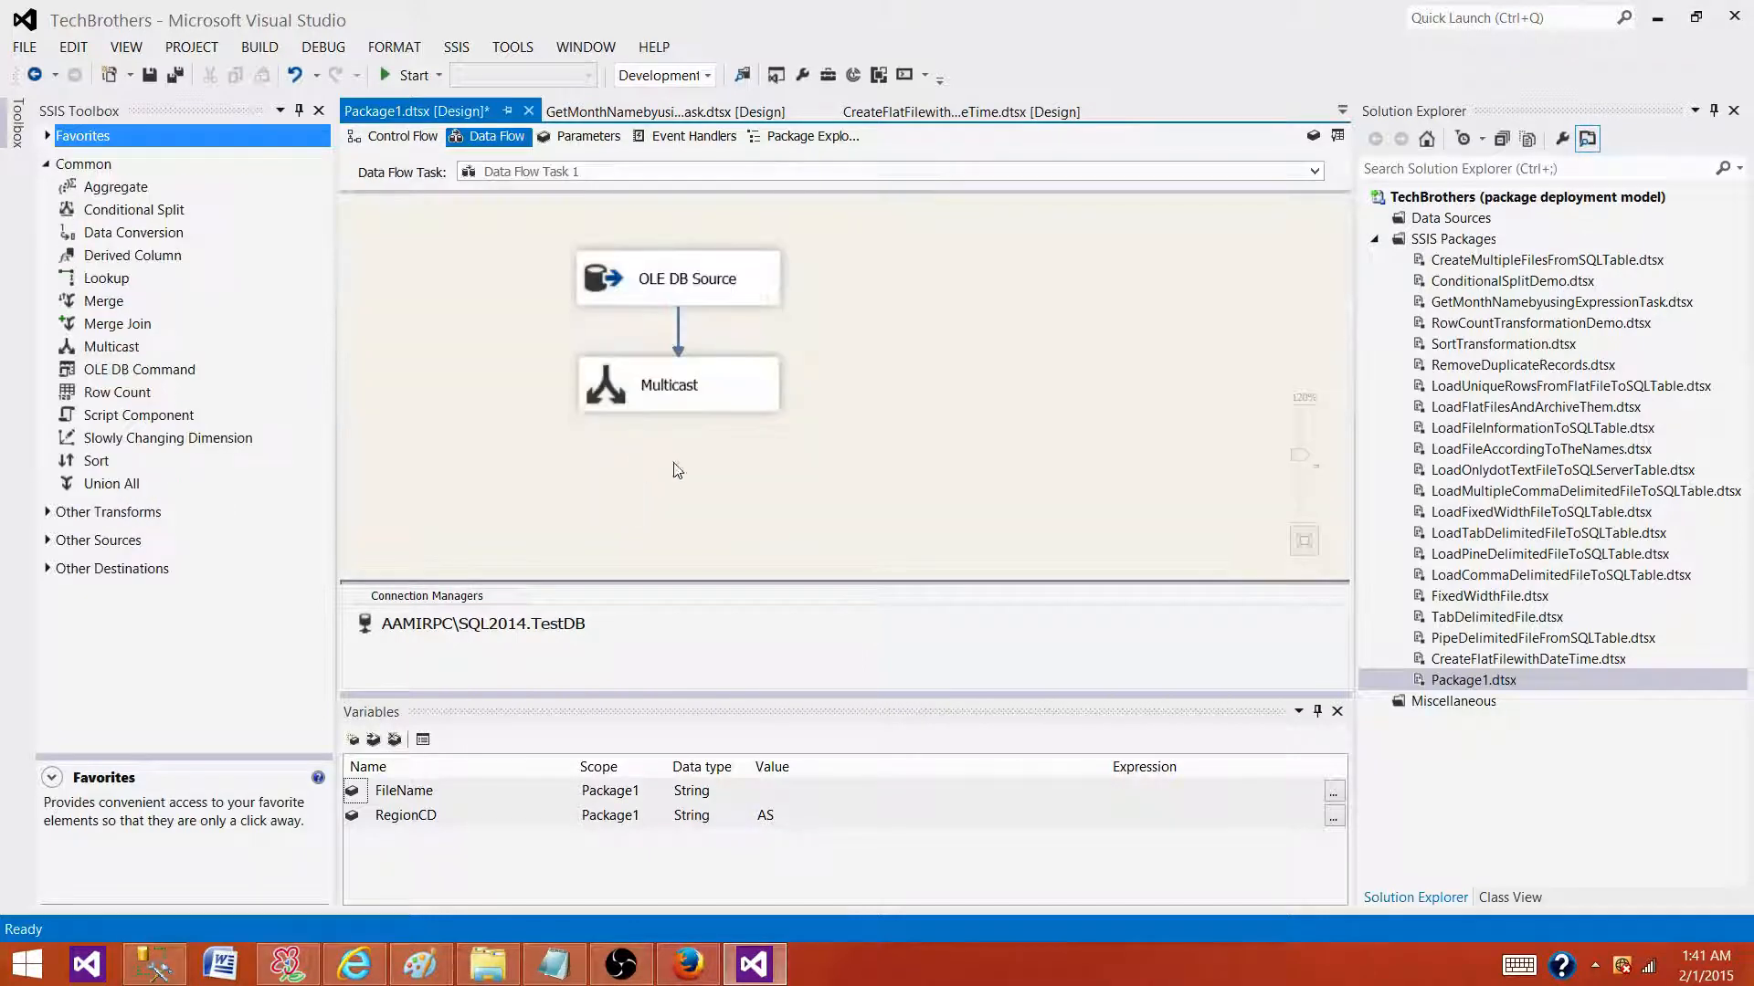
pyautogui.doubleClick(677, 278)
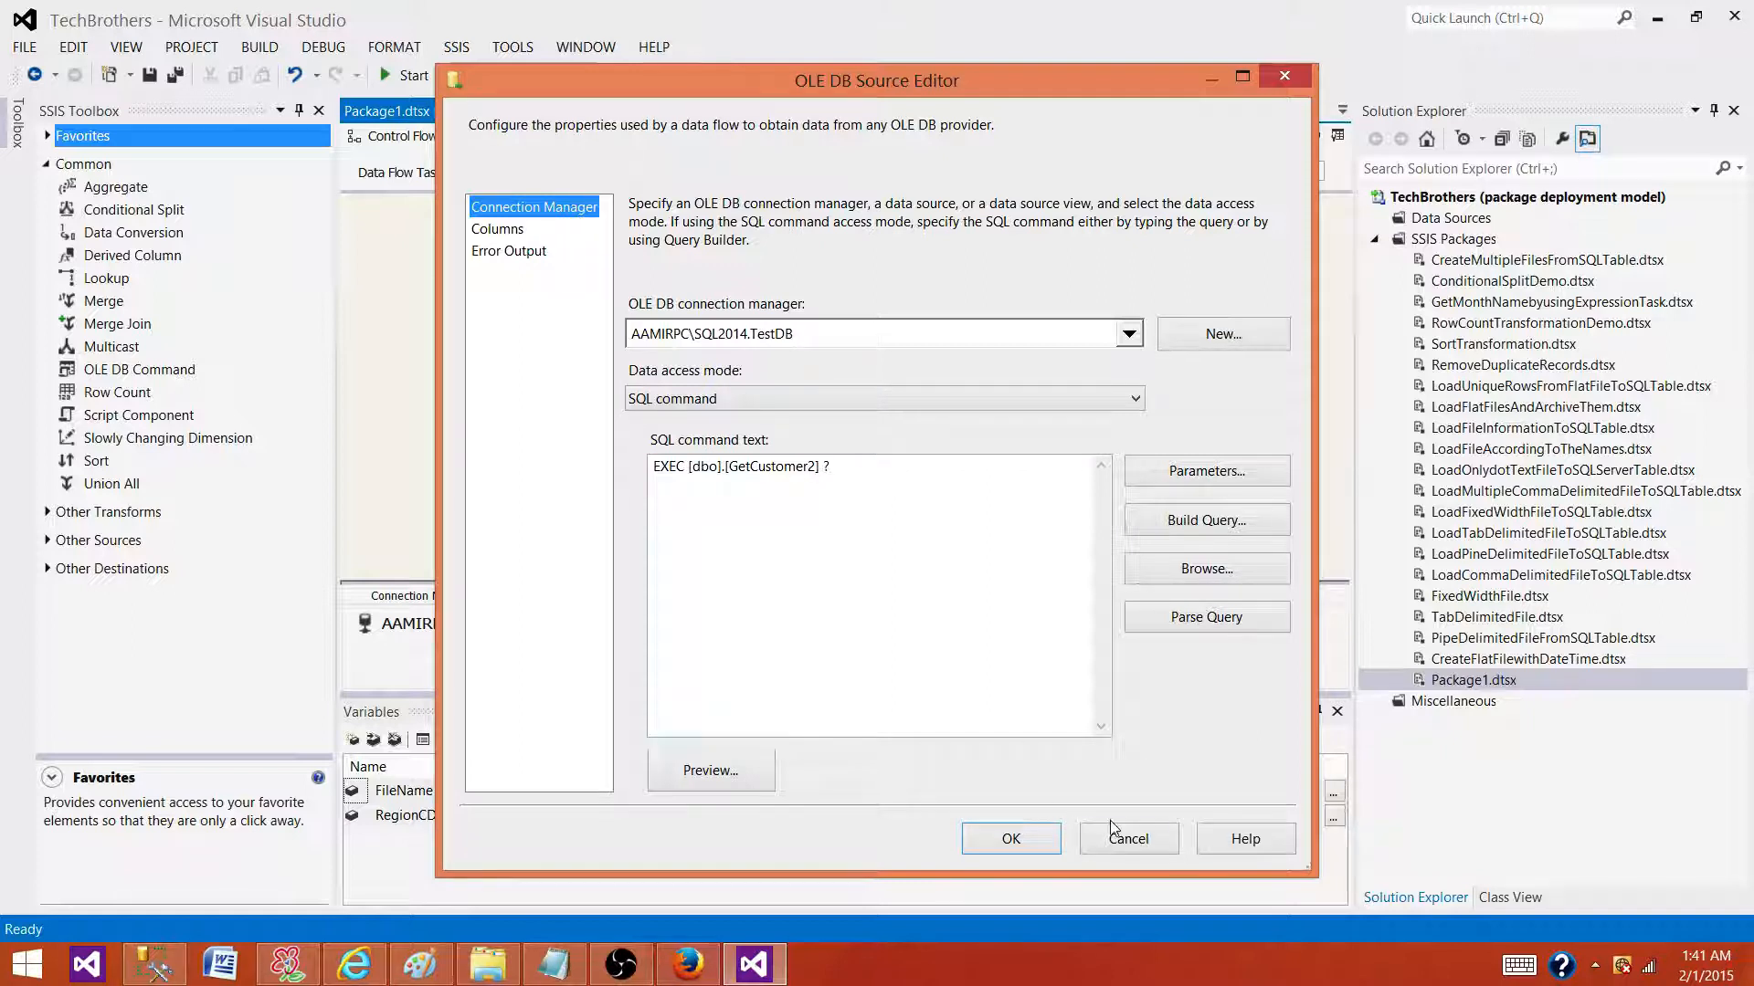
pyautogui.click(1010, 839)
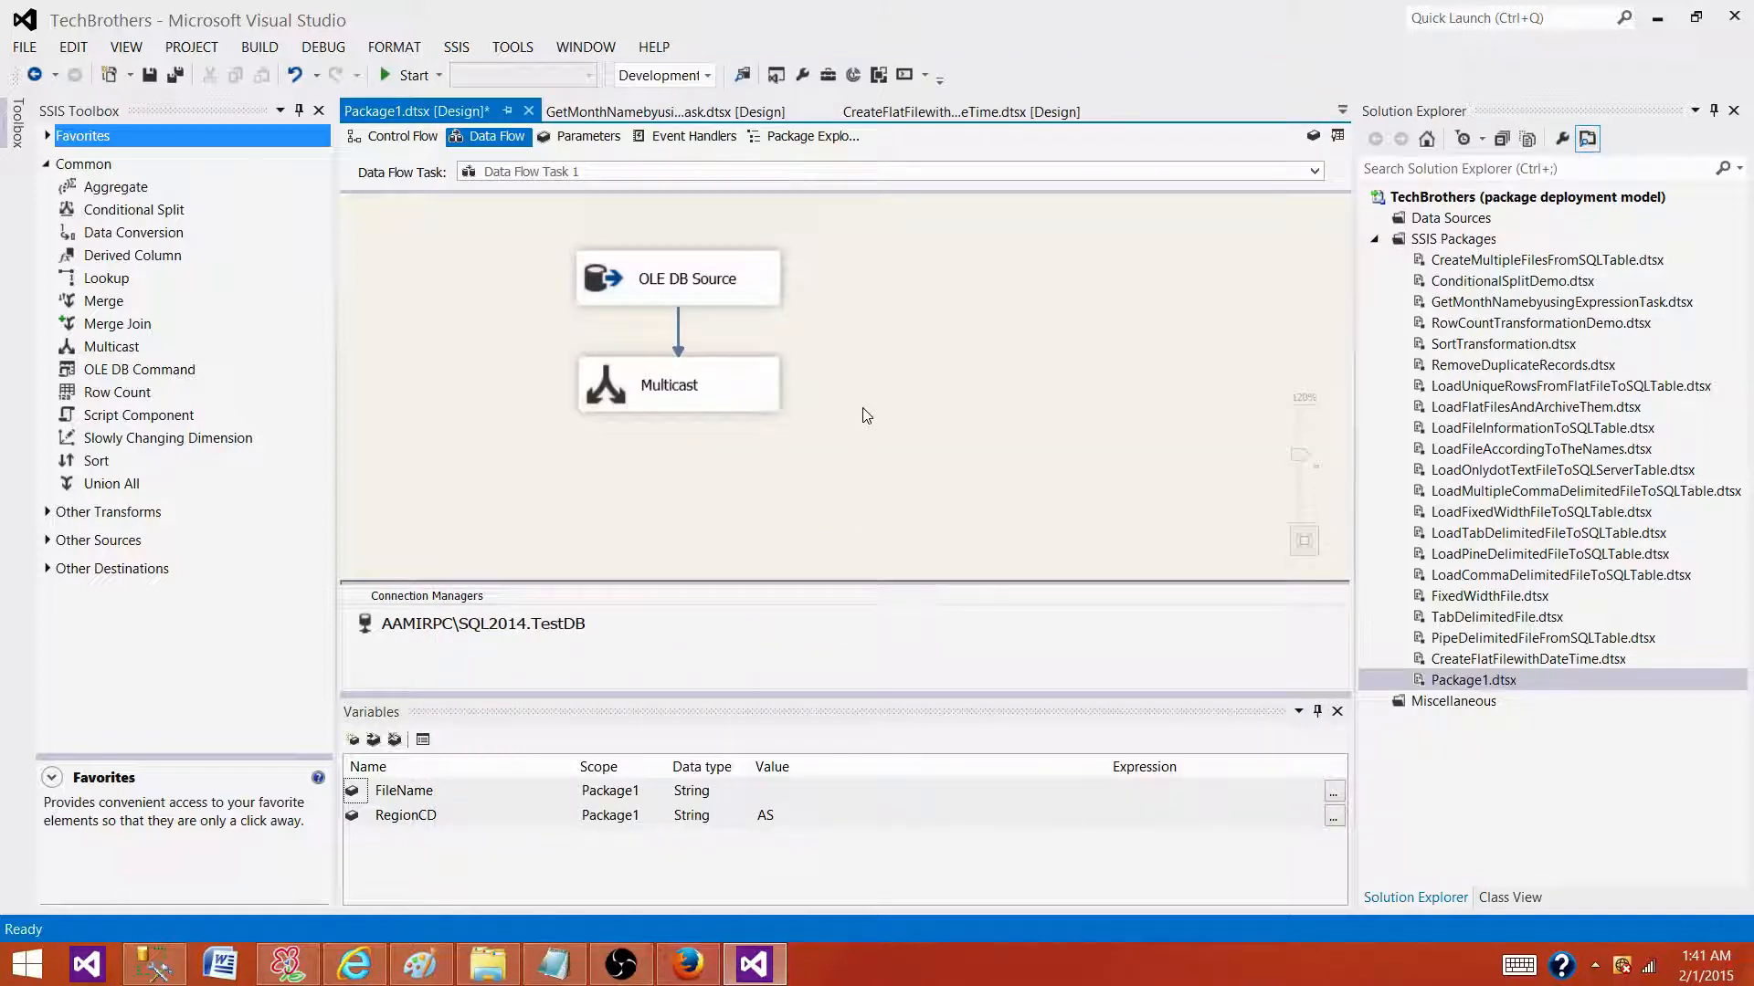
pyautogui.moveTo(801, 393)
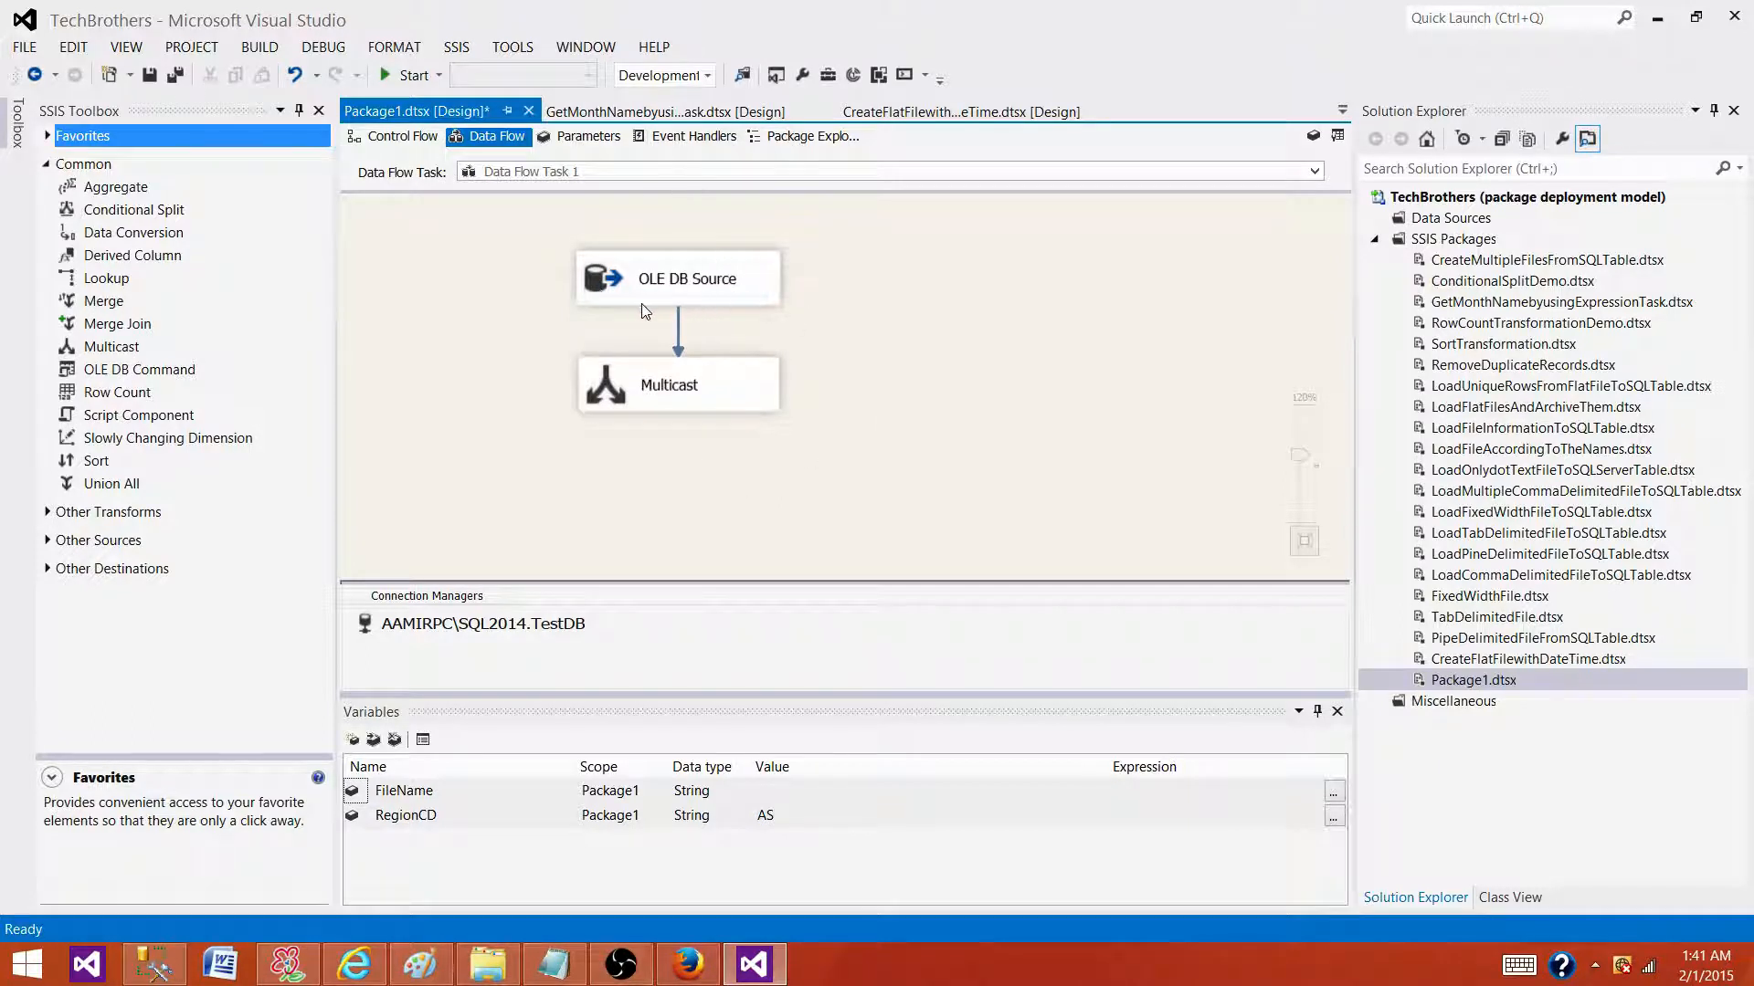
pyautogui.moveTo(721, 303)
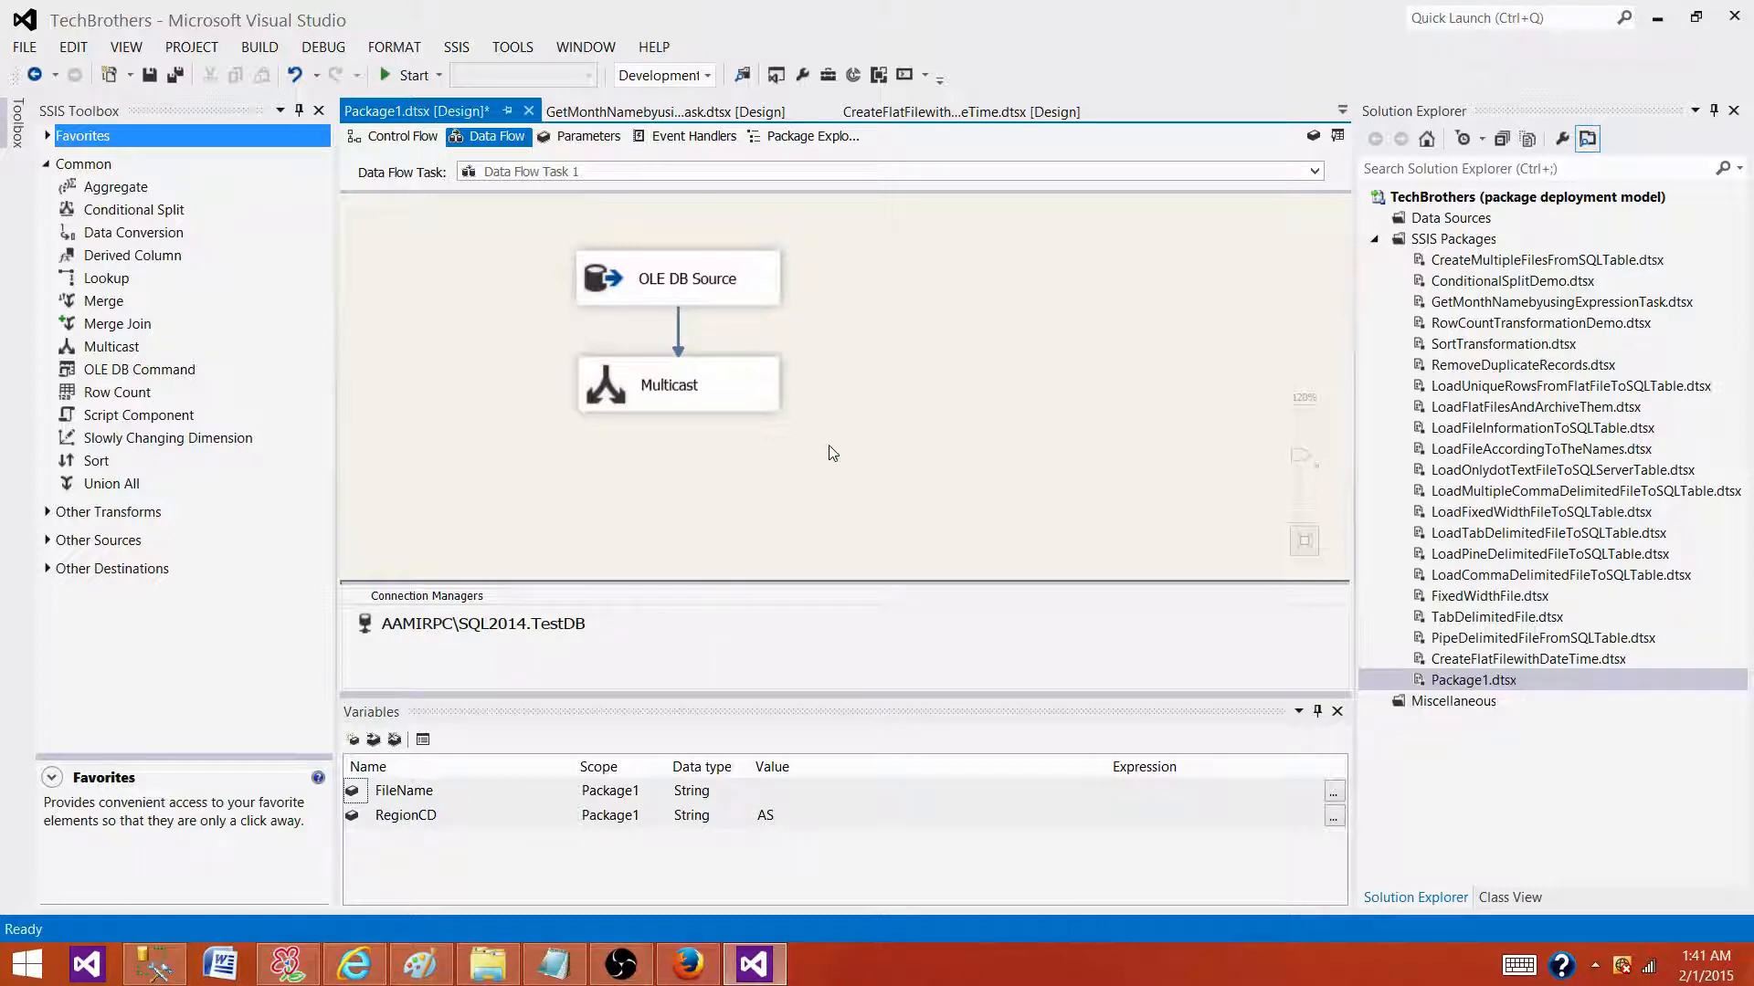
pyautogui.moveTo(808, 295)
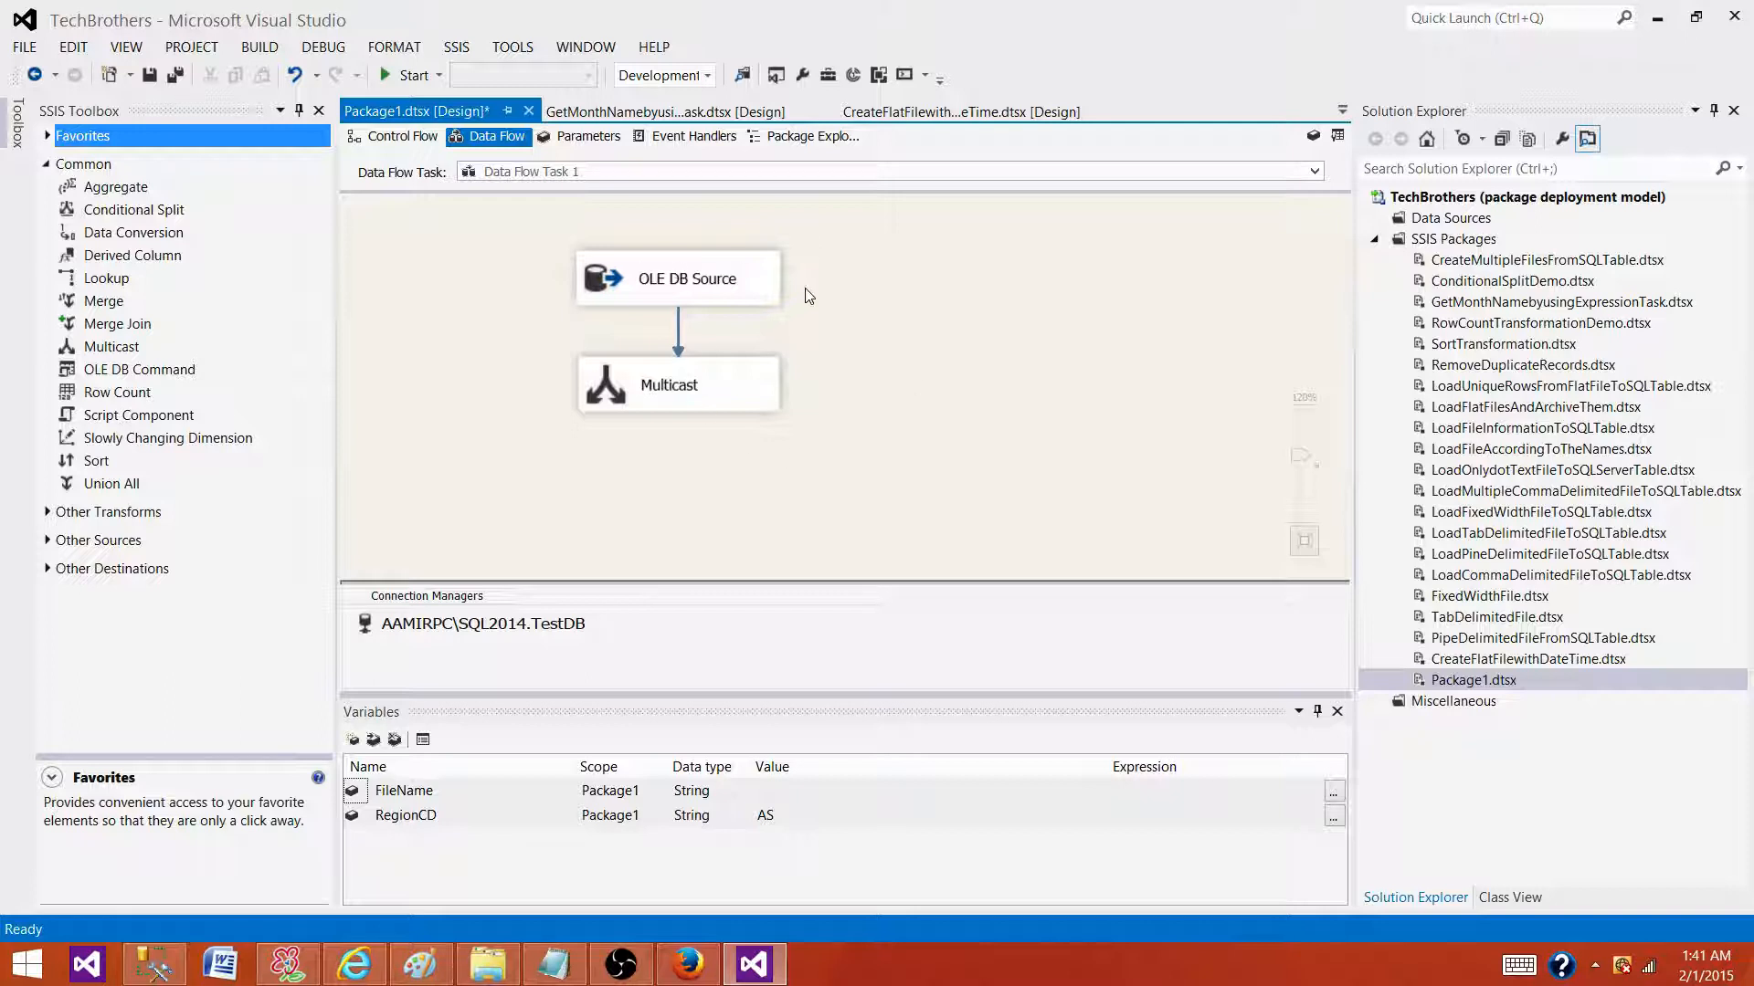
pyautogui.click(400, 136)
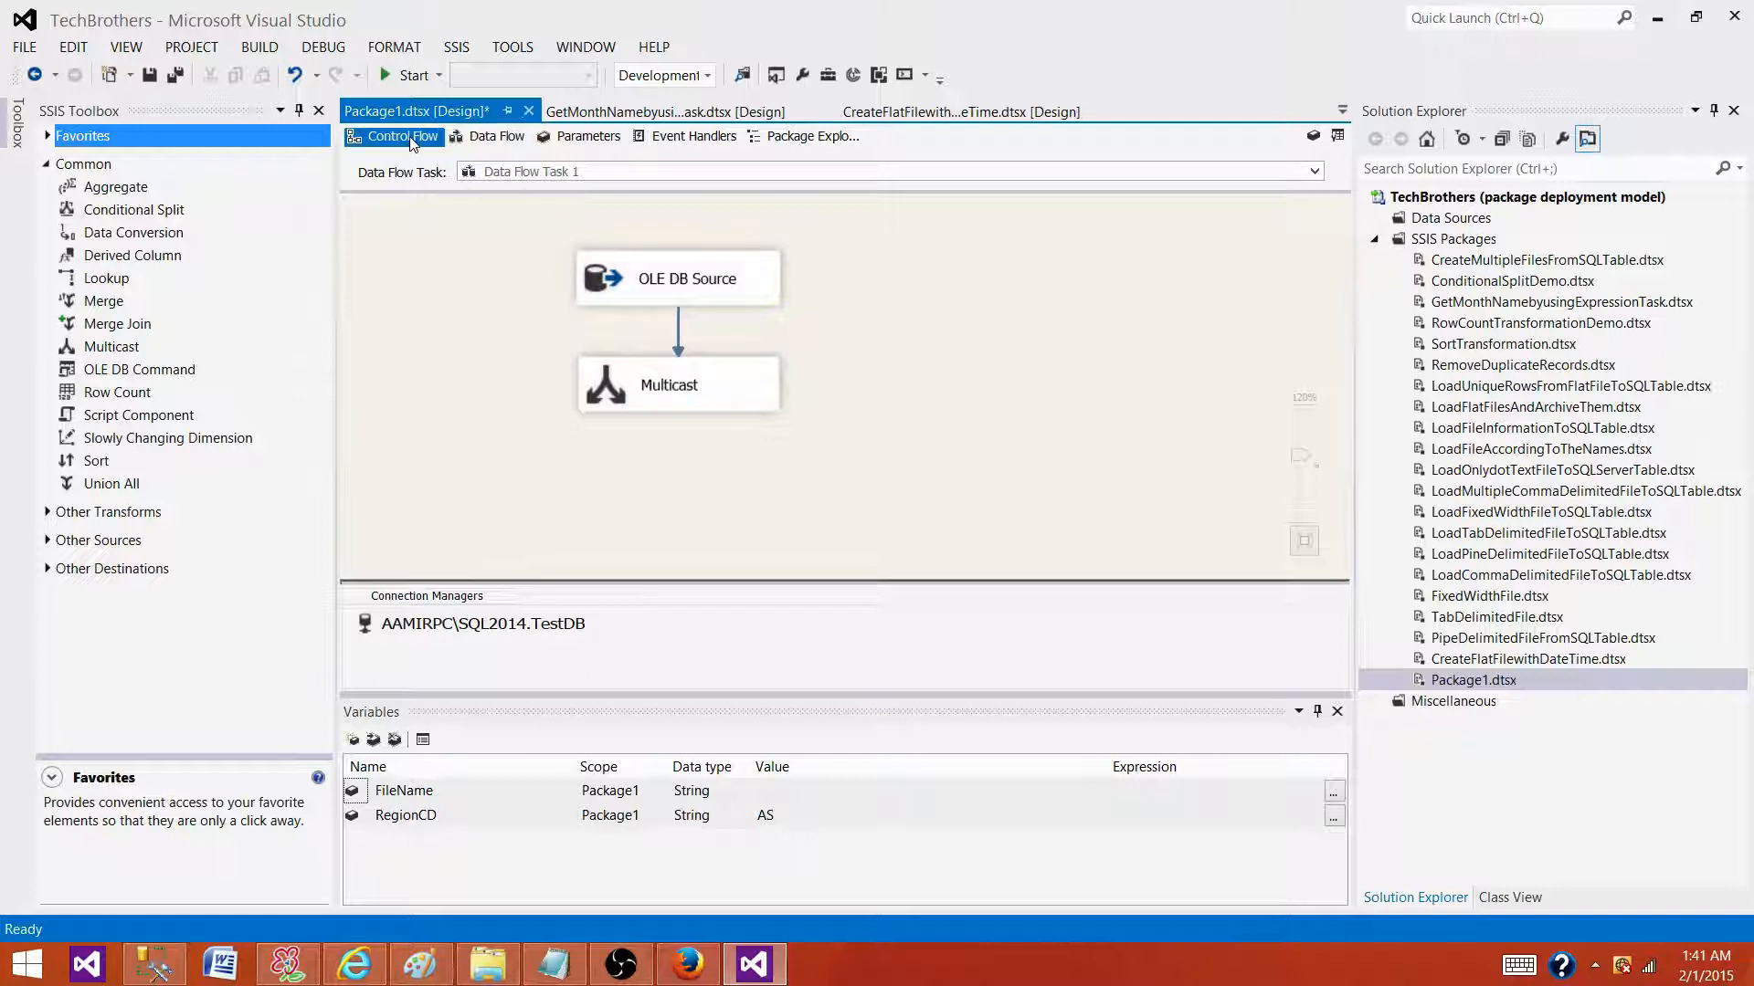
pyautogui.click(402, 136)
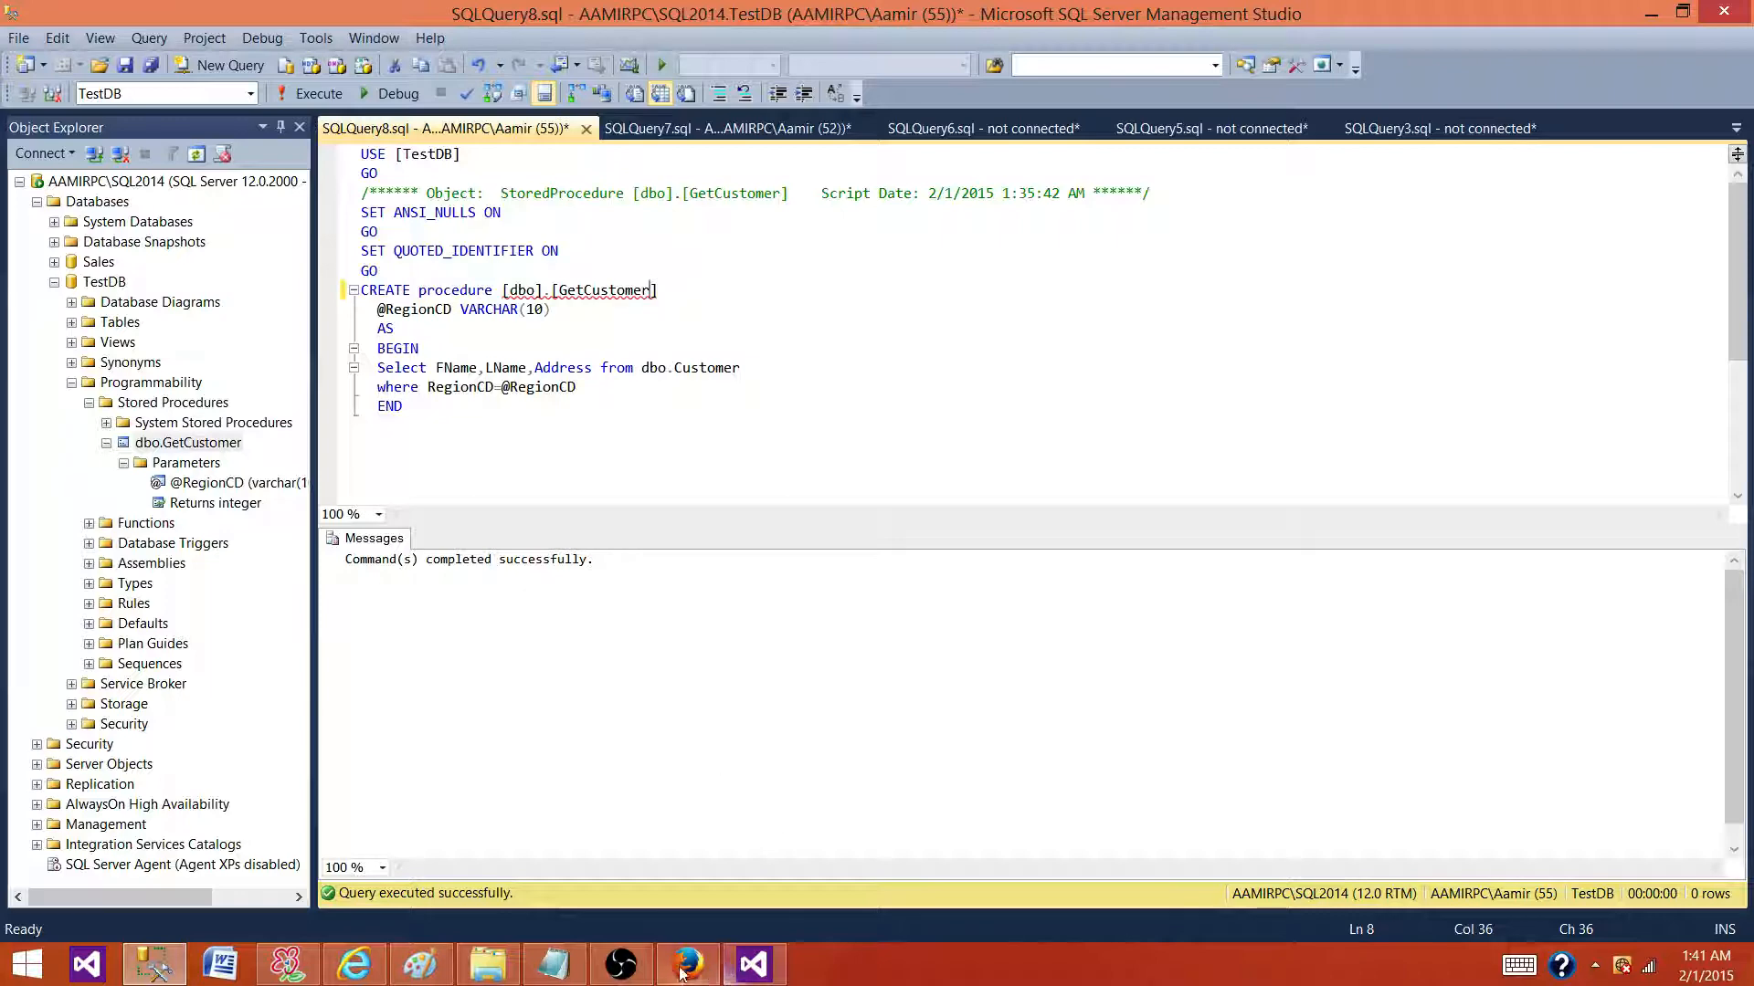
pyautogui.click(754, 963)
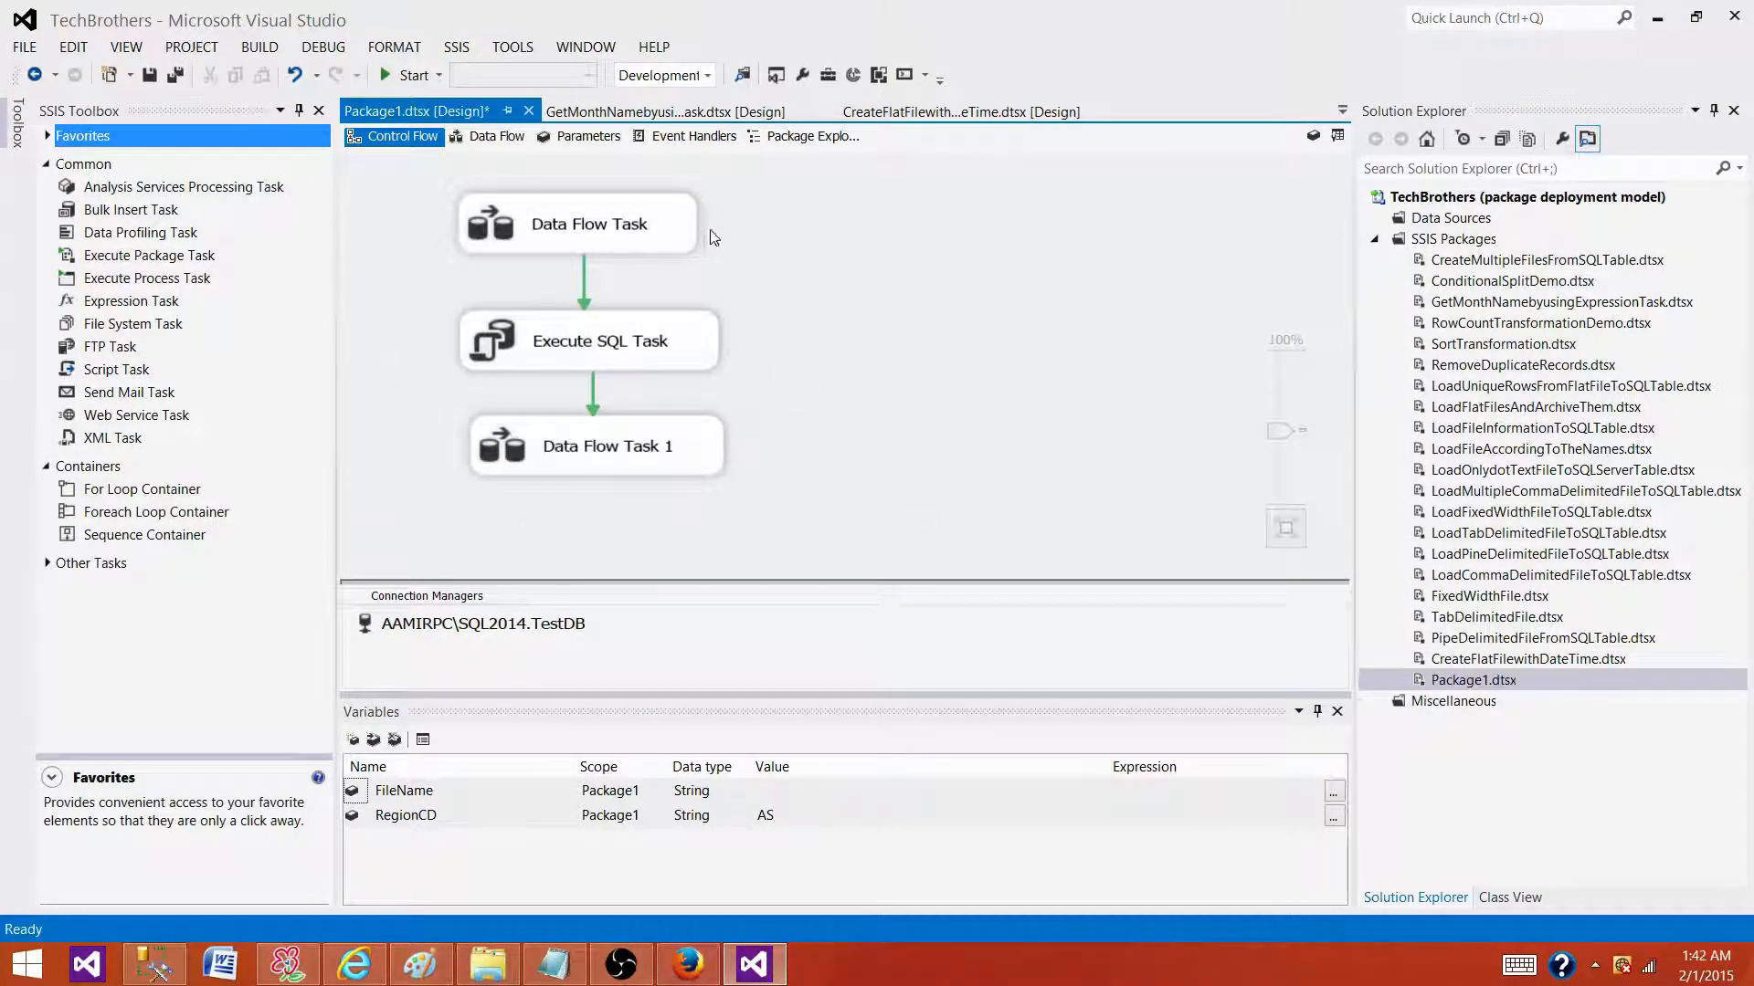
pyautogui.moveTo(767, 574)
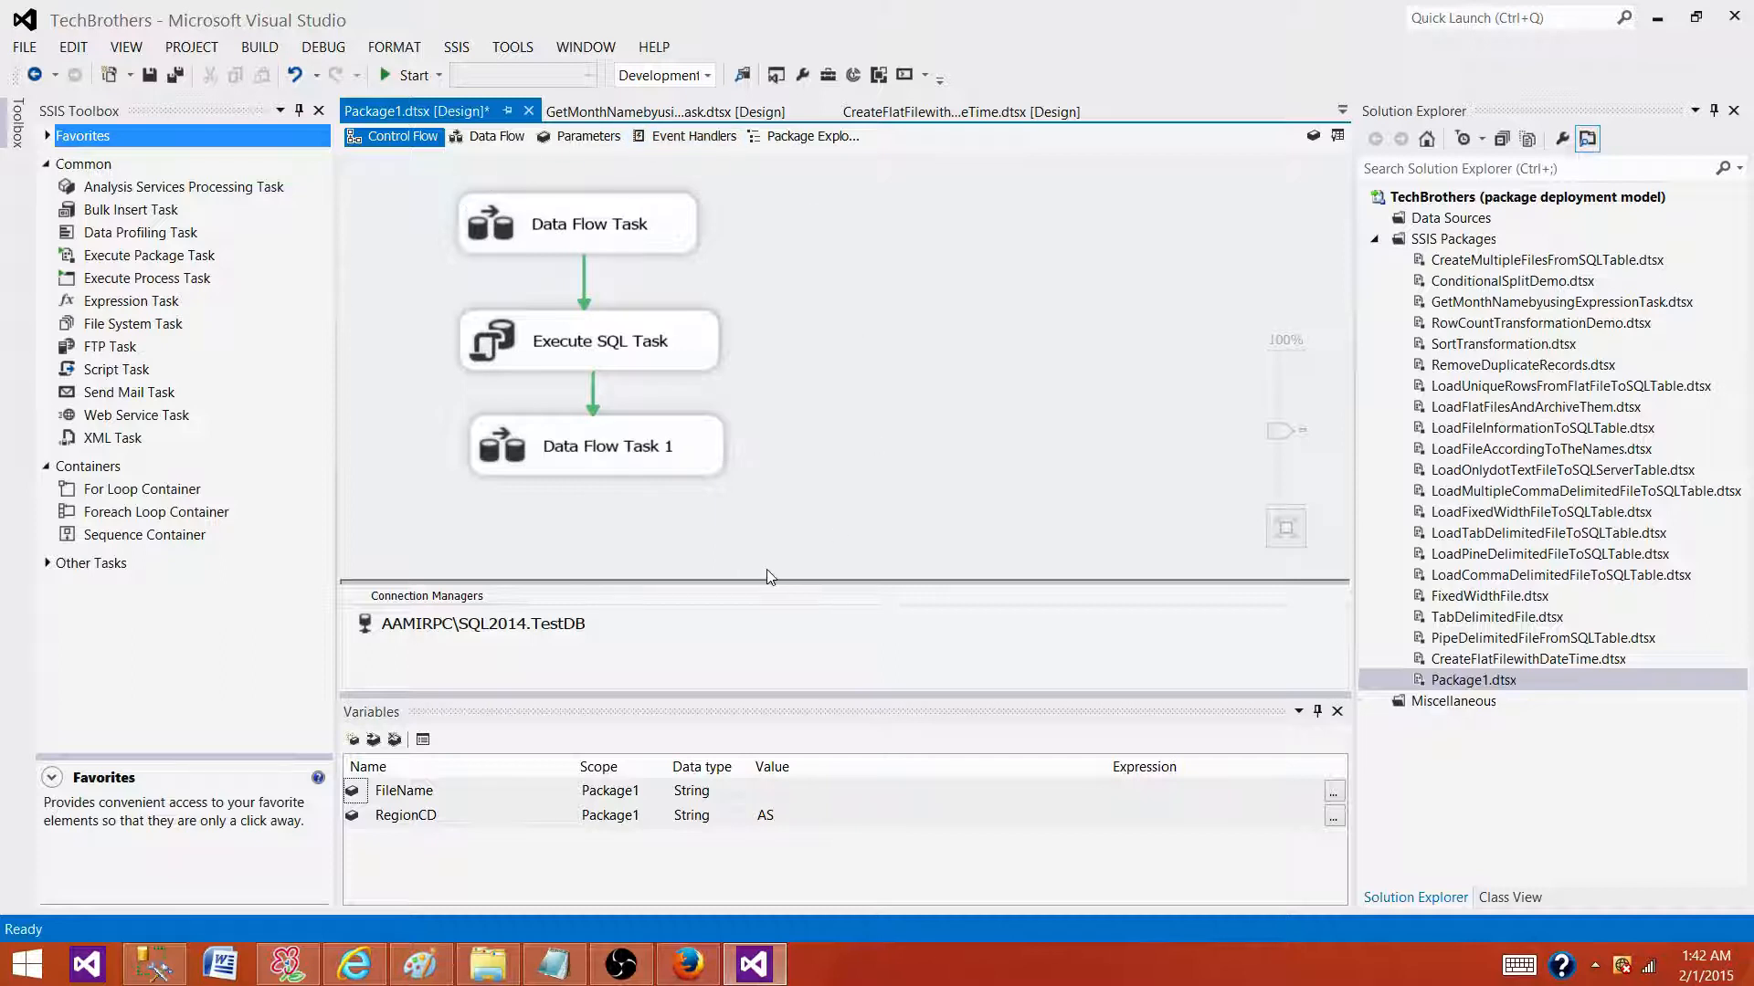
pyautogui.moveTo(616, 637)
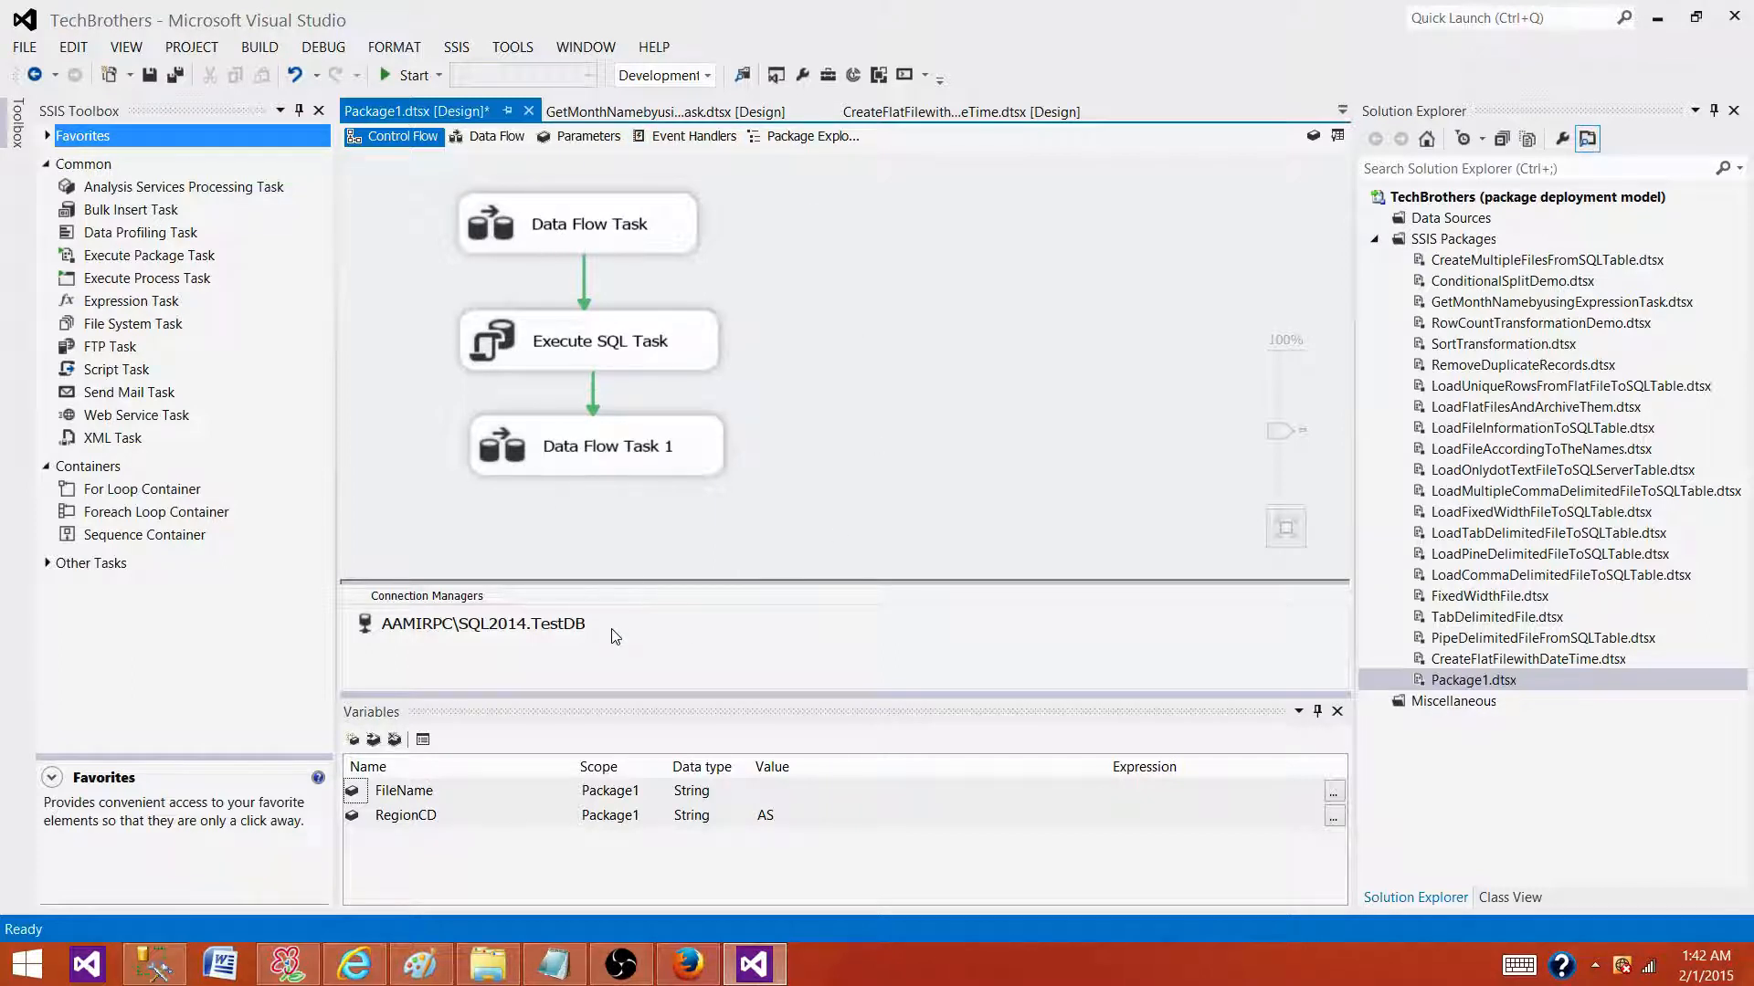
pyautogui.click(633, 224)
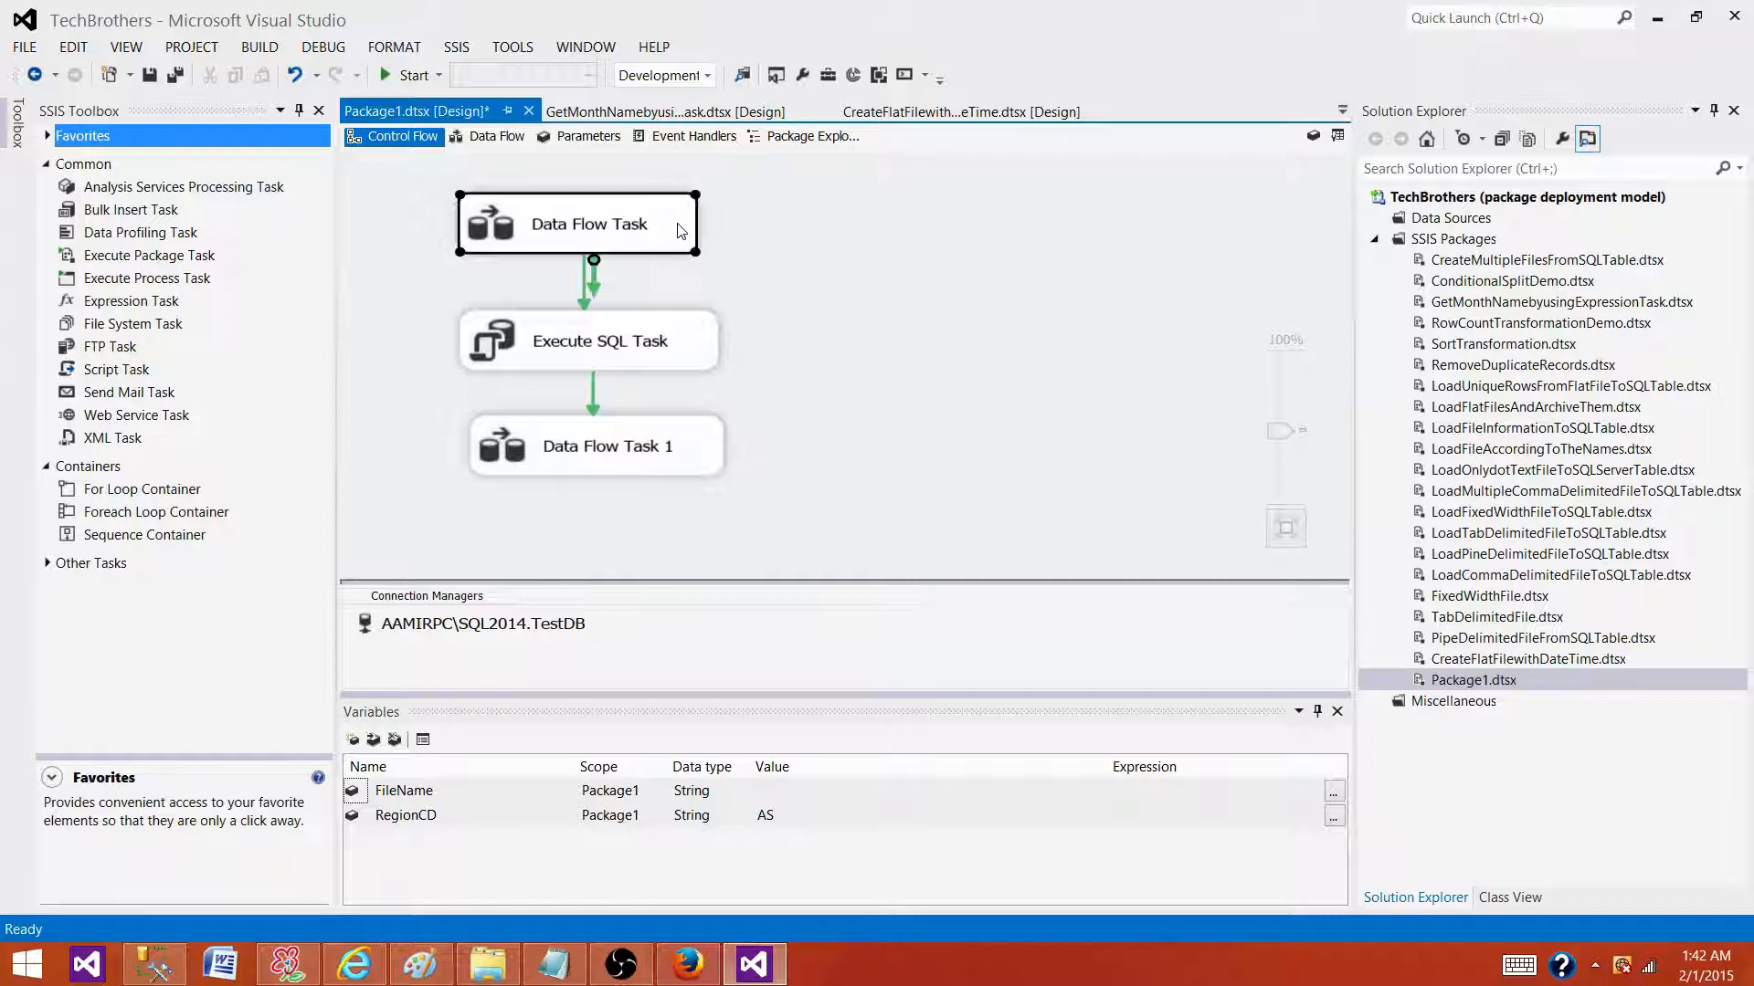
pyautogui.doubleClick(577, 224)
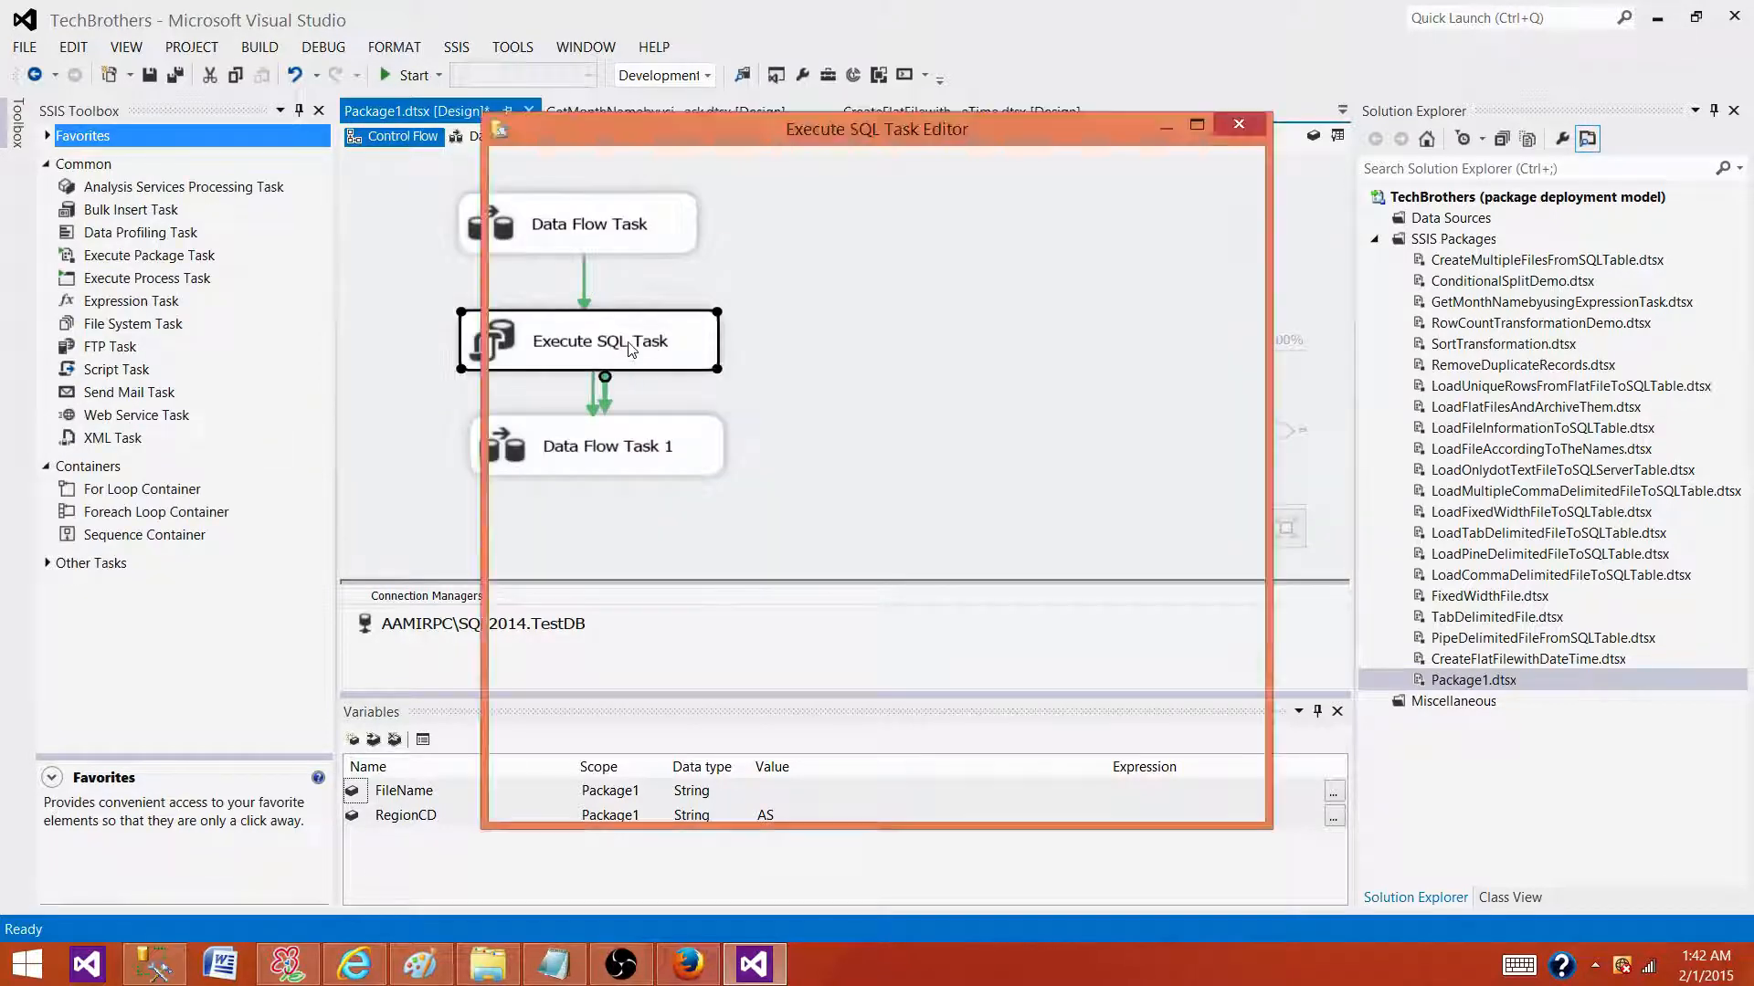
pyautogui.click(1238, 123)
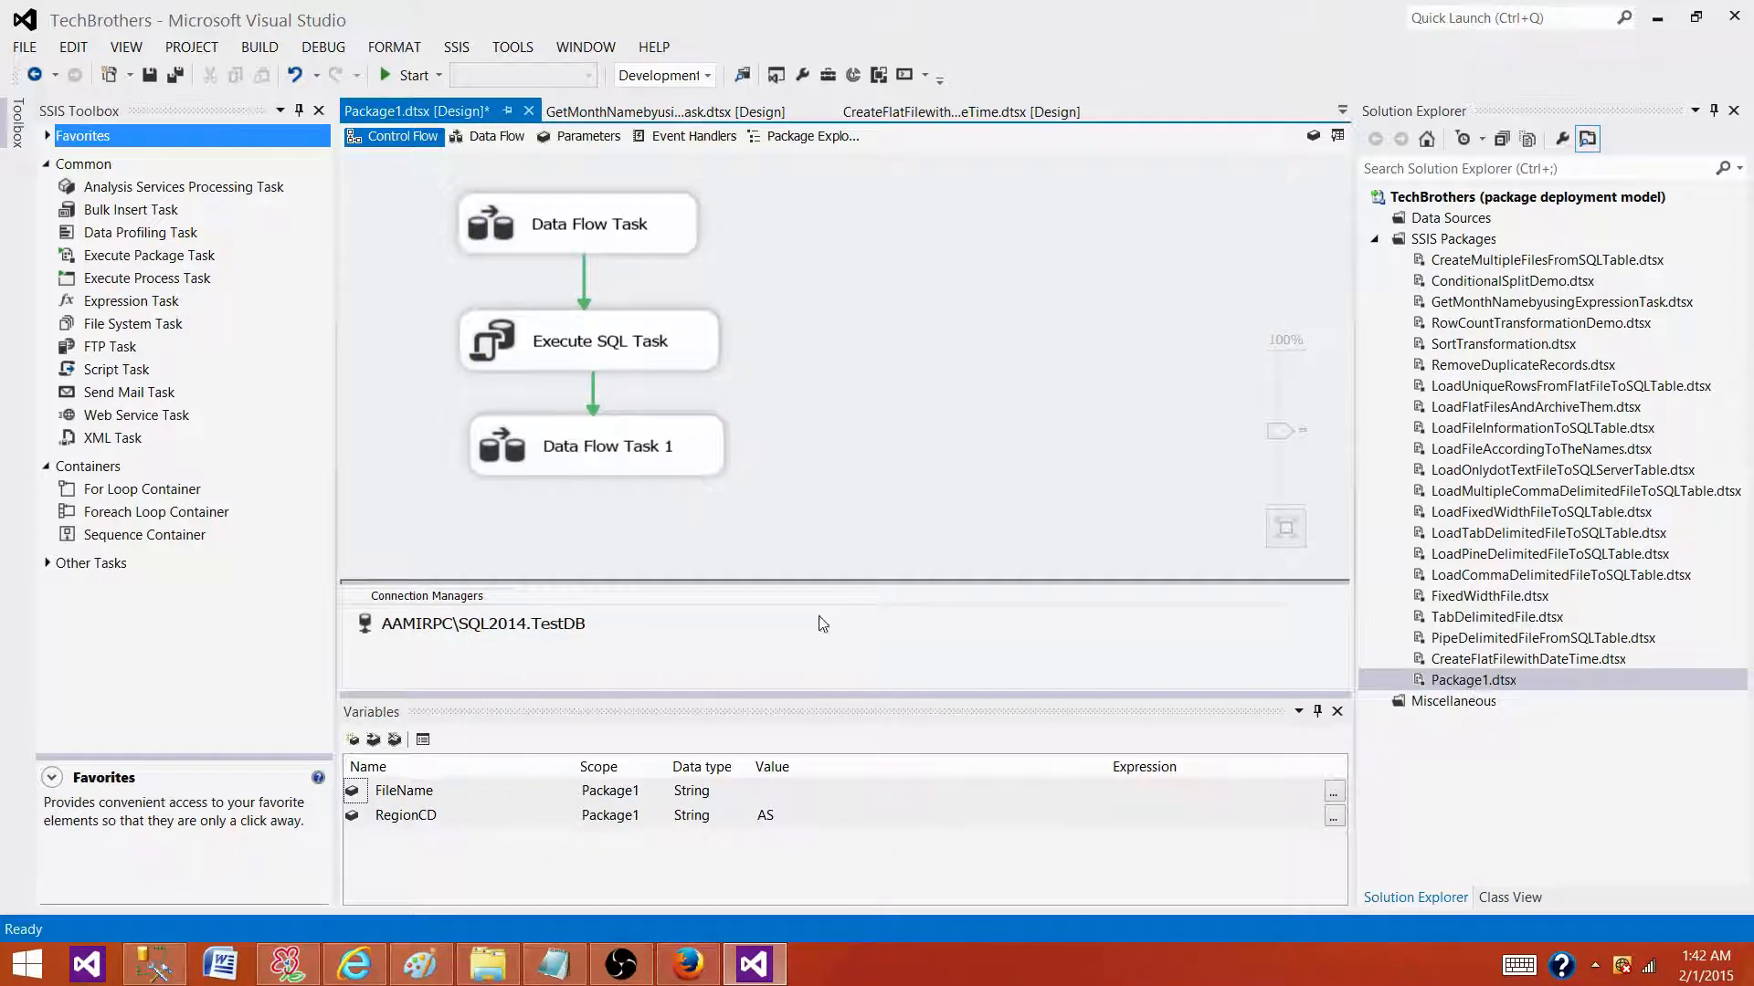
pyautogui.moveTo(903, 355)
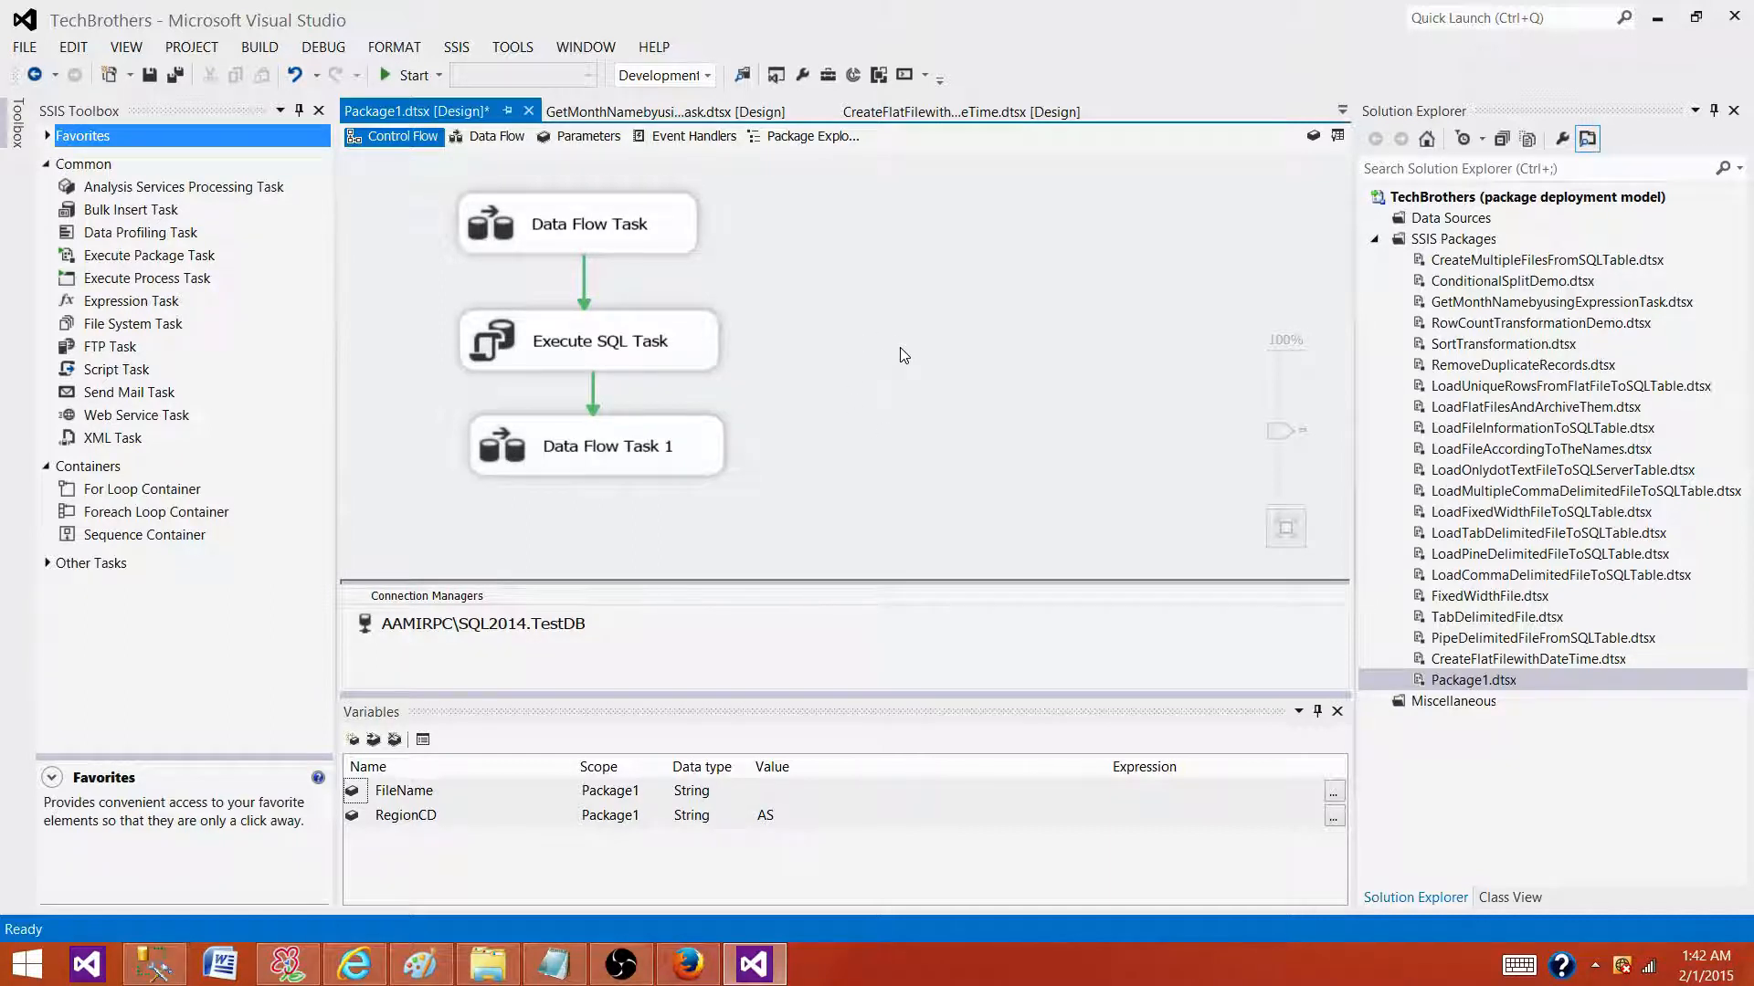
pyautogui.moveTo(1570, 616)
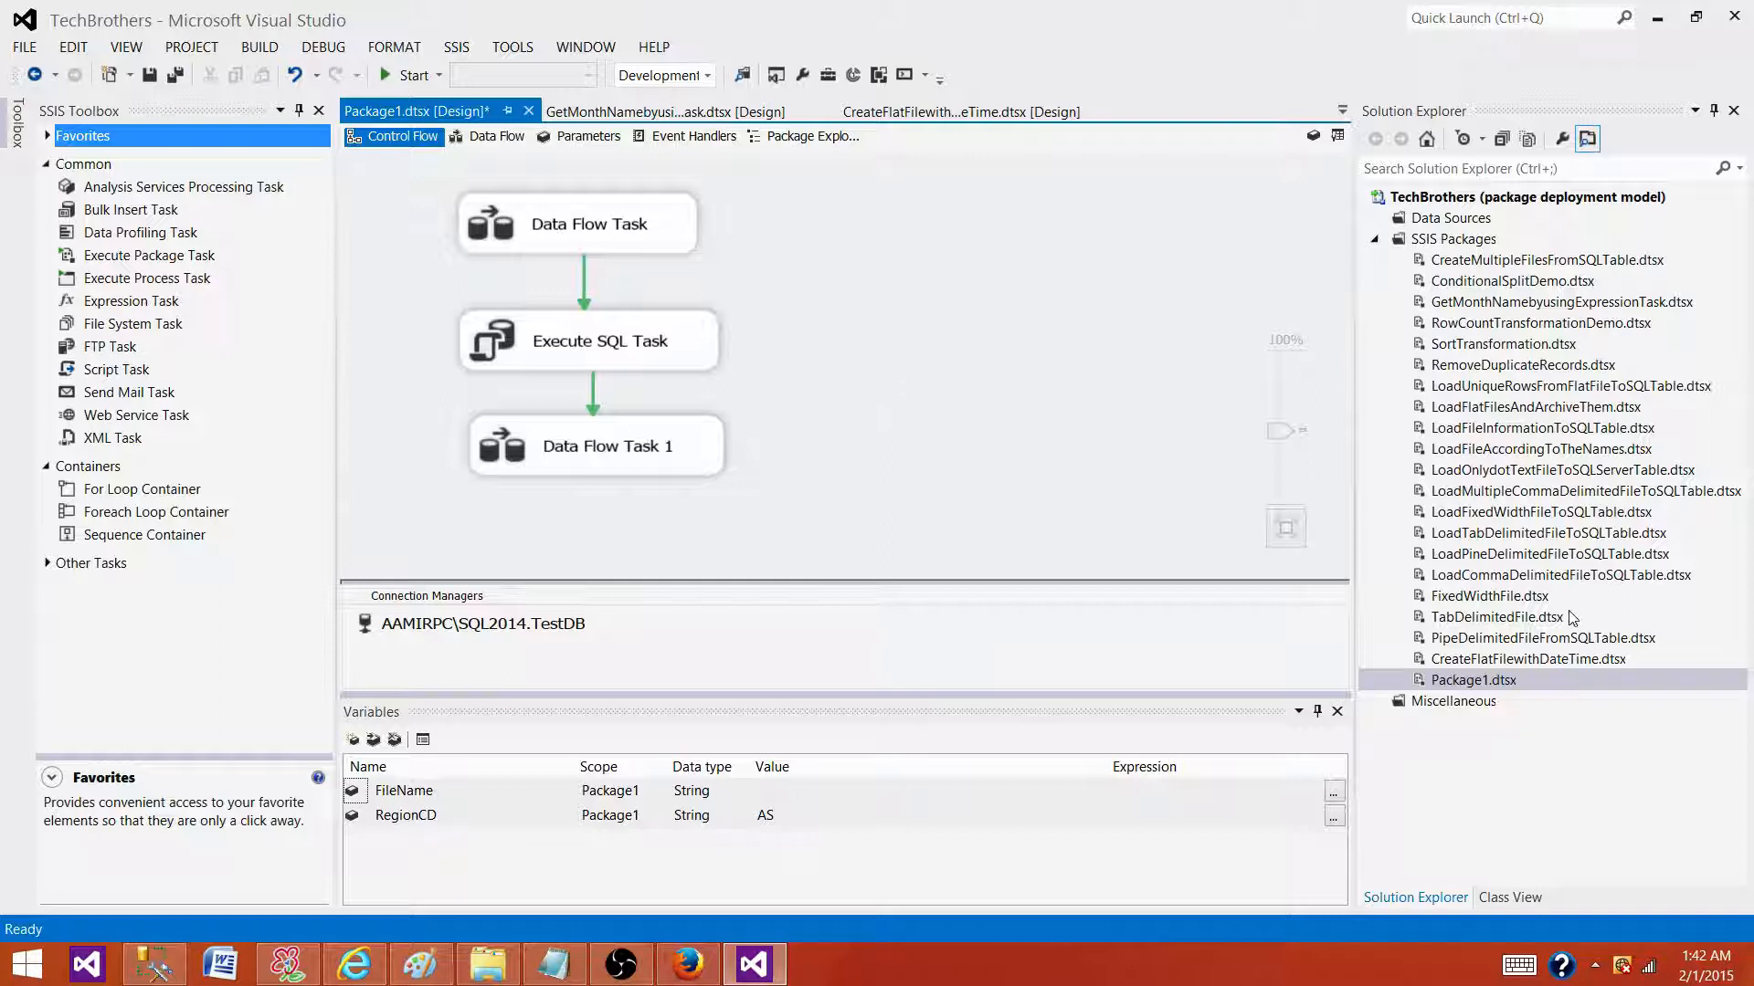
pyautogui.moveTo(1511, 689)
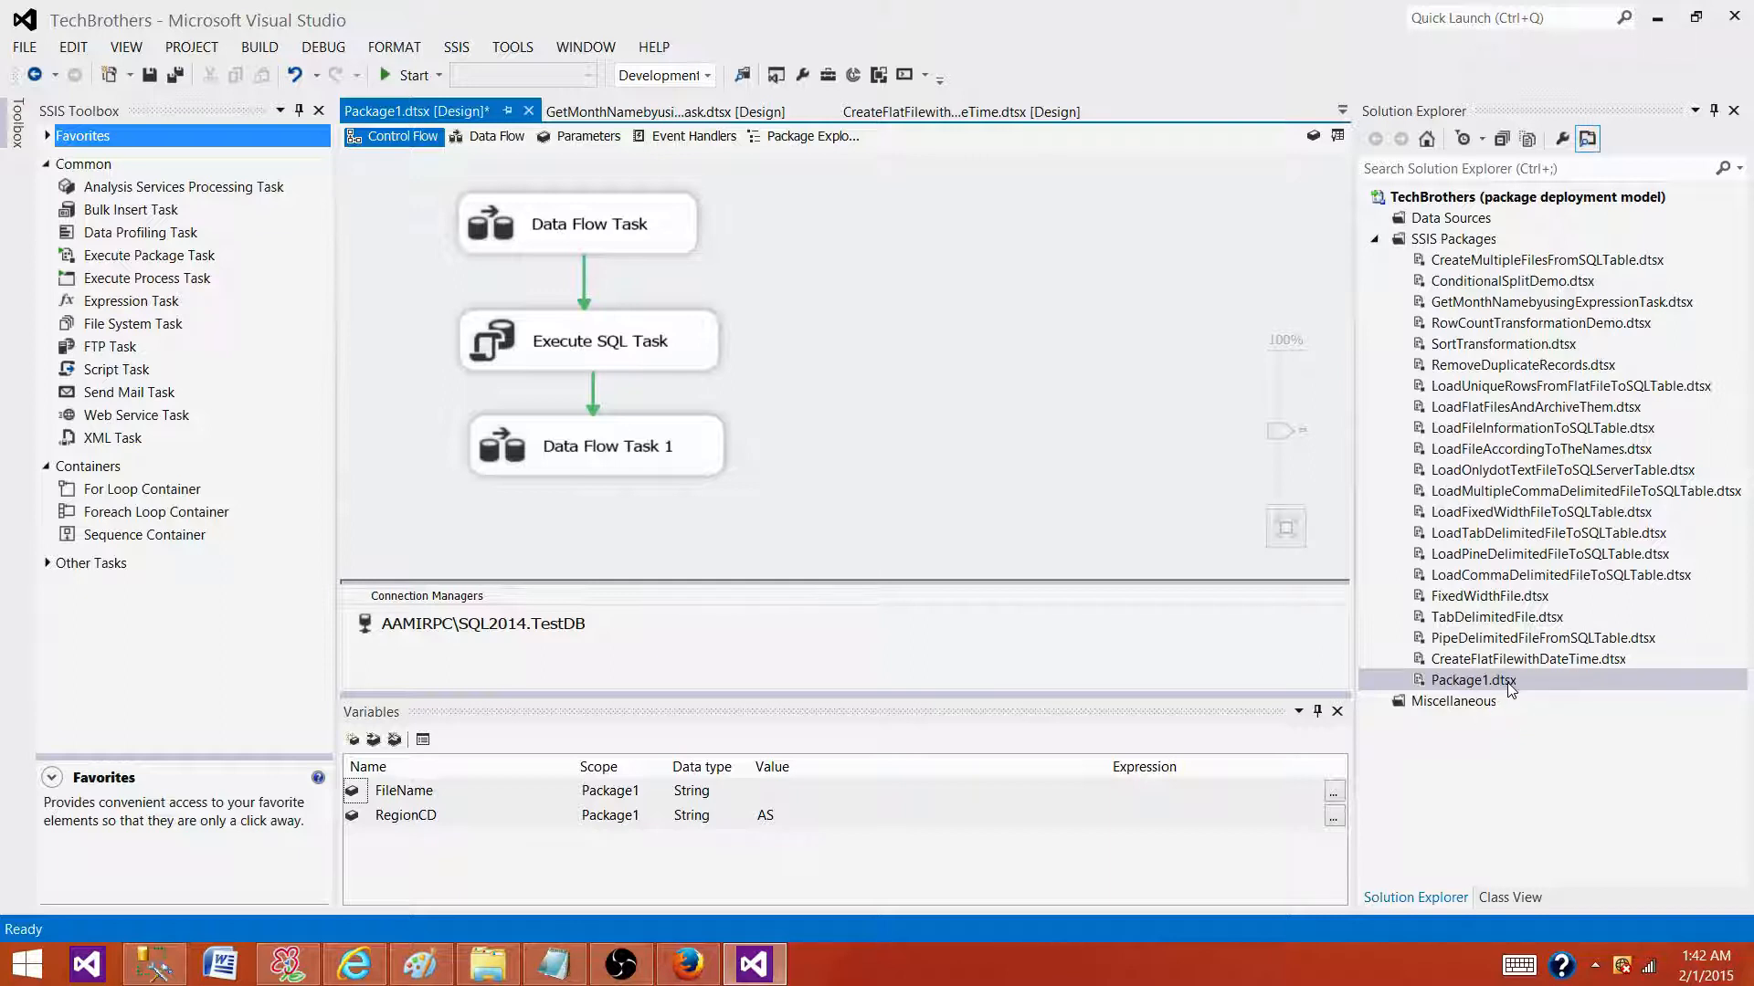
pyautogui.moveTo(1497, 688)
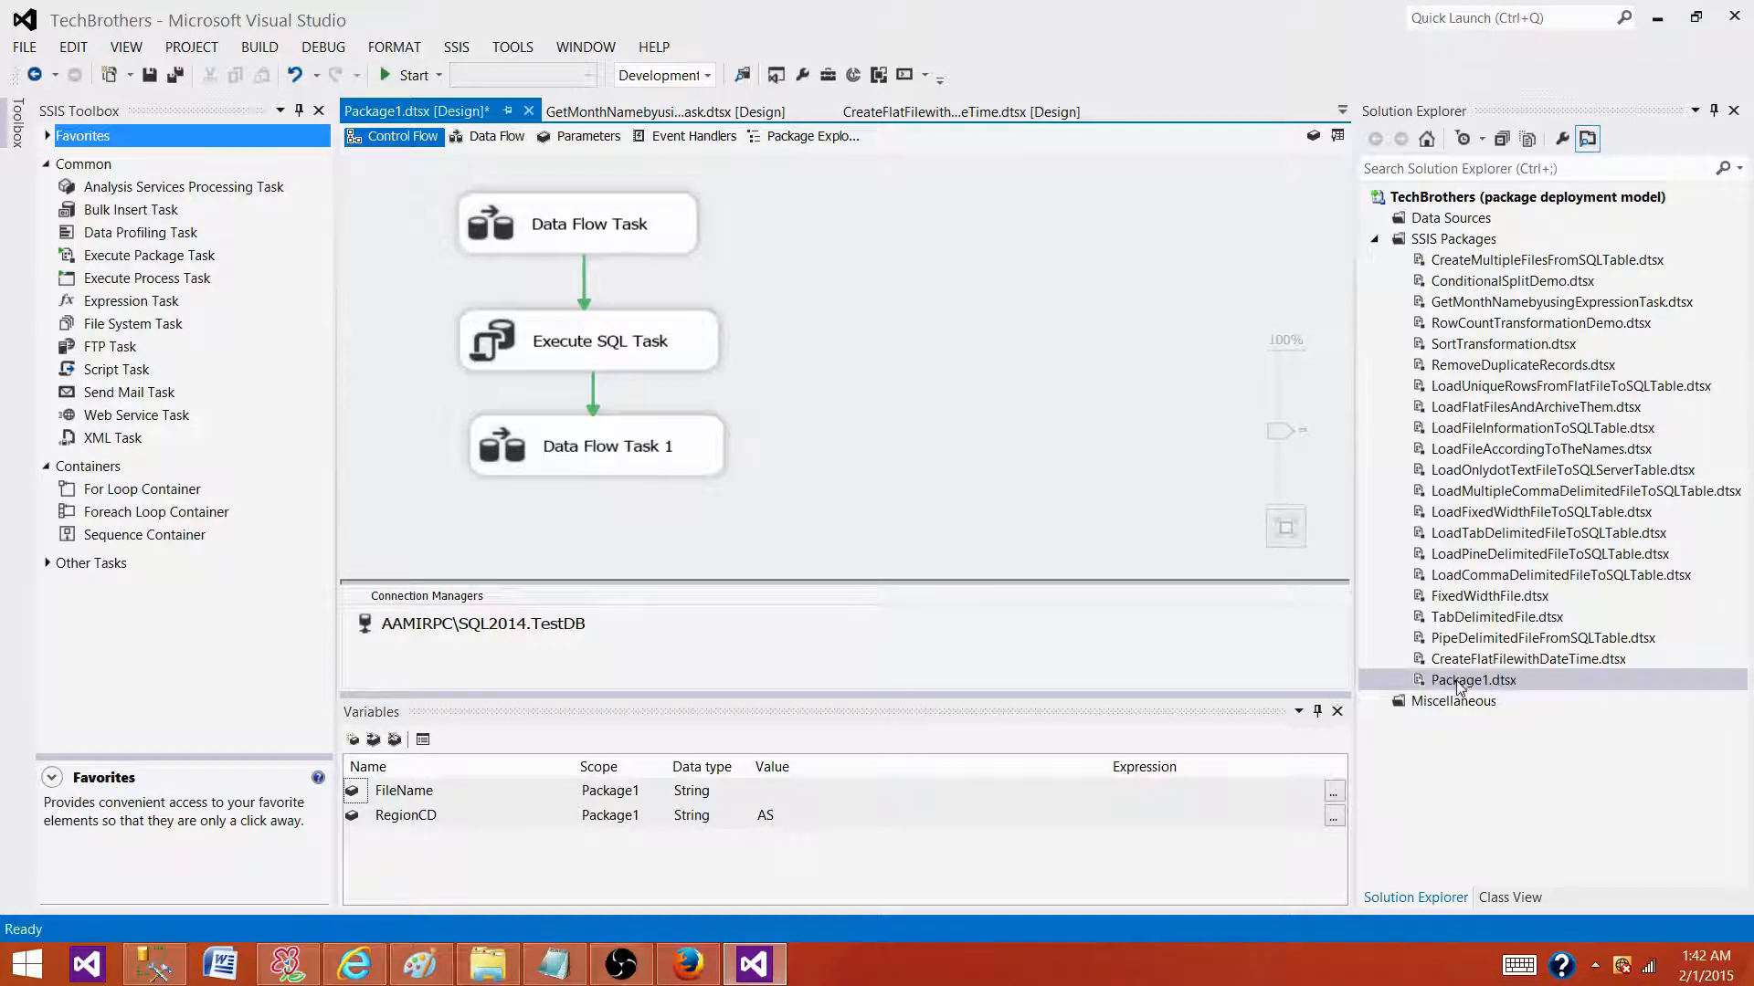
# - Open Package1.dtsx from Solution Explorer with View Code to show its XML
pyautogui.rightClick(1474, 680)
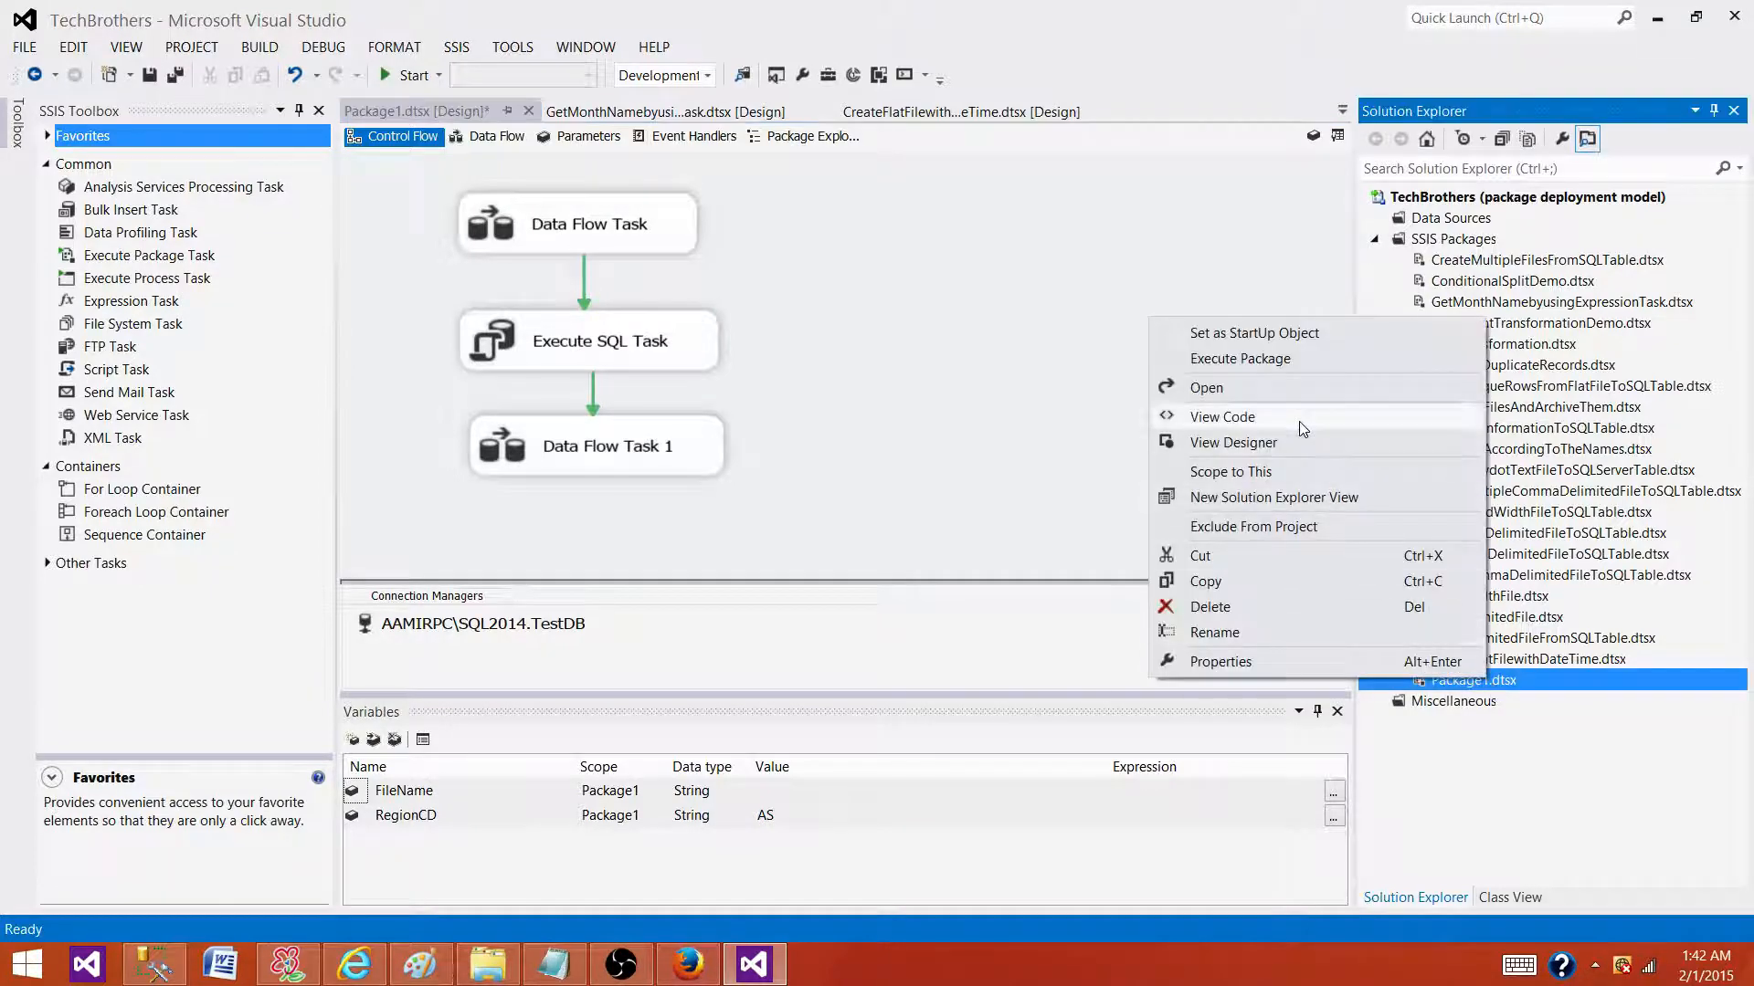
pyautogui.click(1222, 416)
pyautogui.write('getcustomer')
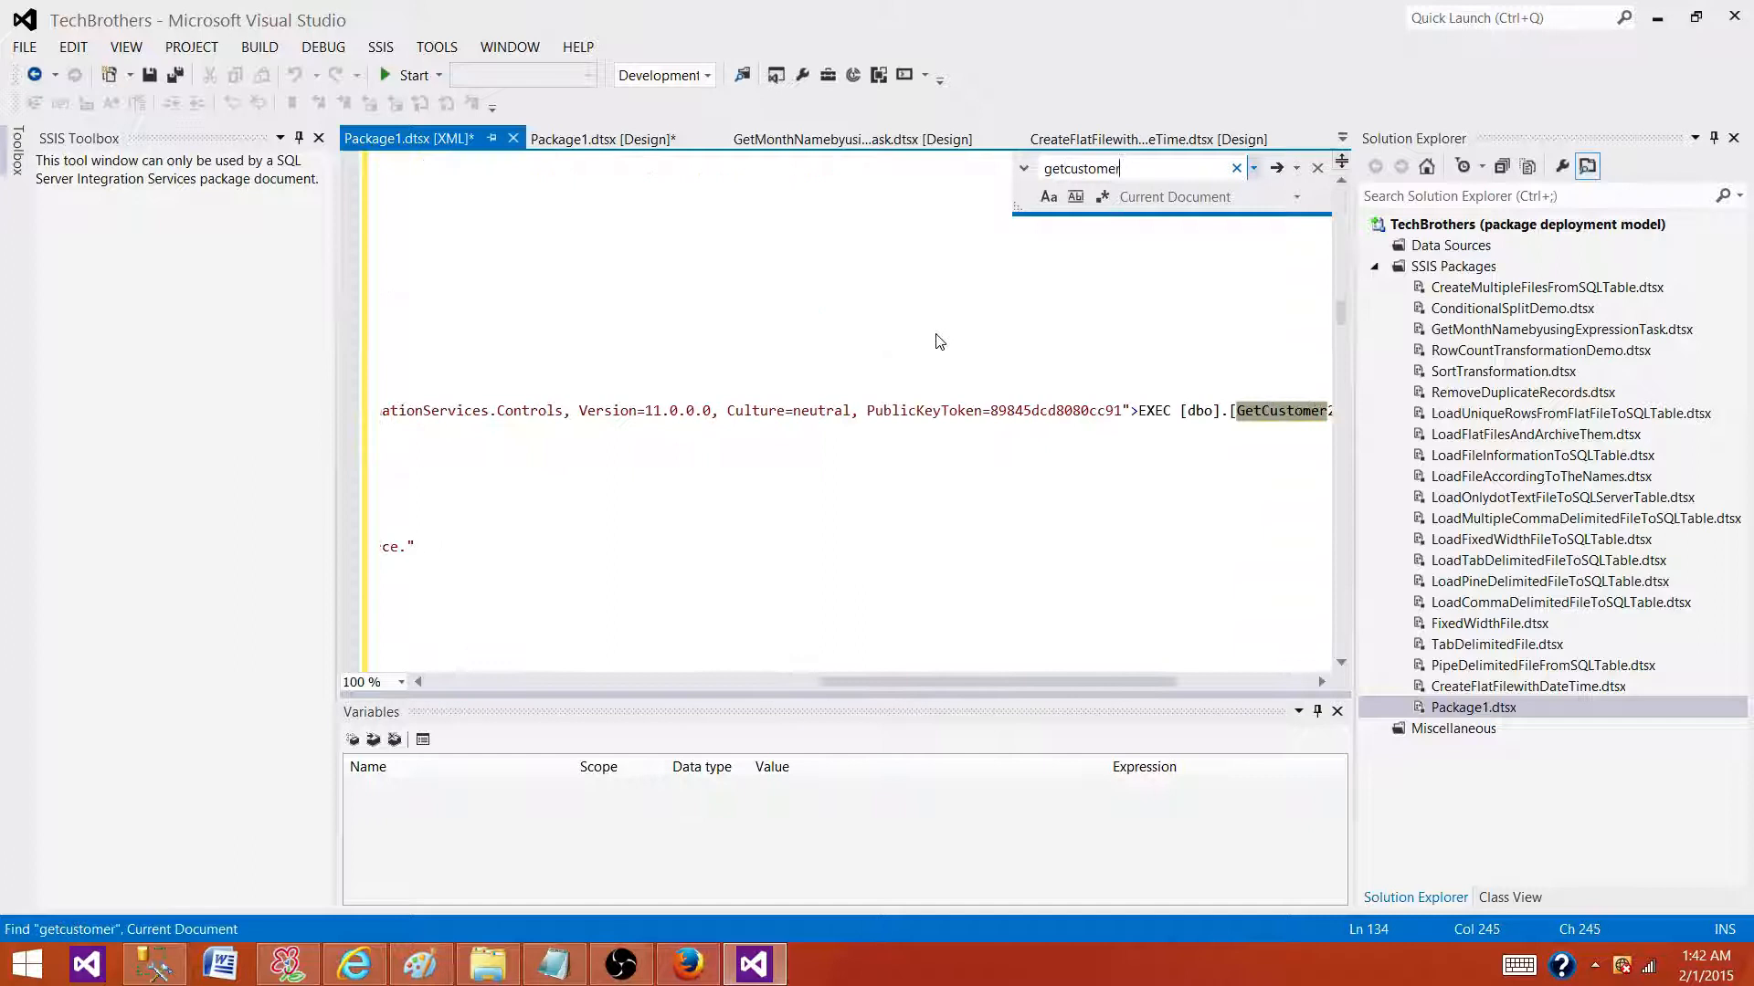
# - Remove the trailing '2' from each GetCustomer2 match in the XML, then close the search
pyautogui.moveTo(940, 682); pyautogui.dragTo(1090, 681)
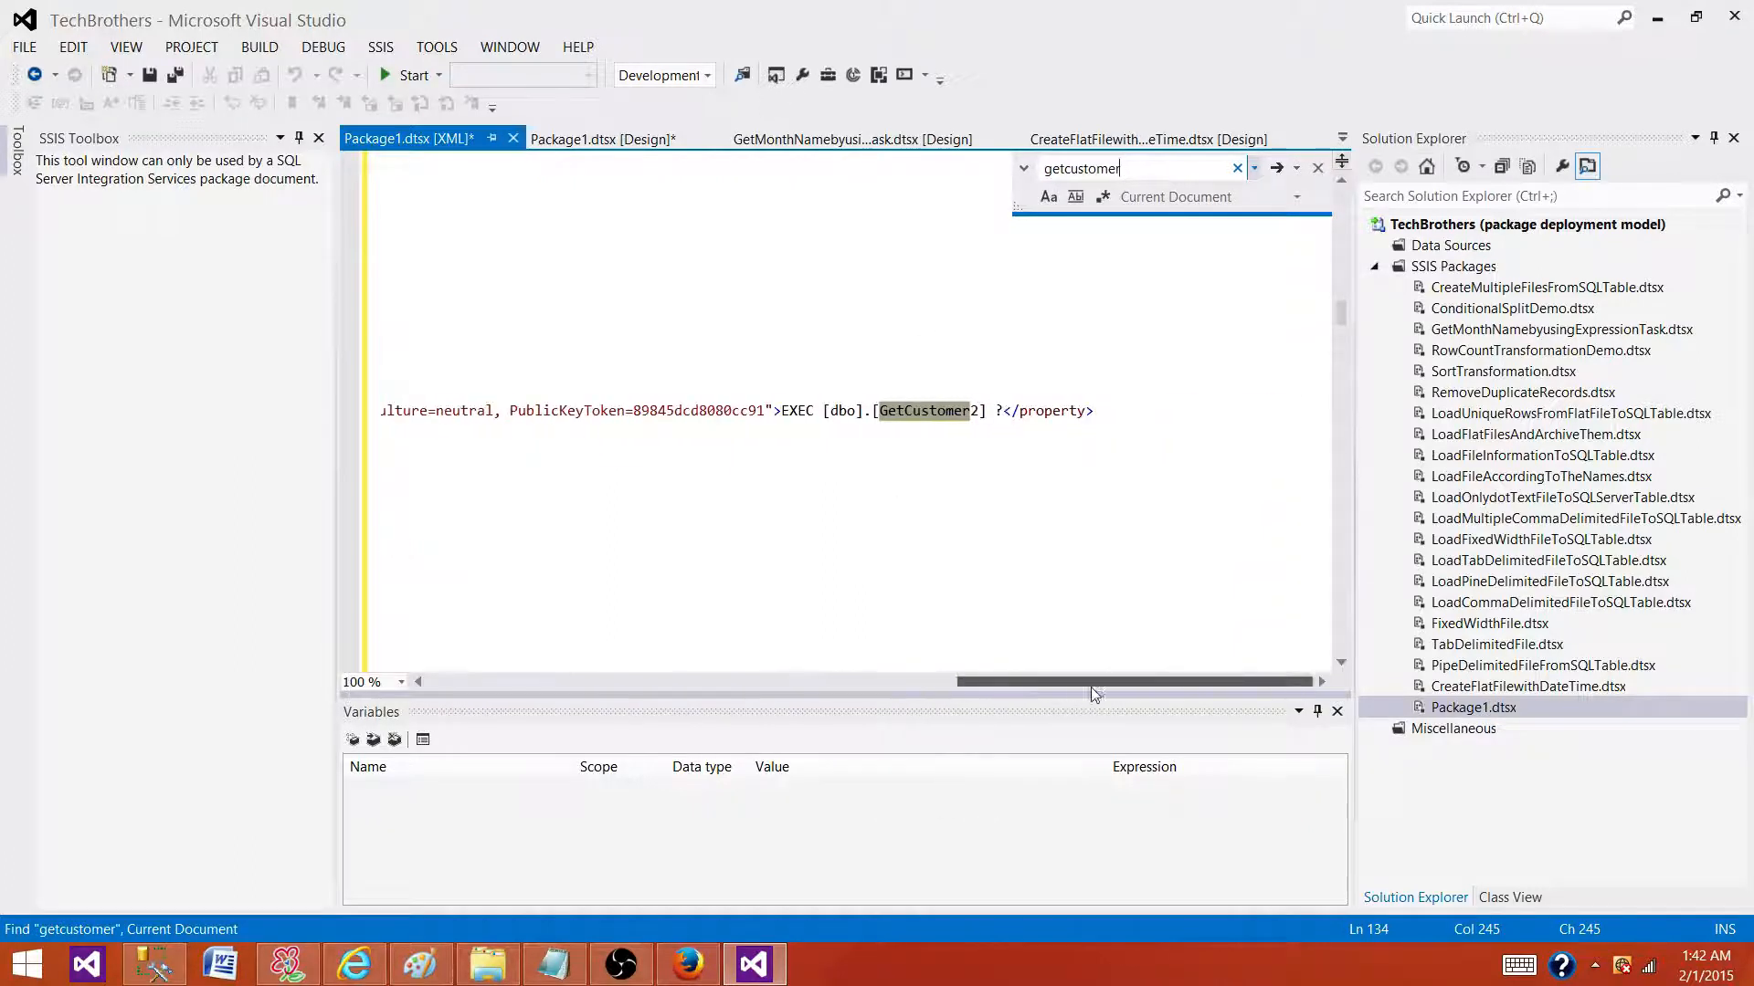
pyautogui.moveTo(982, 413)
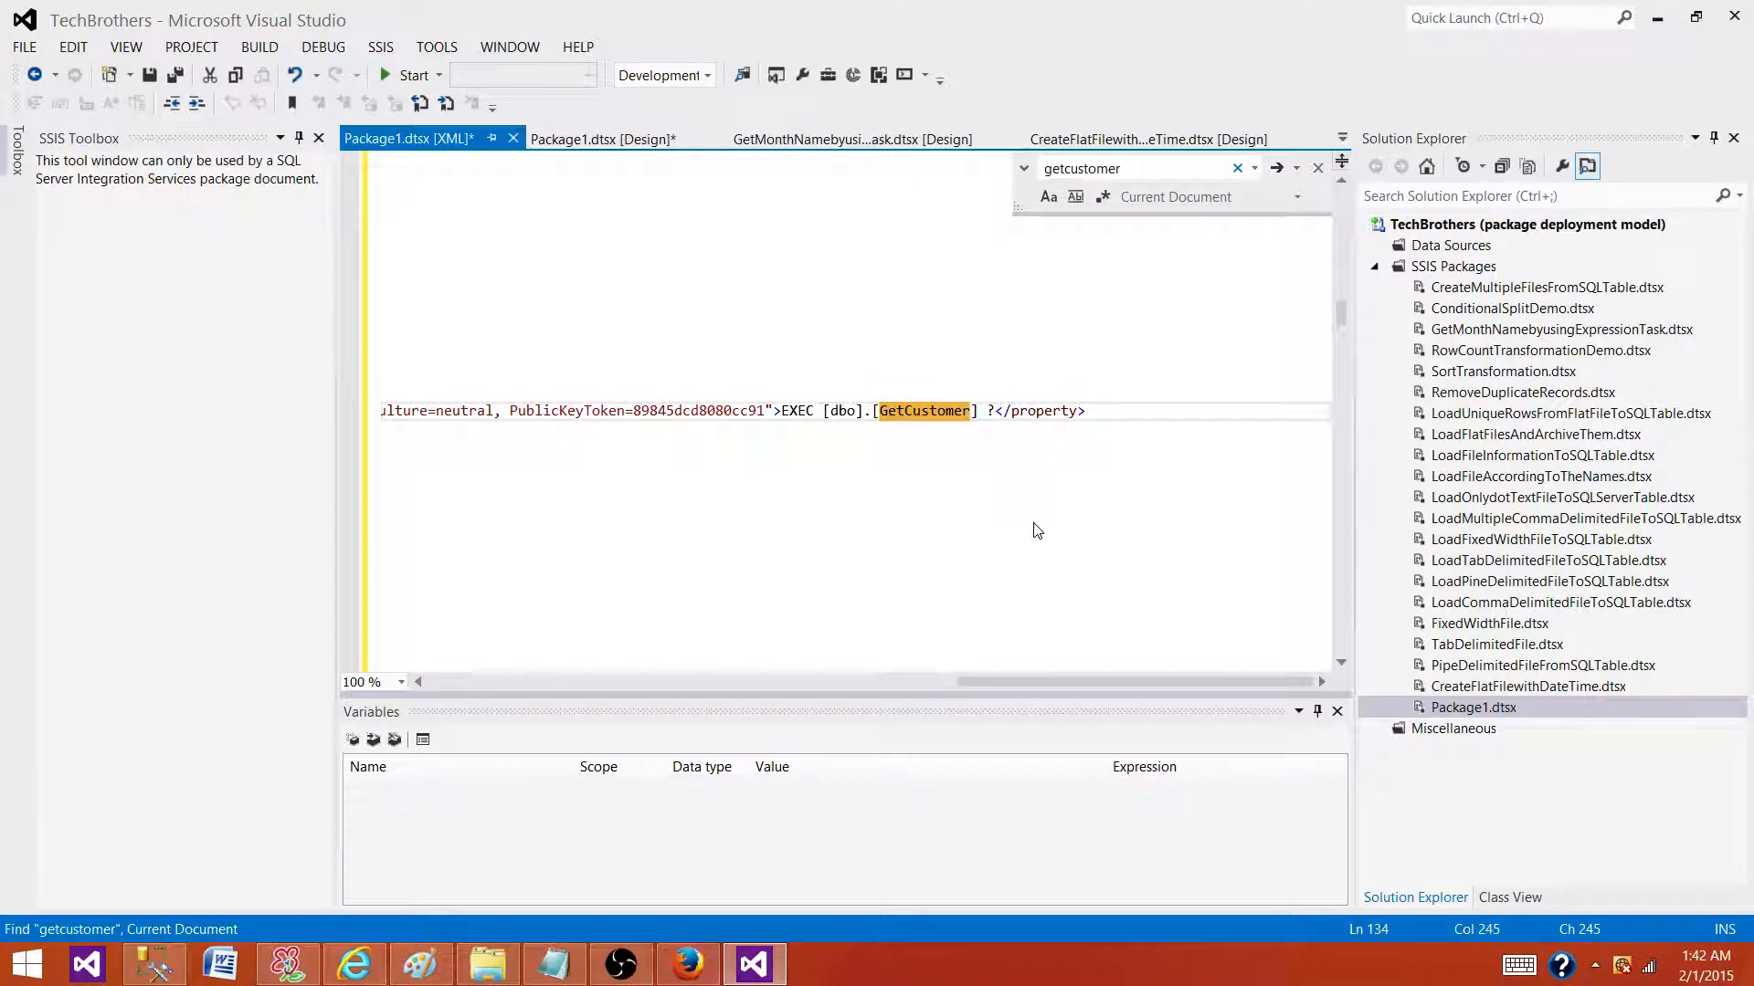
pyautogui.moveTo(990, 427)
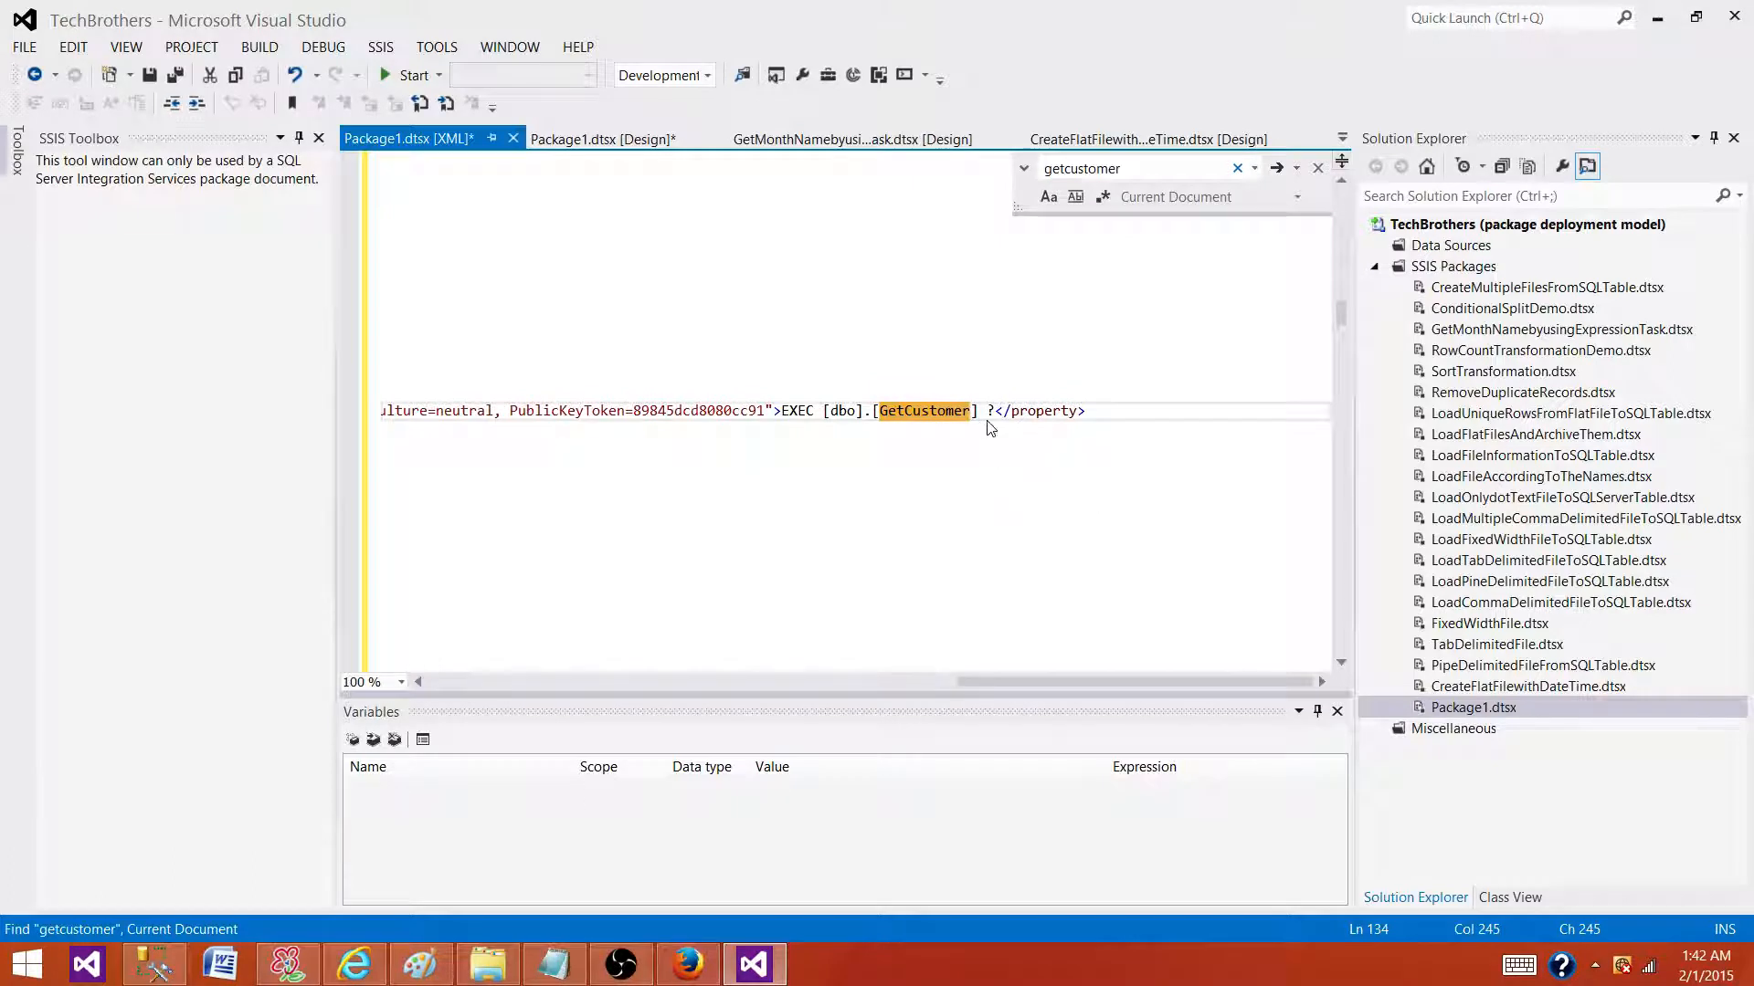
pyautogui.moveTo(1278, 170)
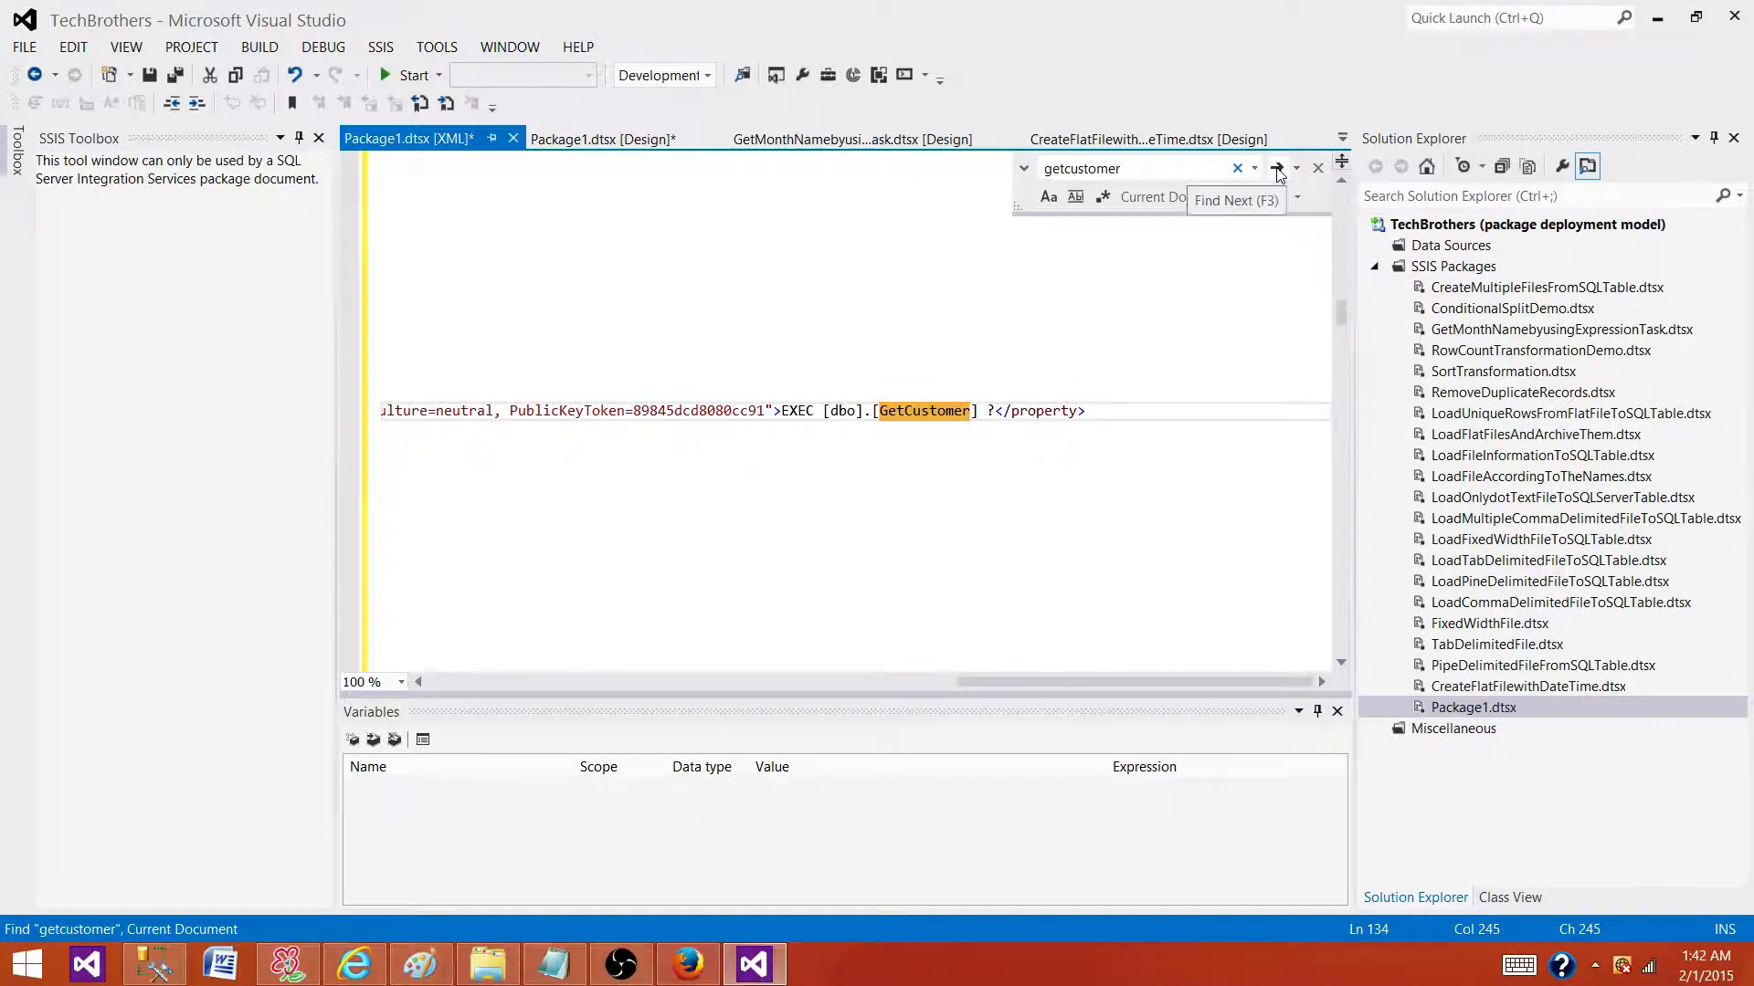
pyautogui.click(1275, 168)
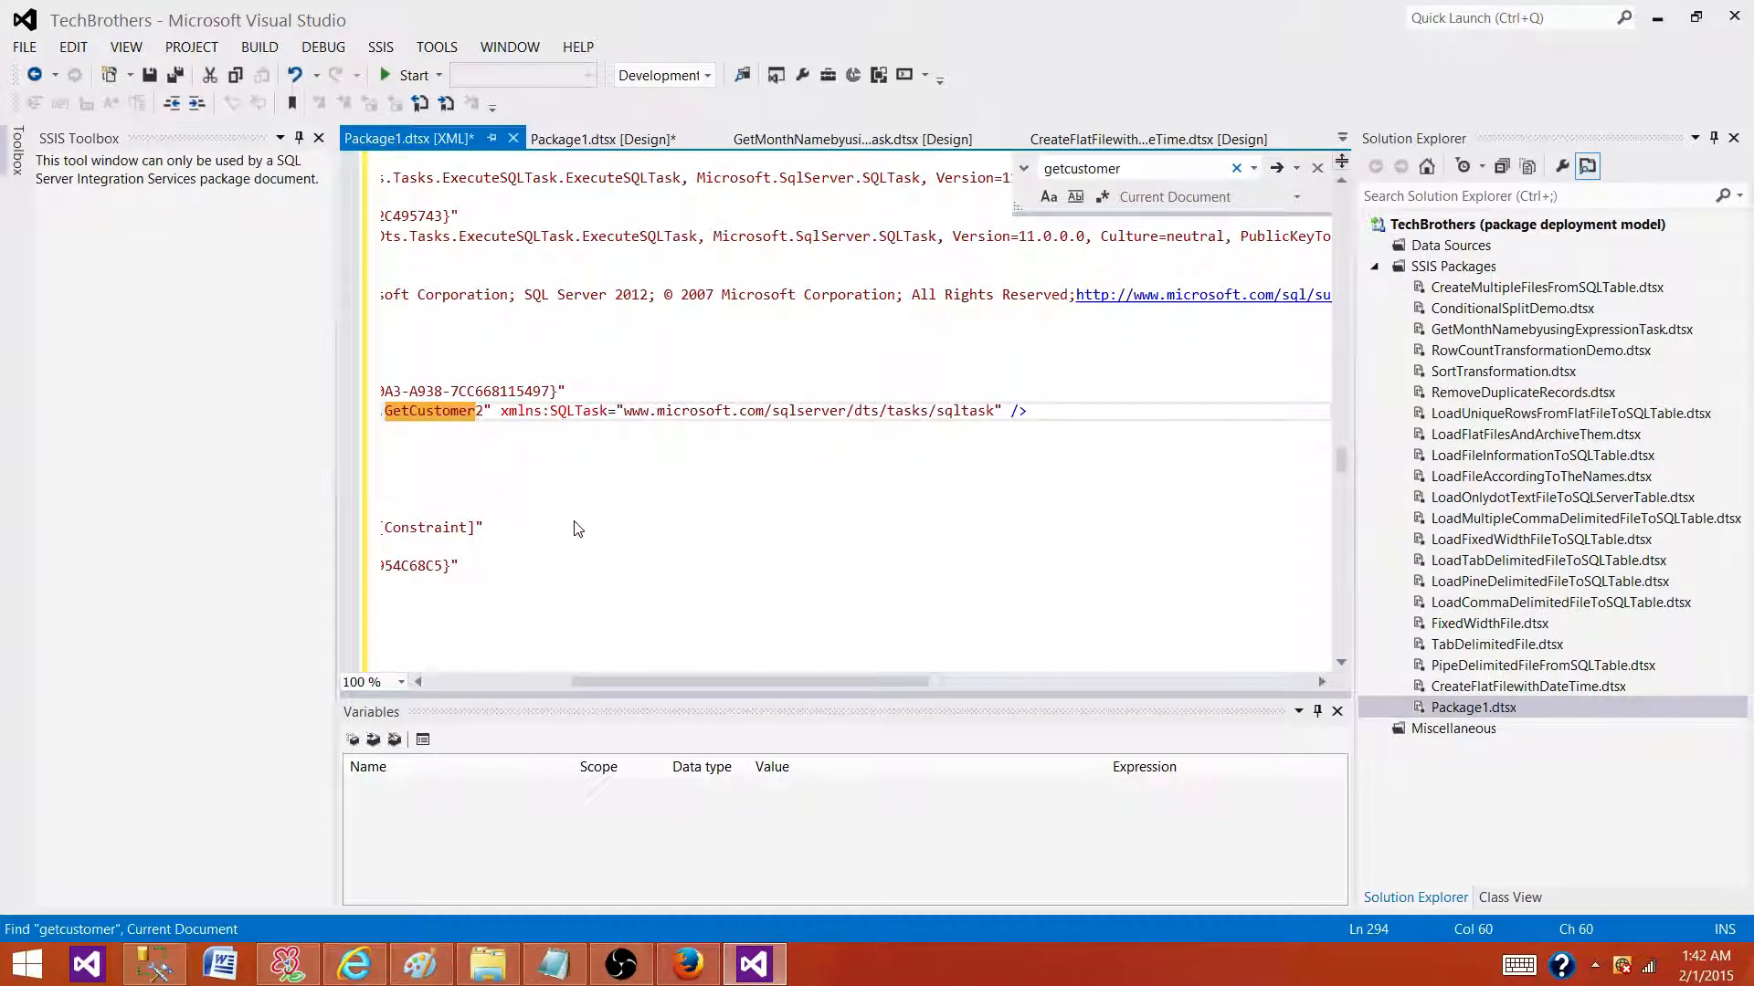
pyautogui.press('Backspace')
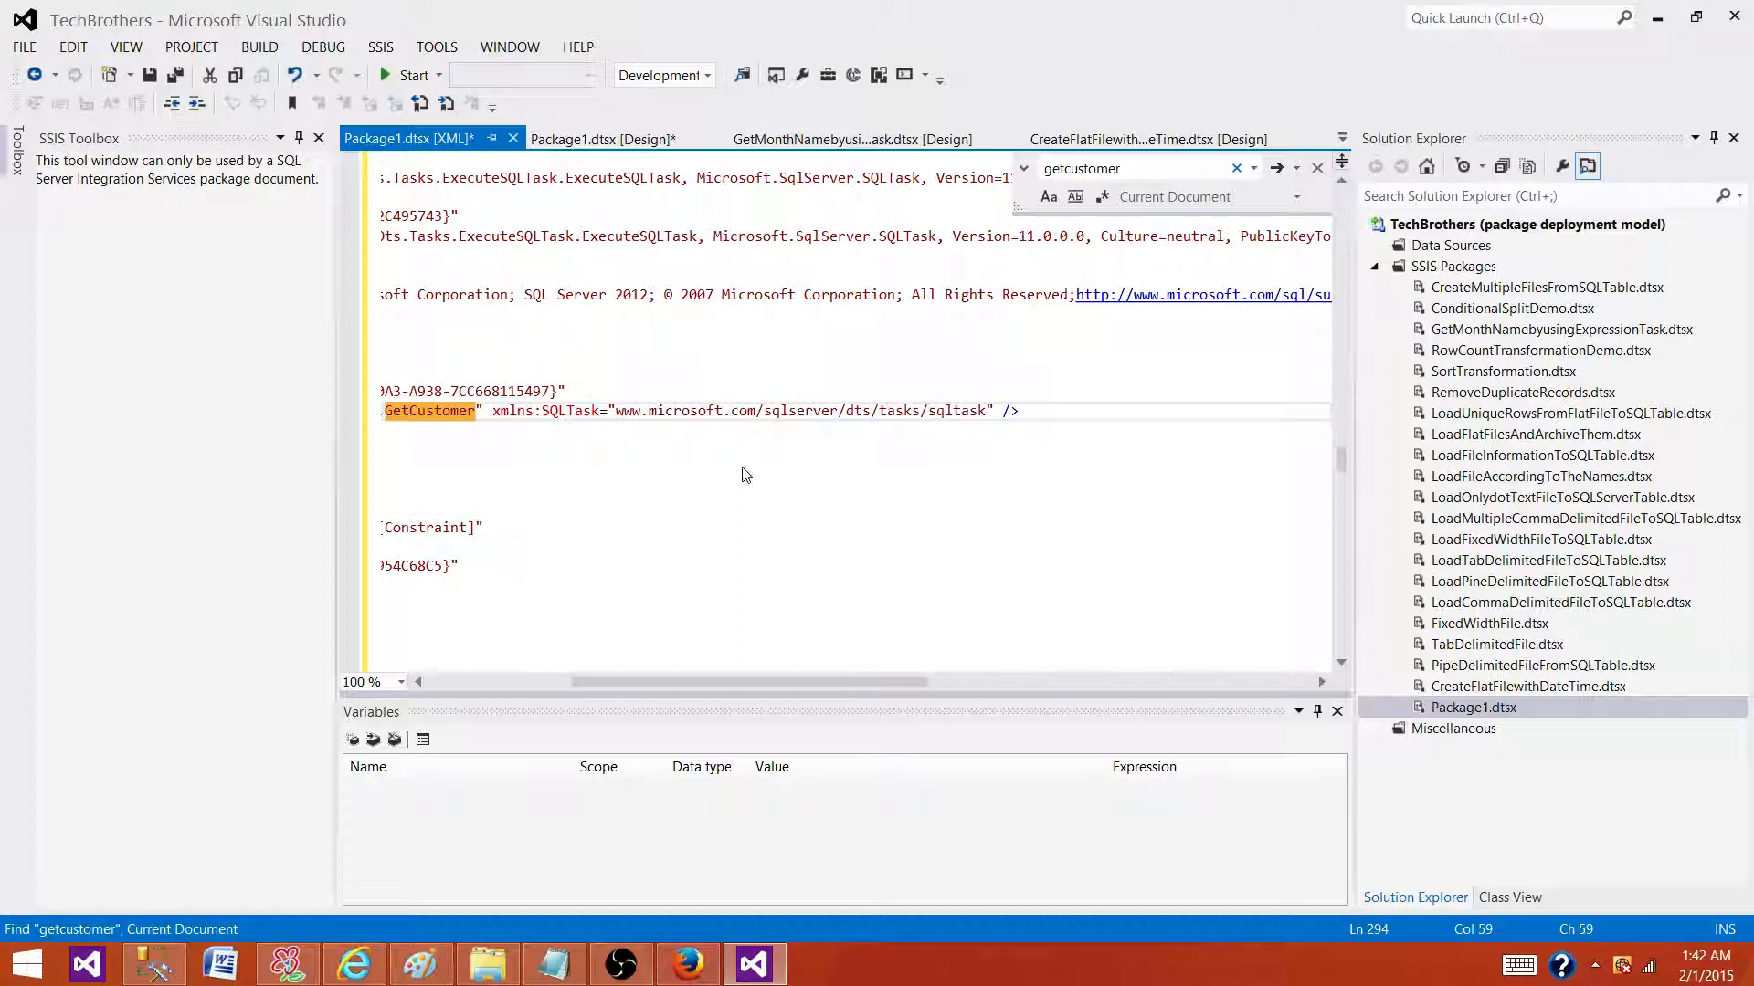
pyautogui.click(1276, 168)
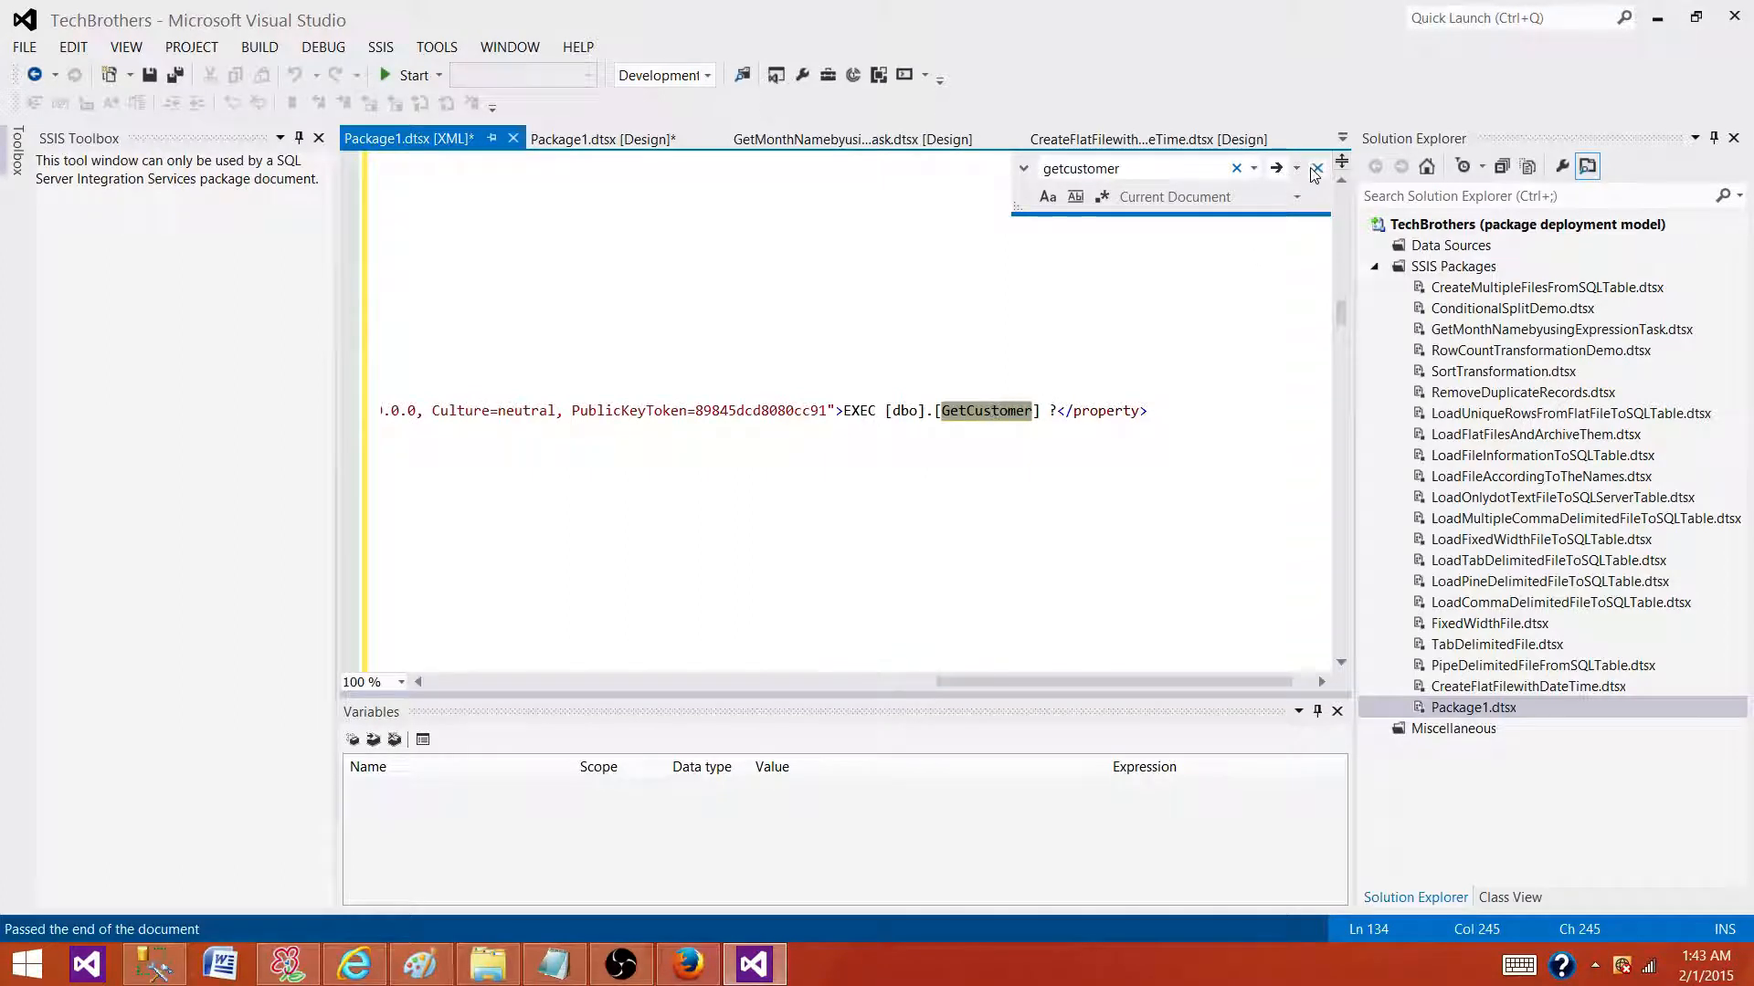
pyautogui.click(1316, 168)
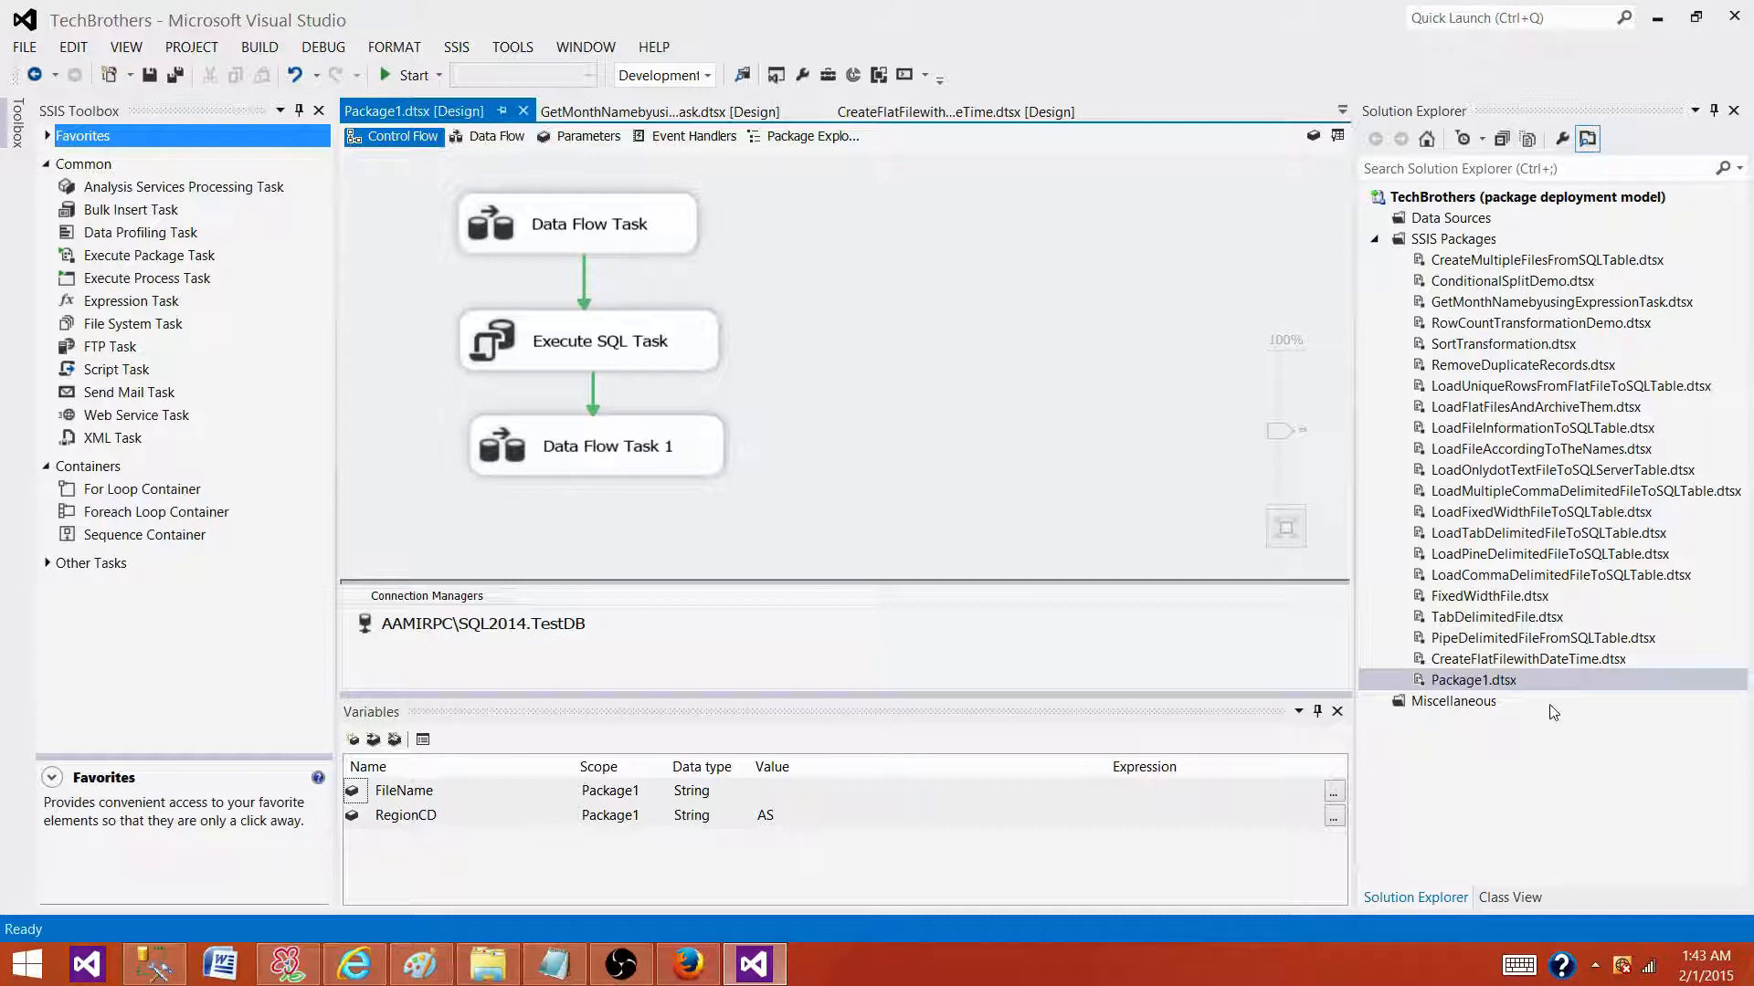
pyautogui.moveTo(1446, 680)
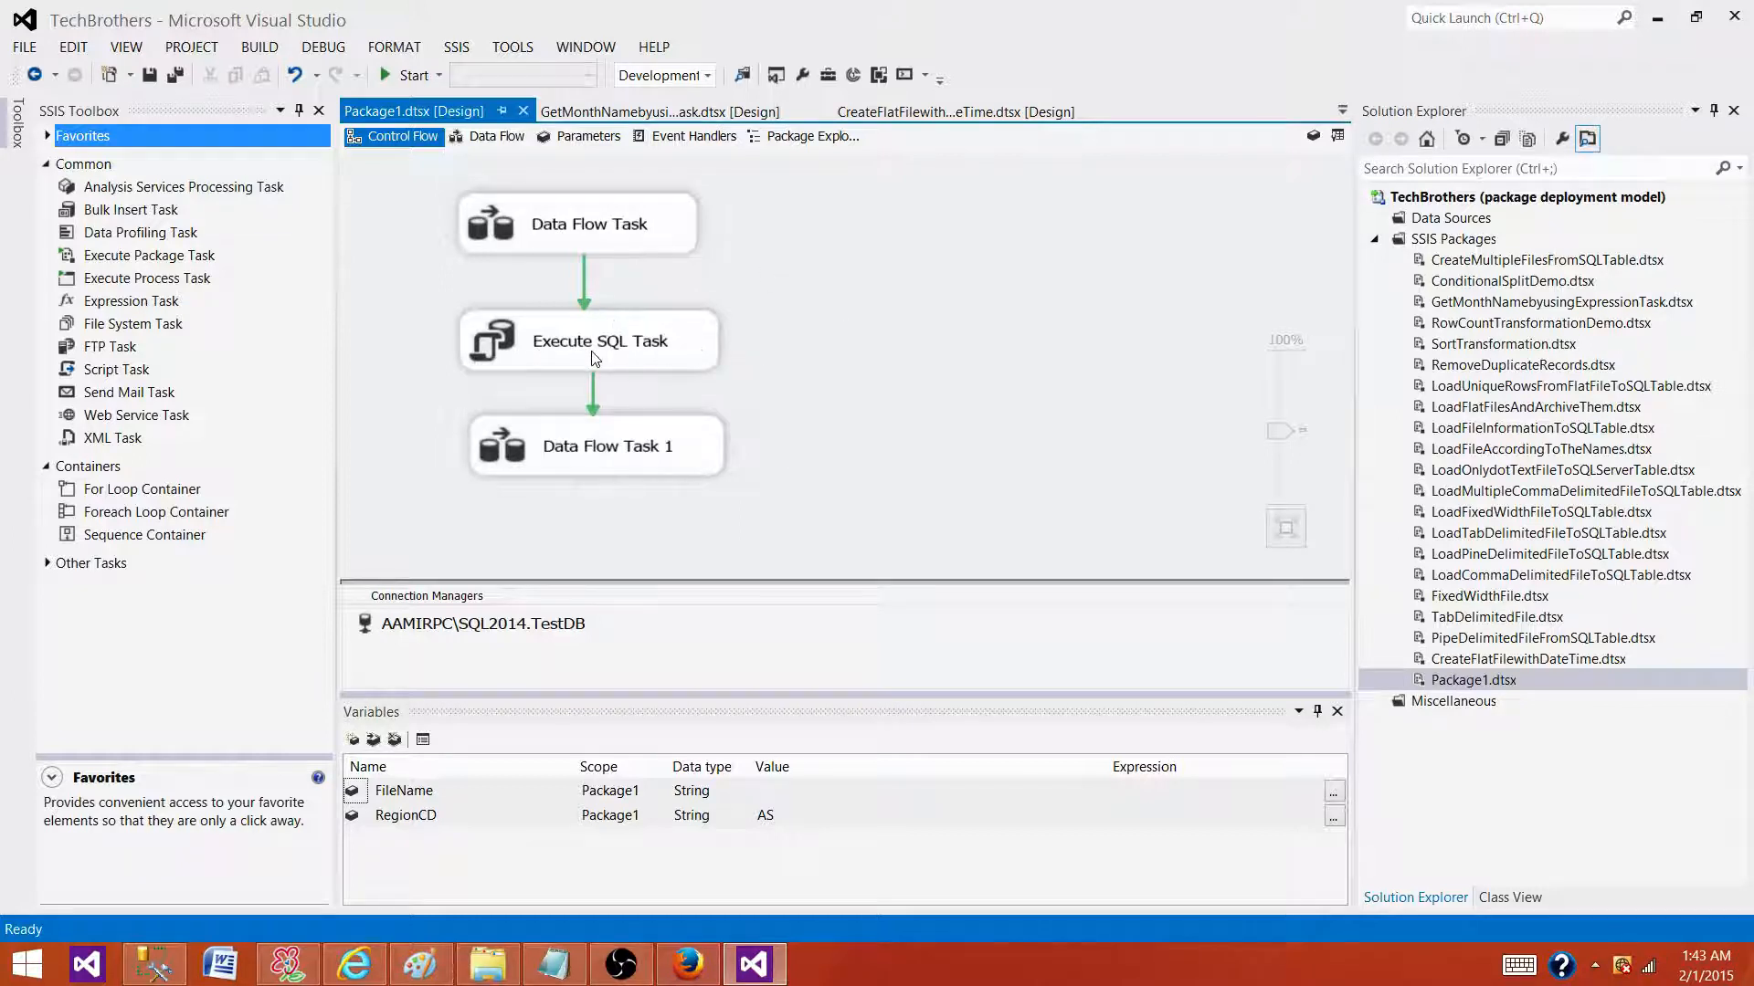
pyautogui.moveTo(675, 343)
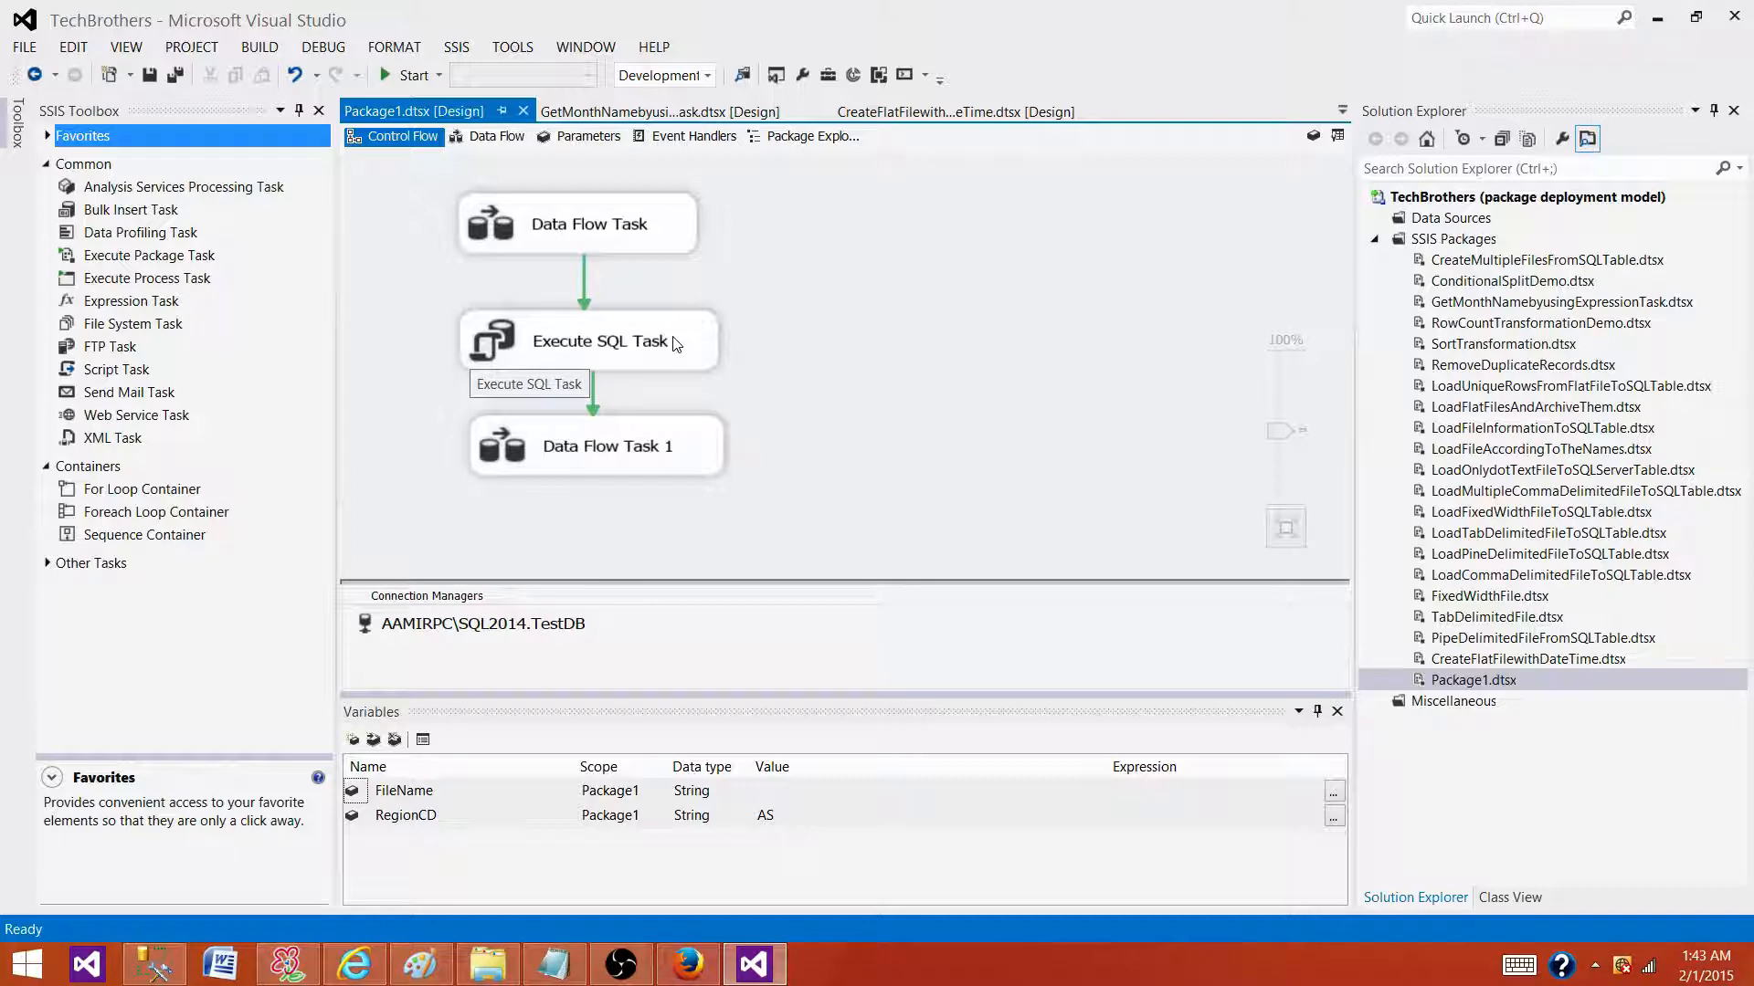
pyautogui.moveTo(692, 332)
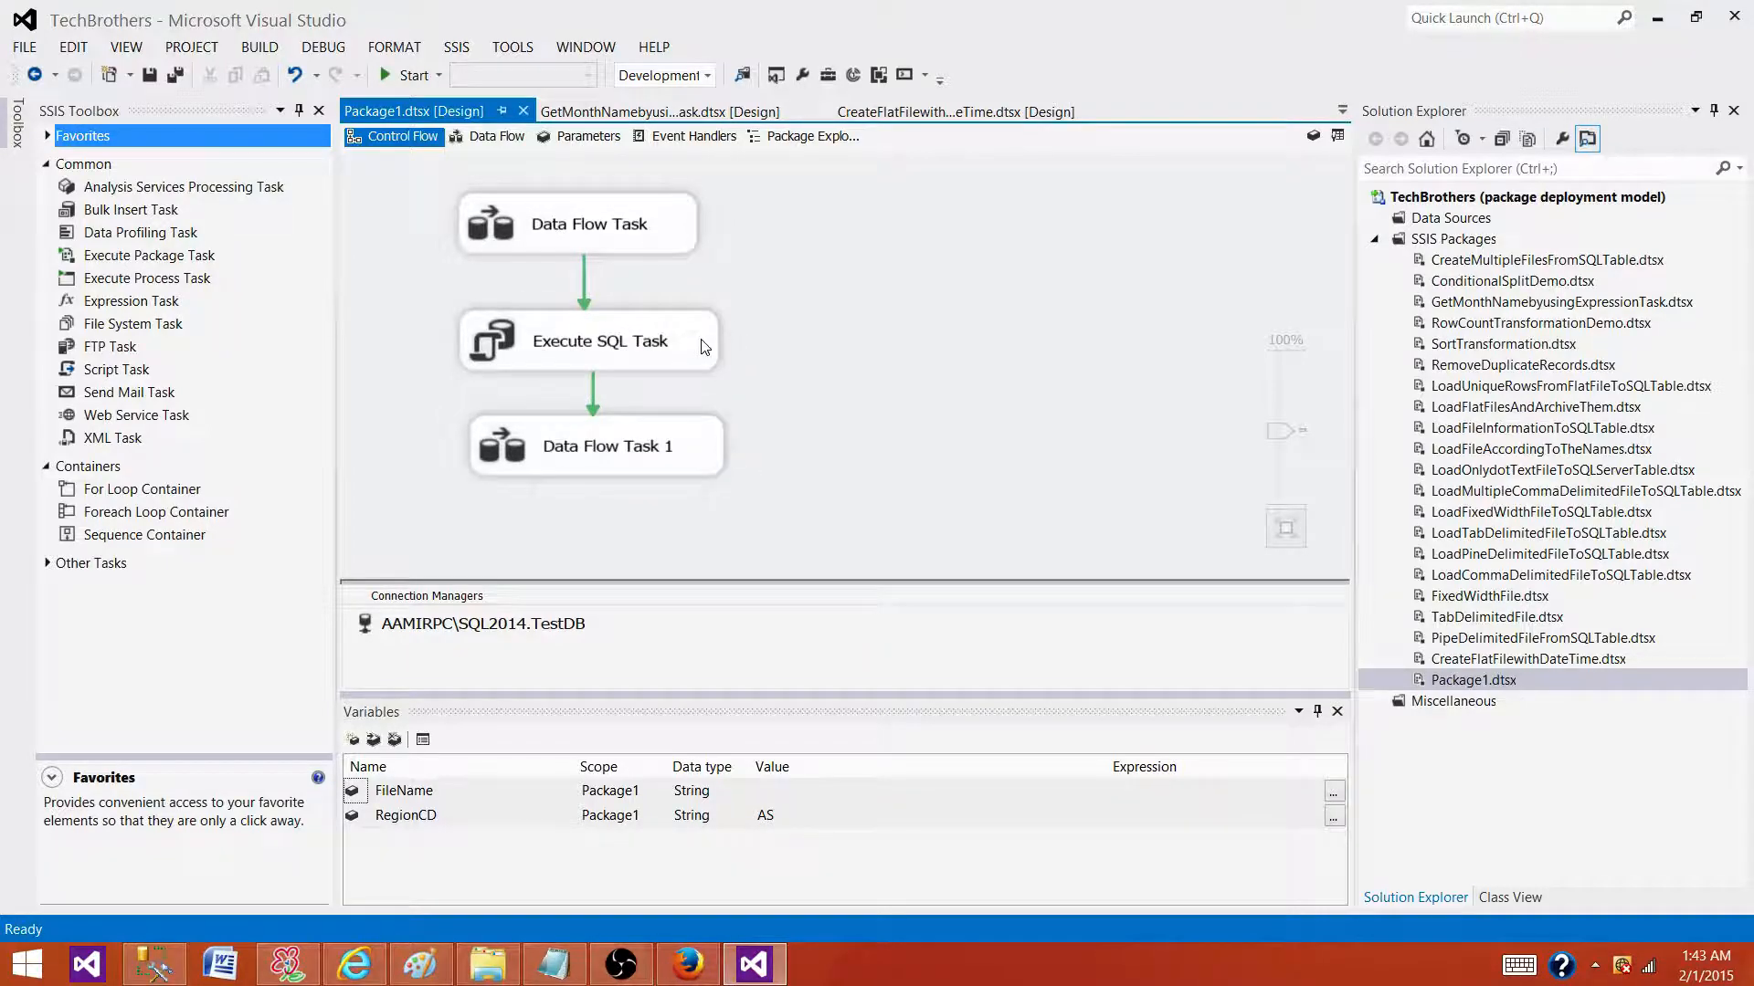
pyautogui.doubleClick(600, 341)
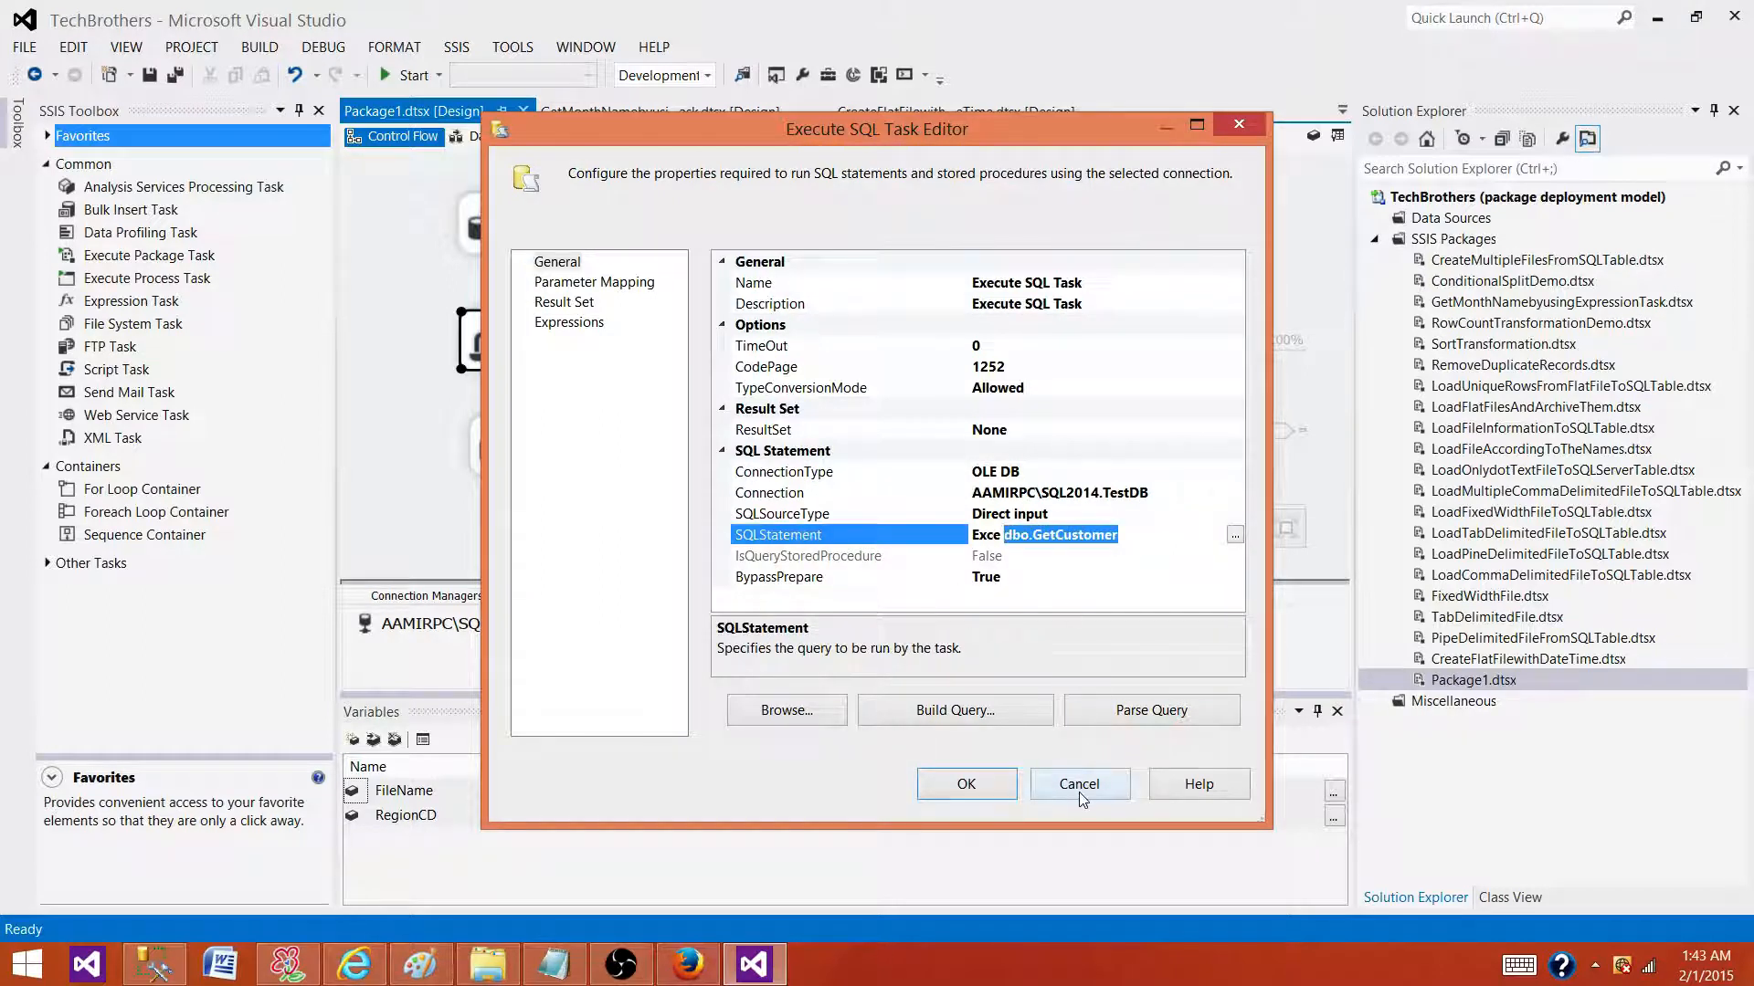
pyautogui.click(1079, 783)
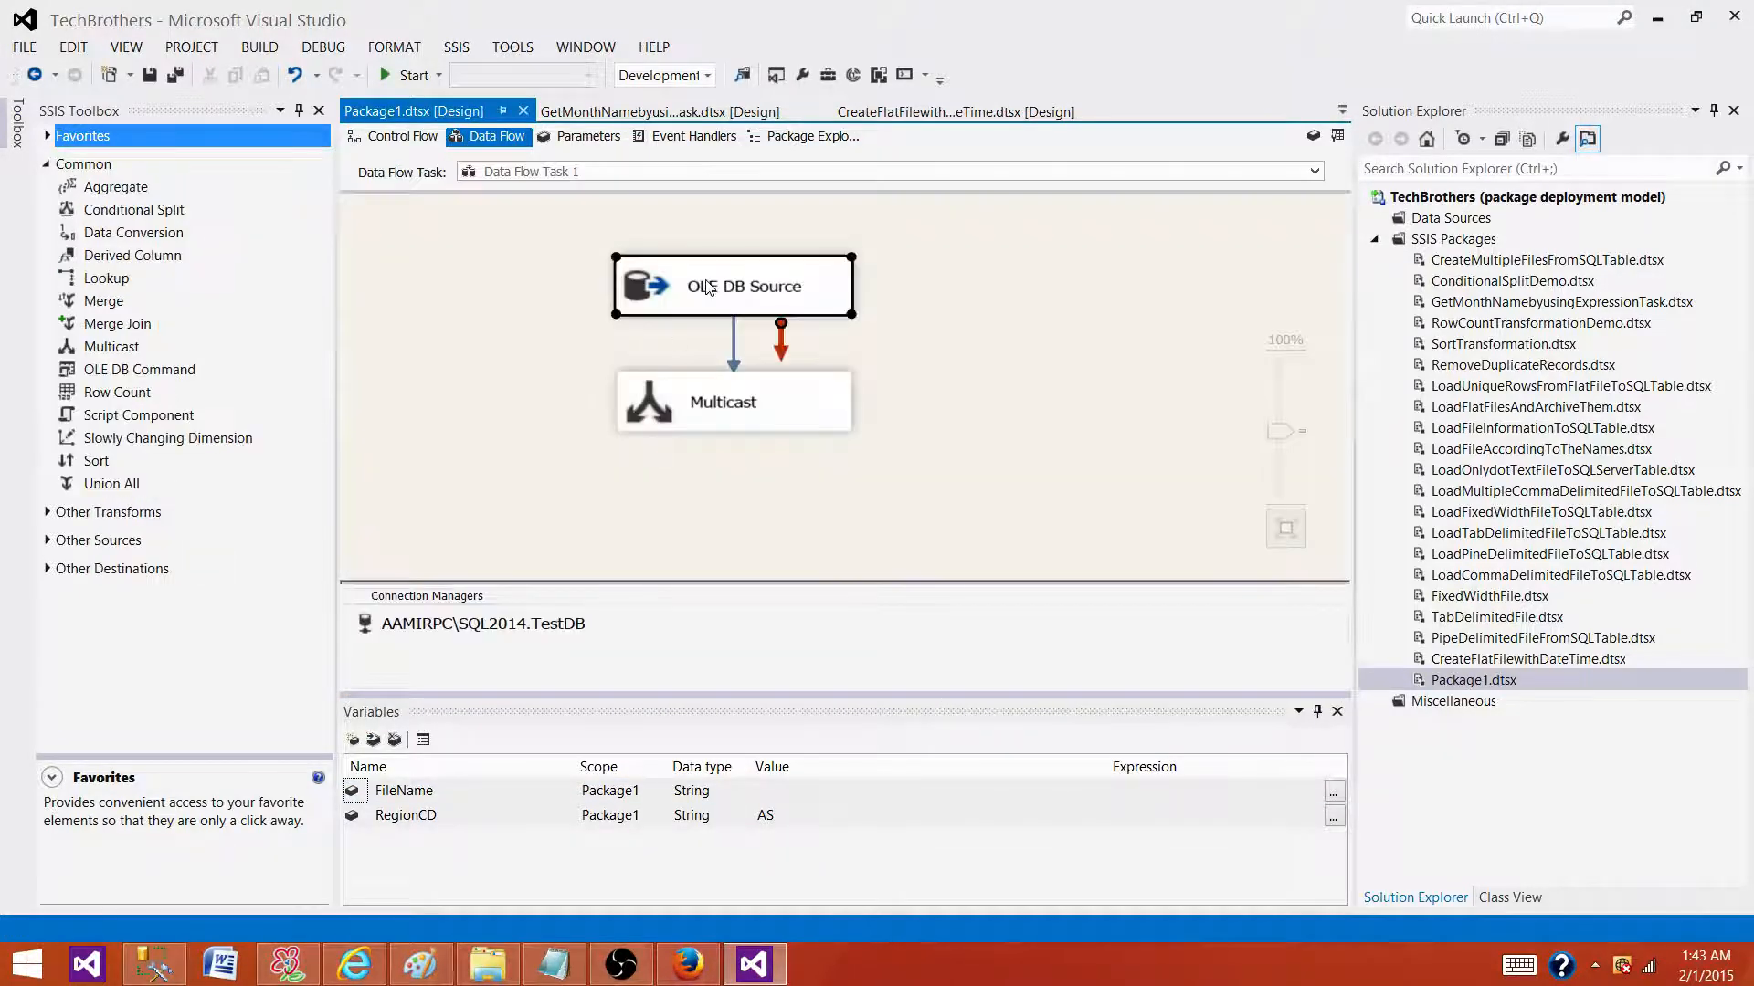
# - Confirm the OLE DB Source command runs dbo.GetCustomer, then select the CreateFlatFilewithDateTime package
pyautogui.doubleClick(732, 285)
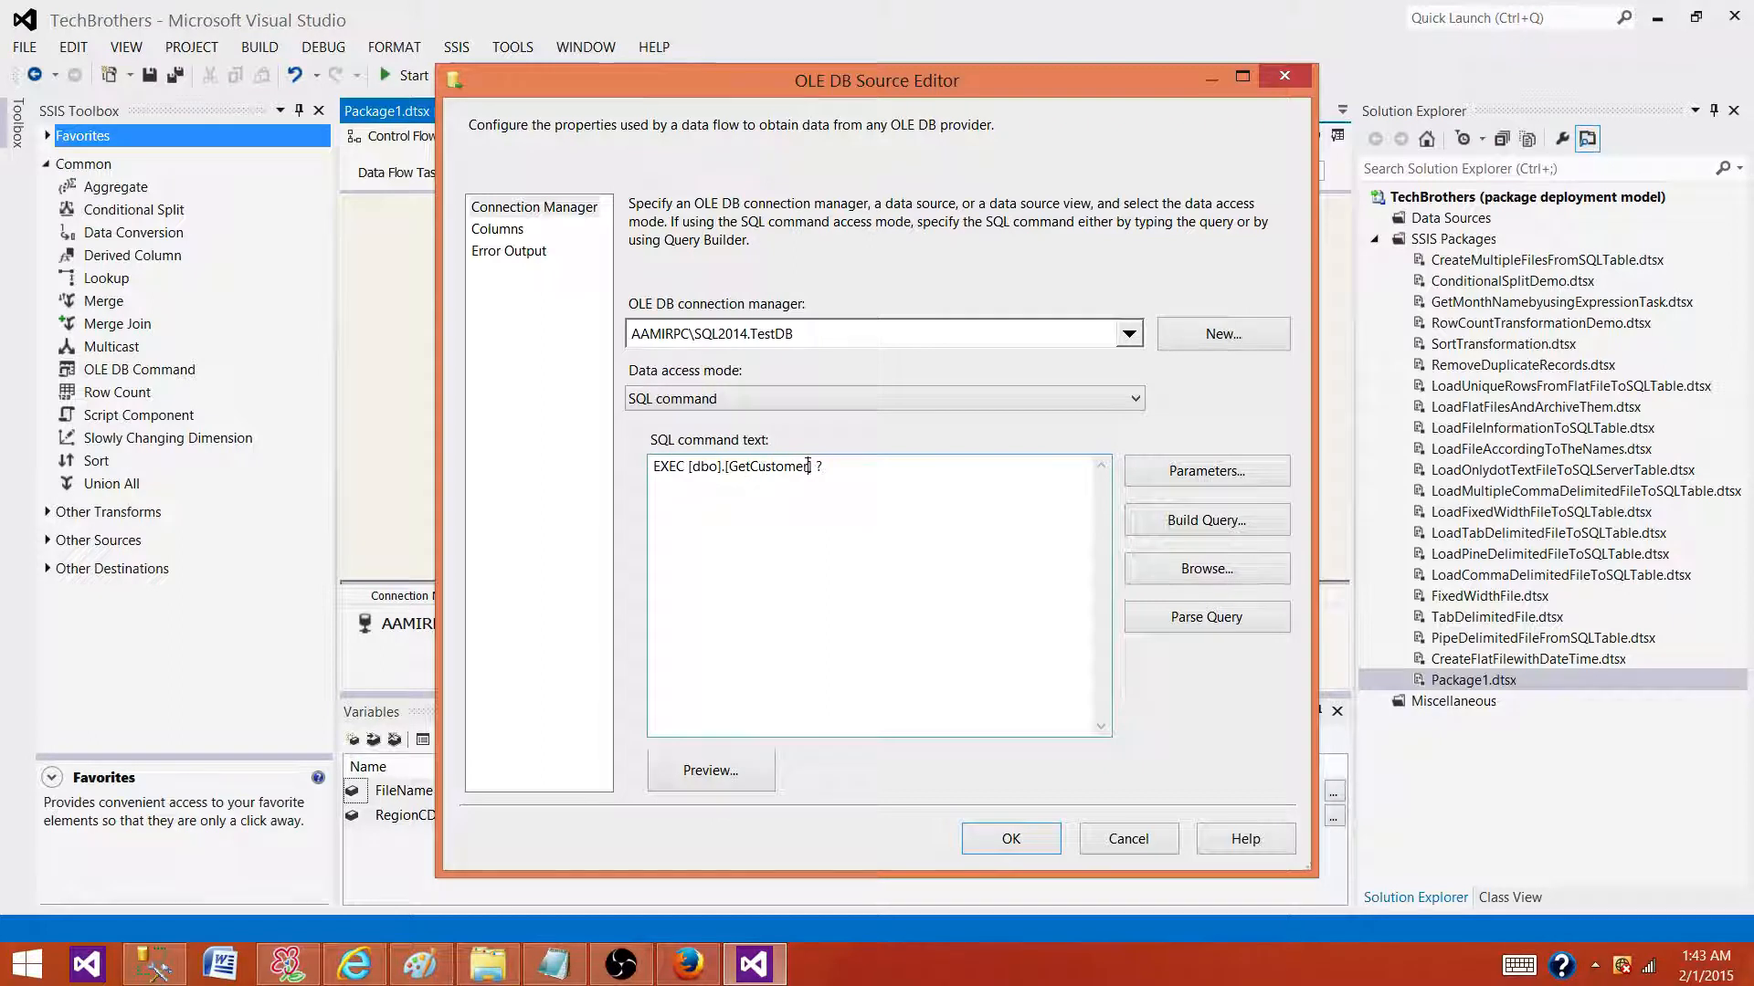
pyautogui.click(1010, 838)
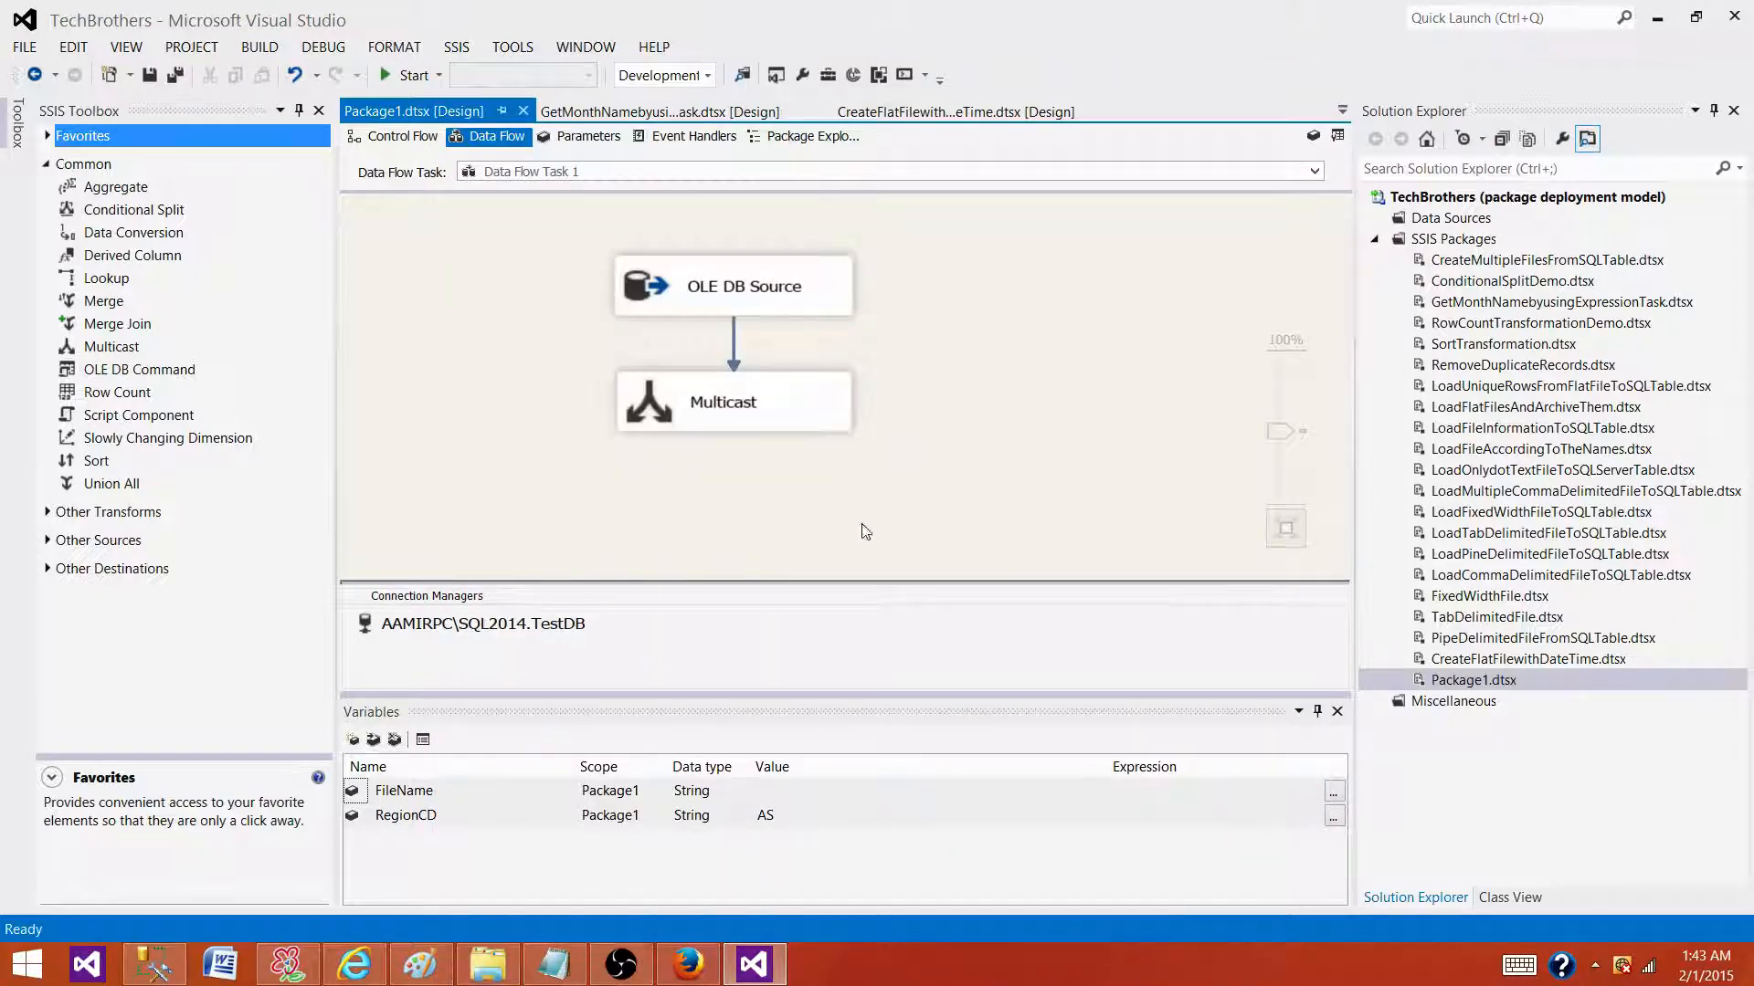
pyautogui.moveTo(719, 418)
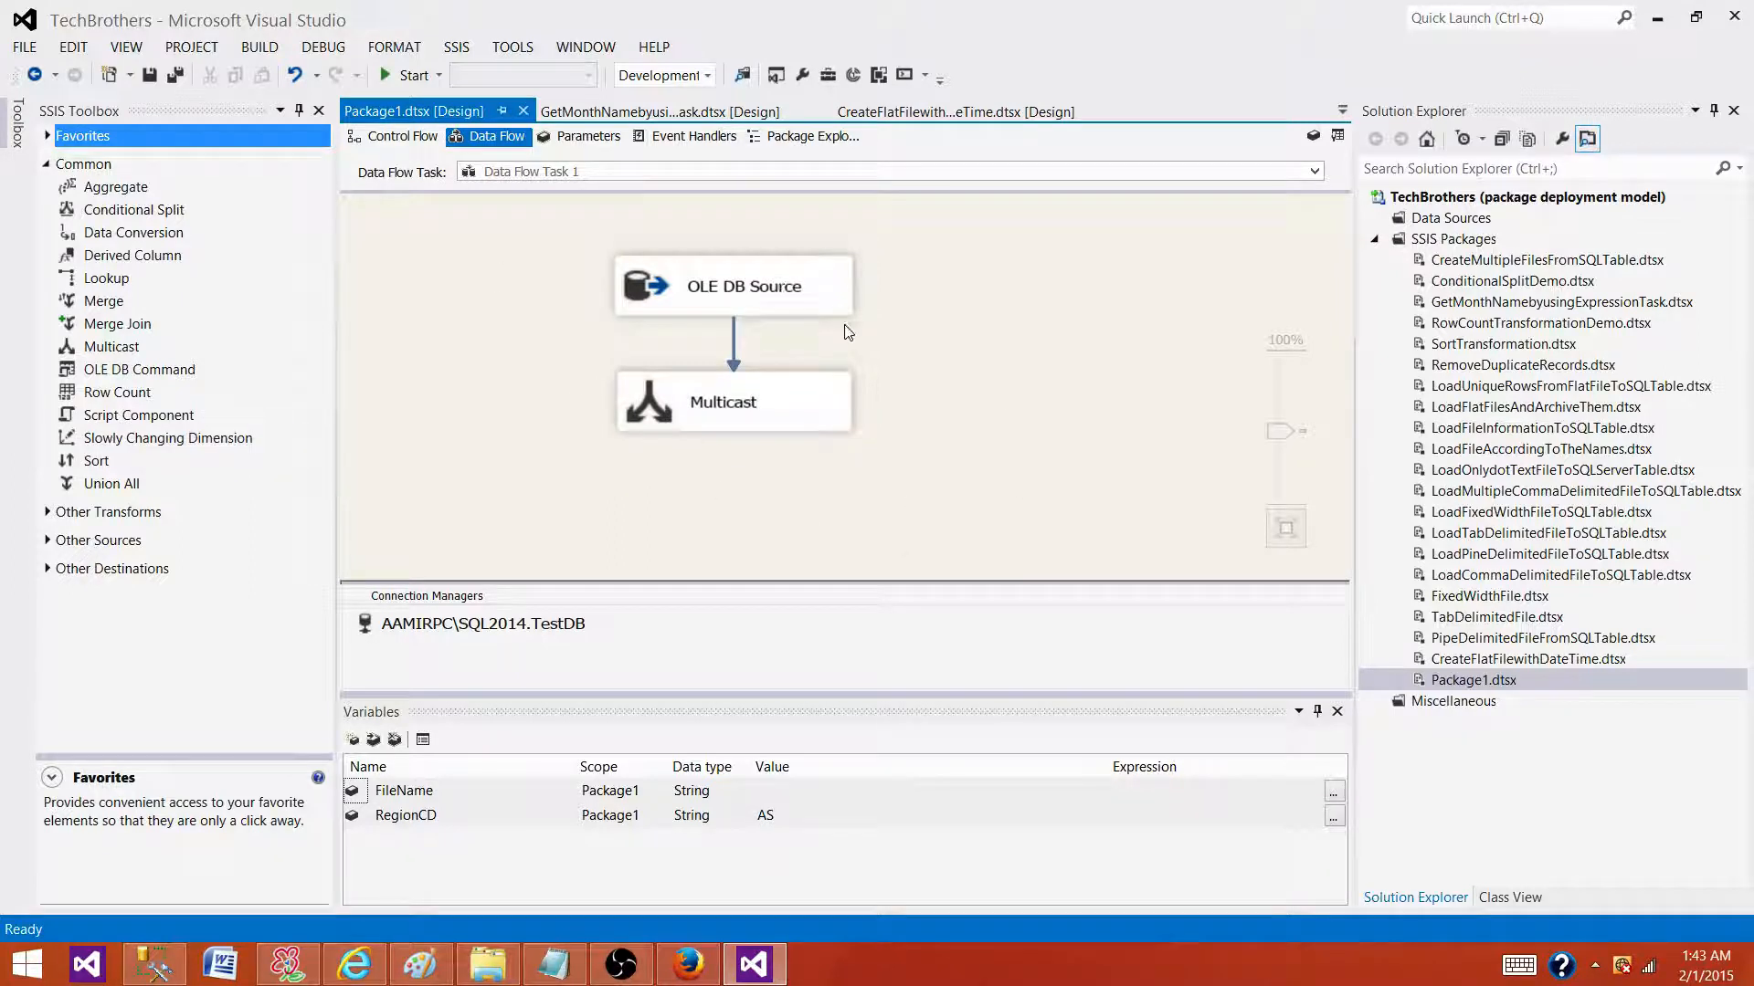
pyautogui.moveTo(723, 330)
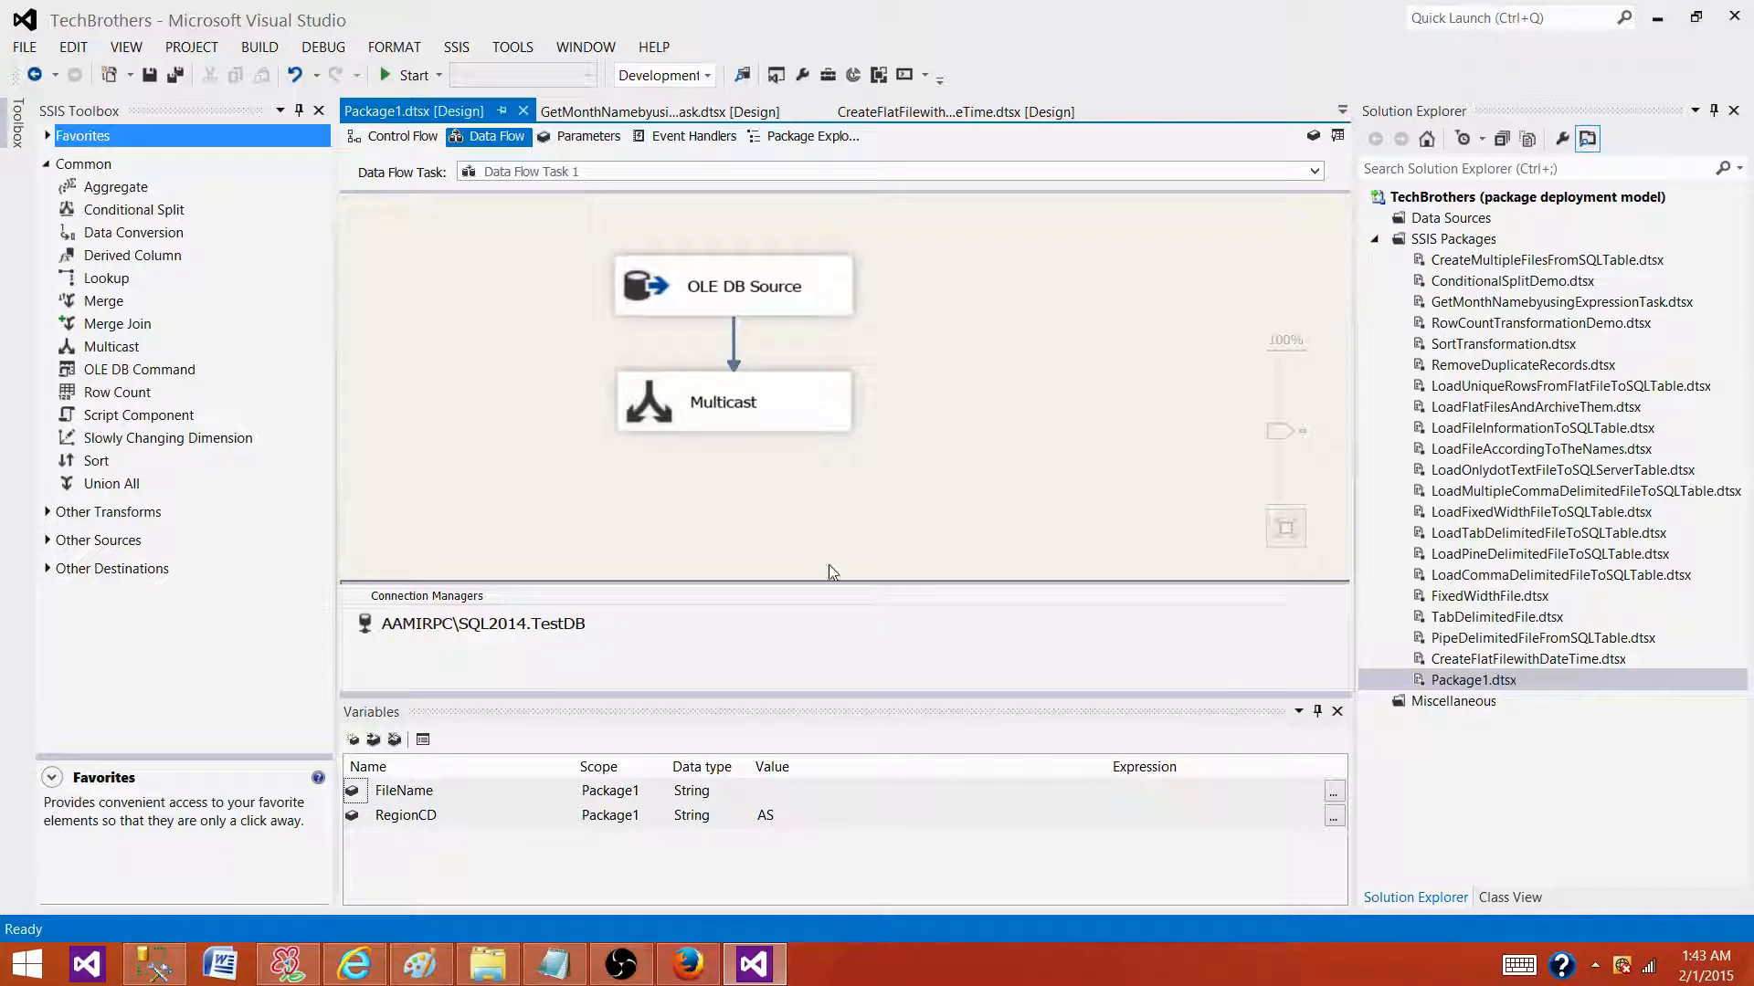
pyautogui.moveTo(857, 616)
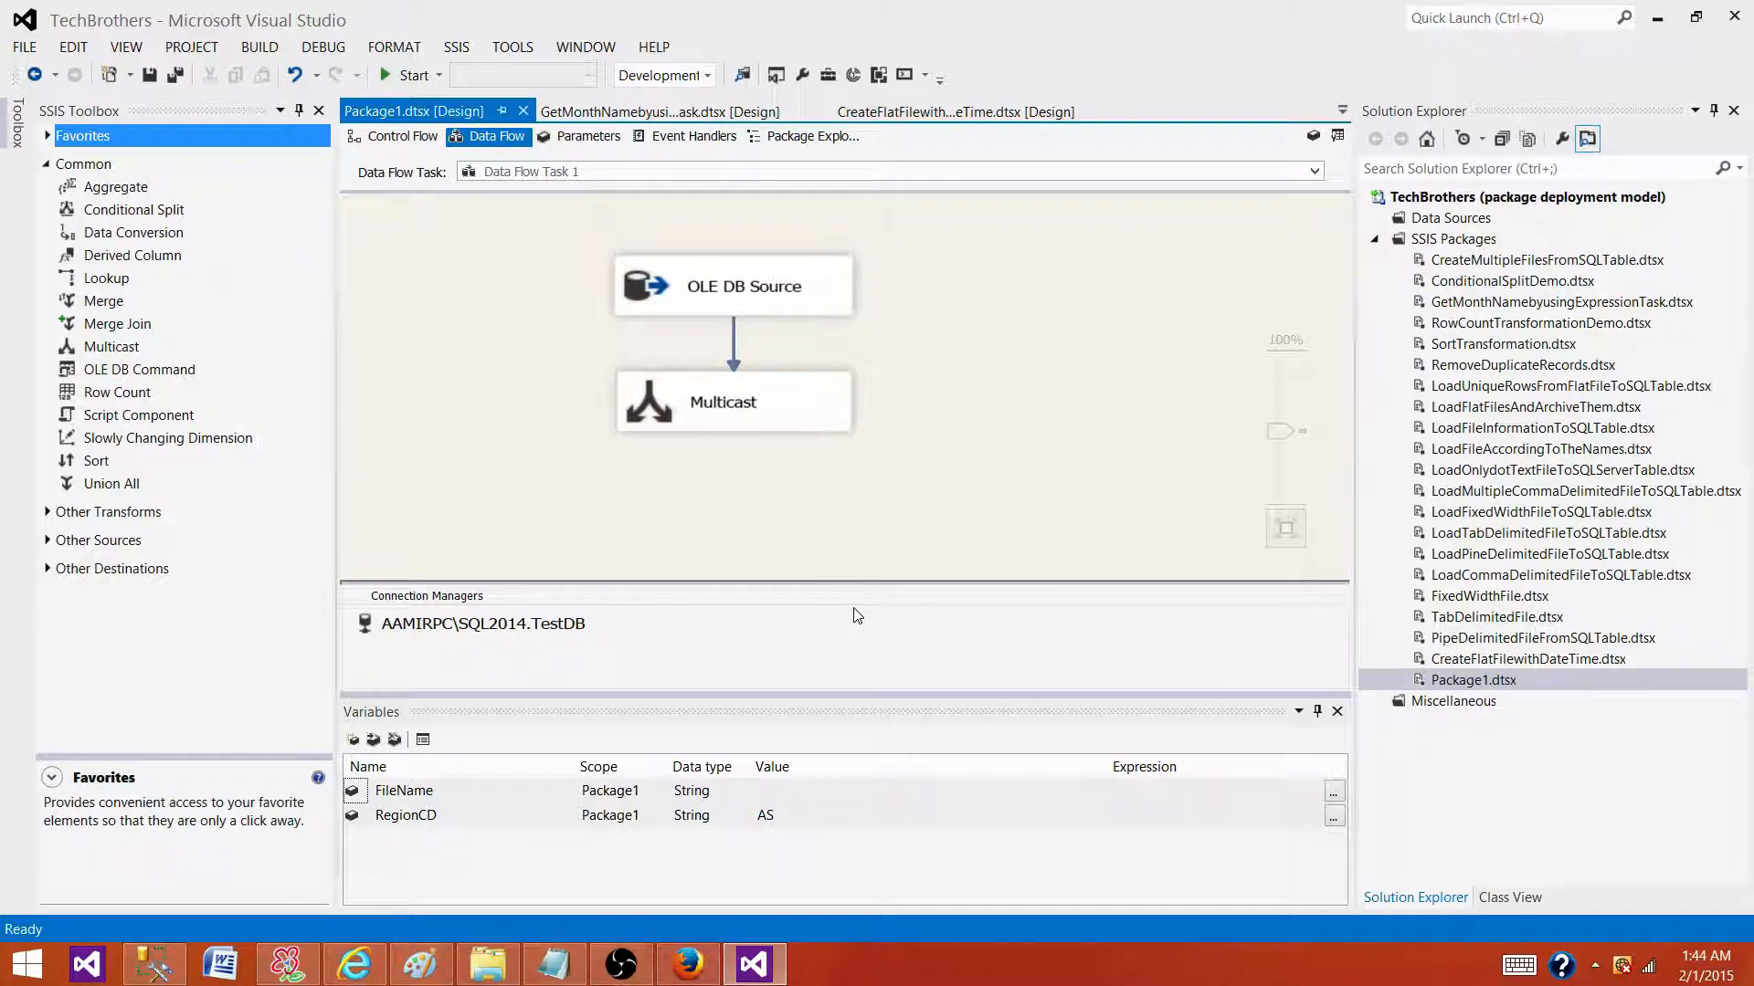
pyautogui.moveTo(1531, 772)
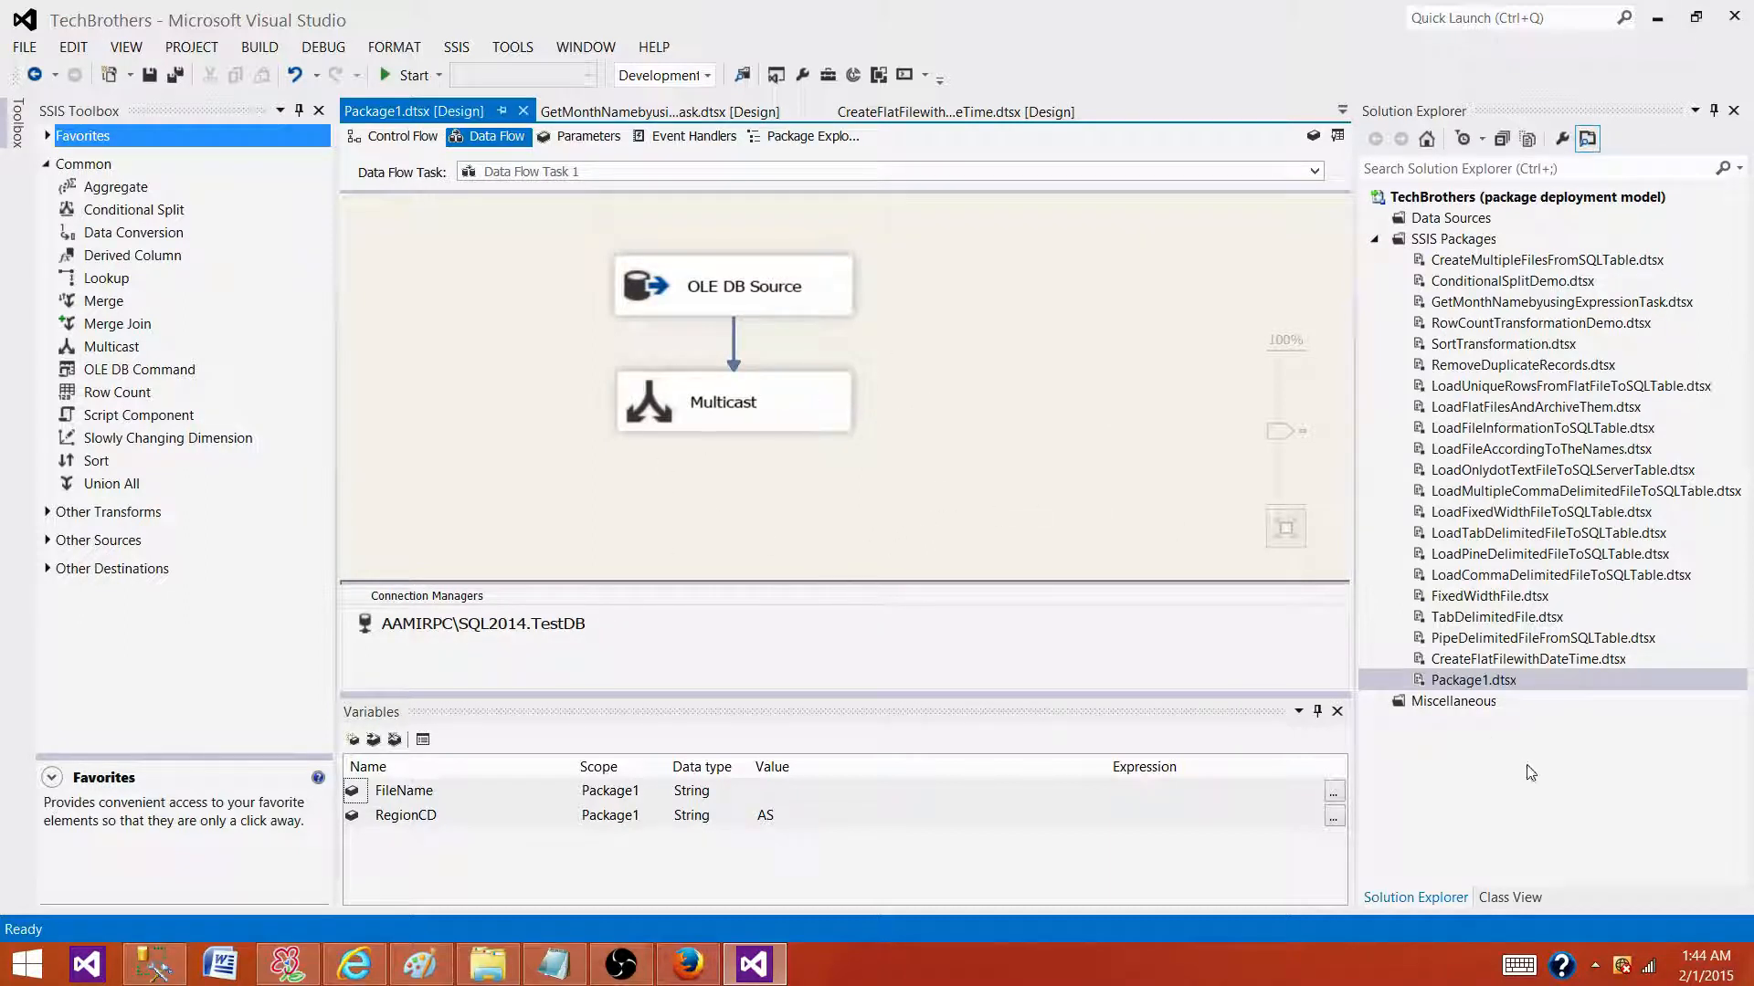
pyautogui.moveTo(1554, 603)
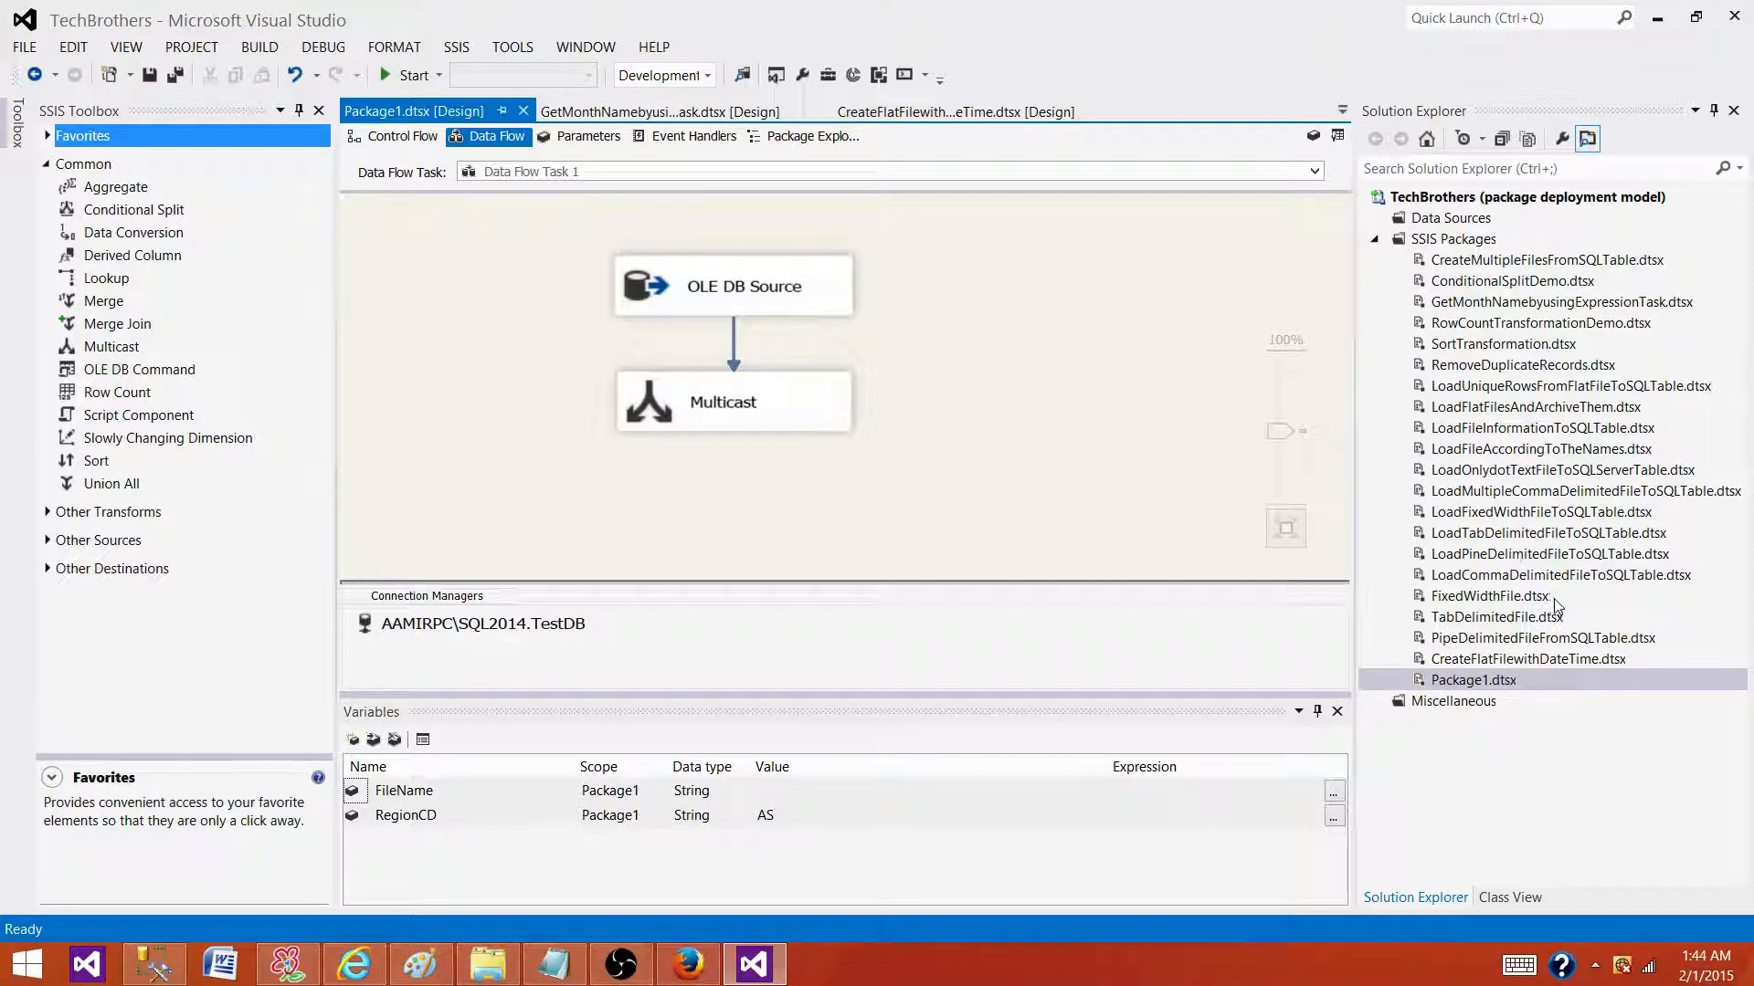
pyautogui.click(1528, 658)
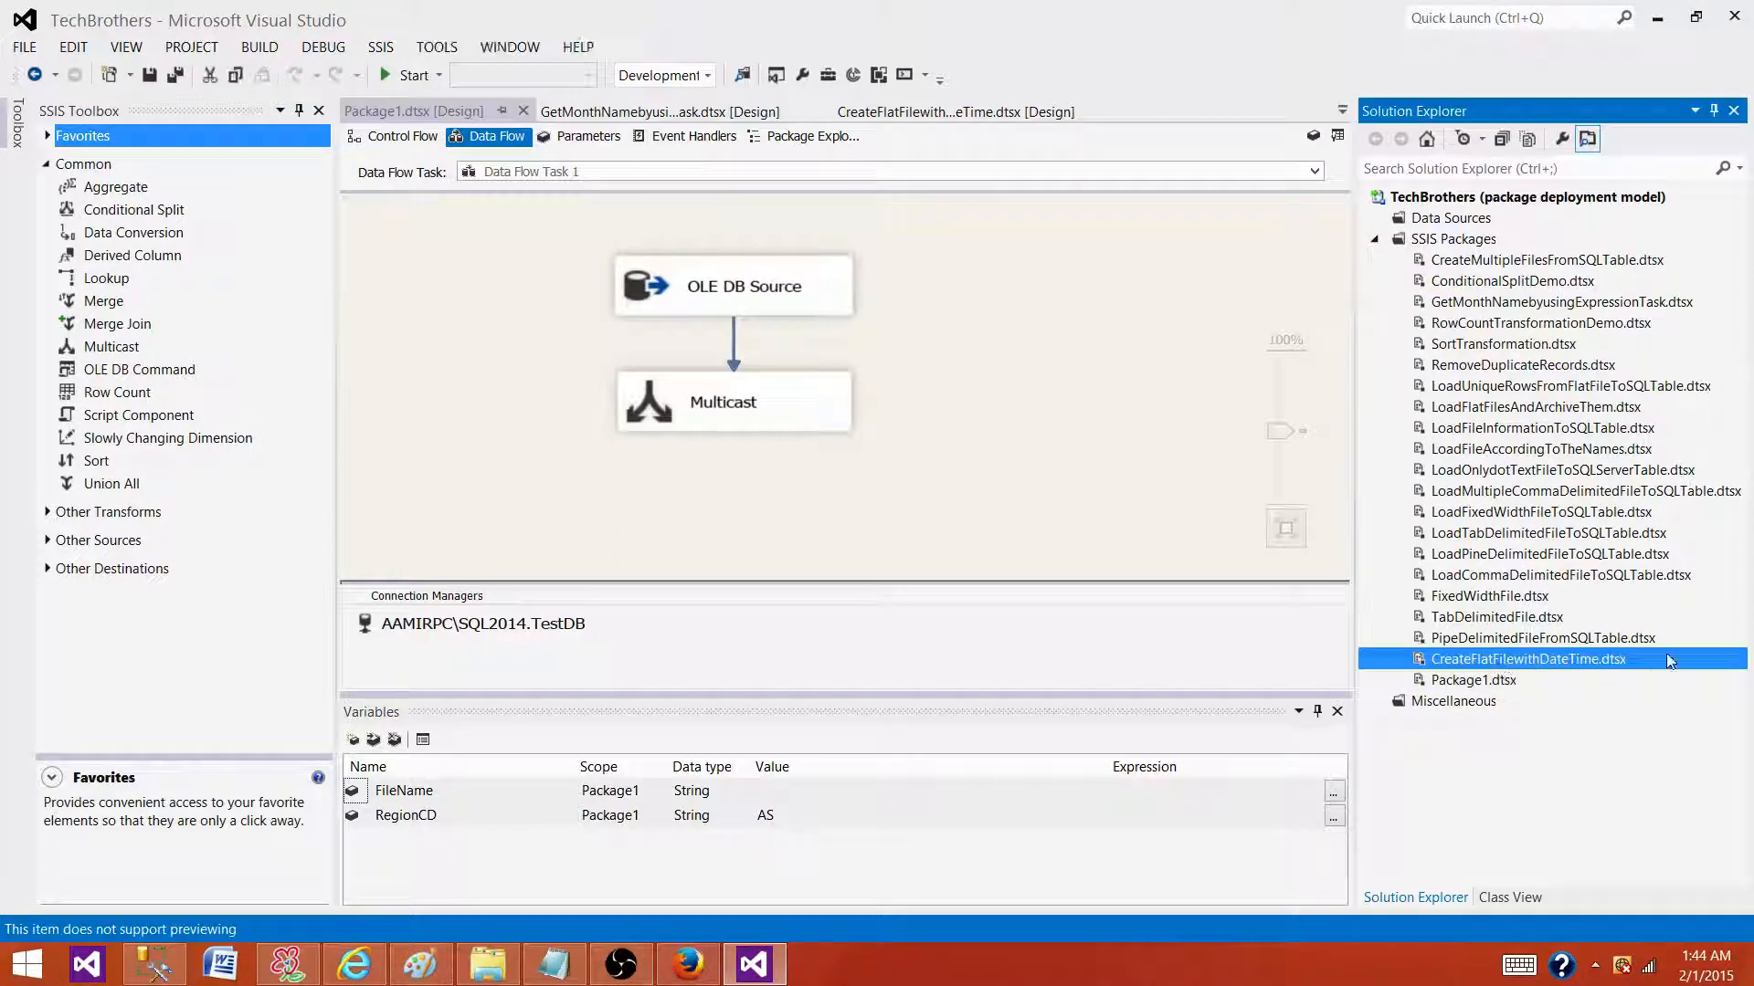